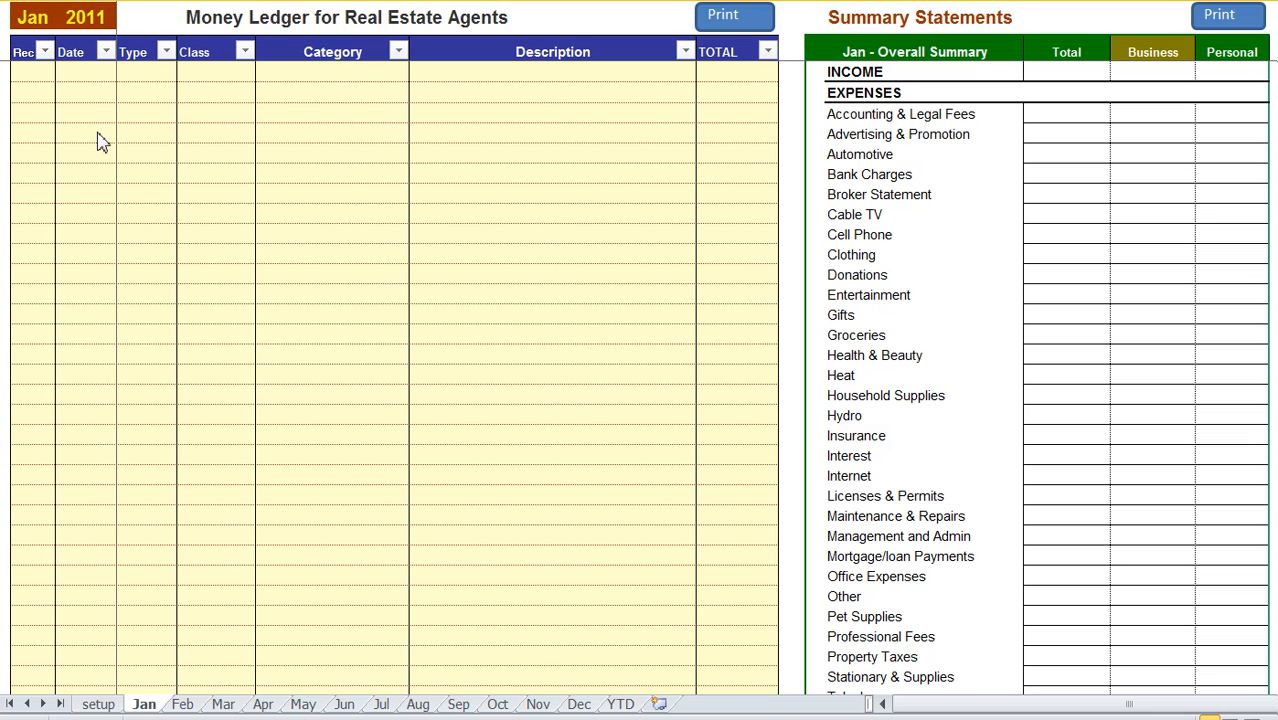
# - Look at another month's ledger sheet and return to the empty Jan ledger
pyautogui.click(90, 110)
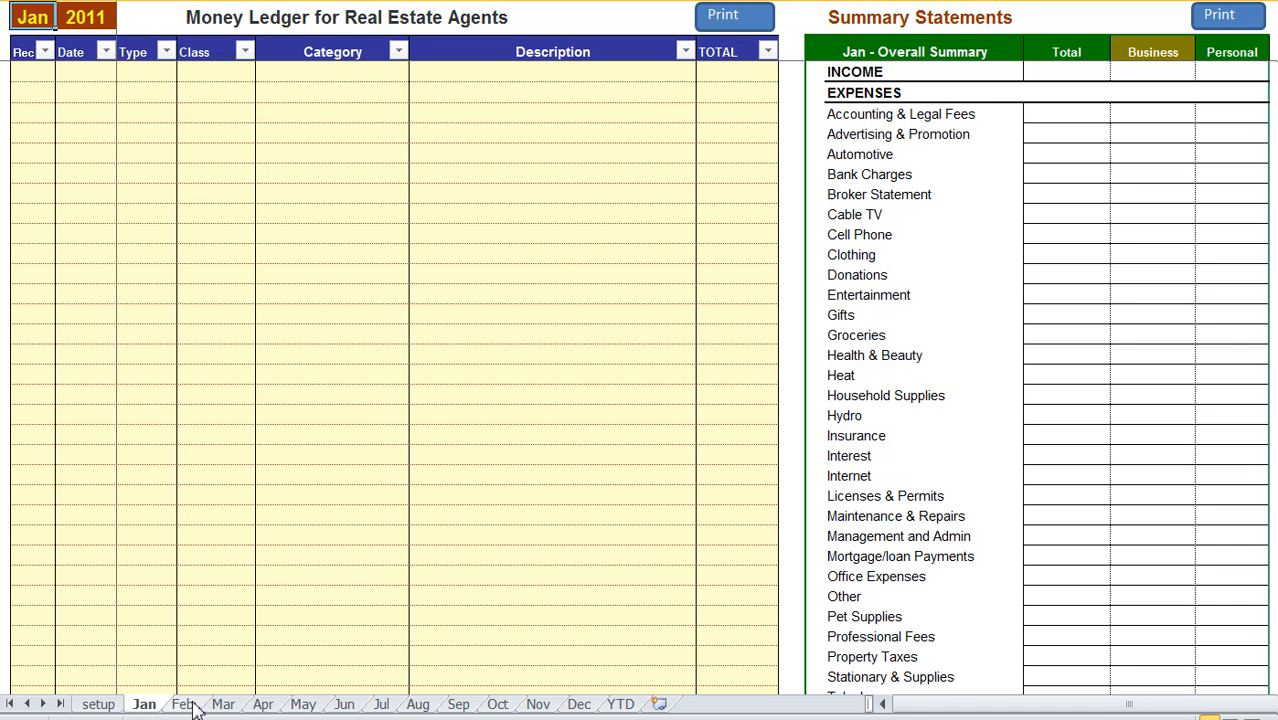
pyautogui.click(260, 706)
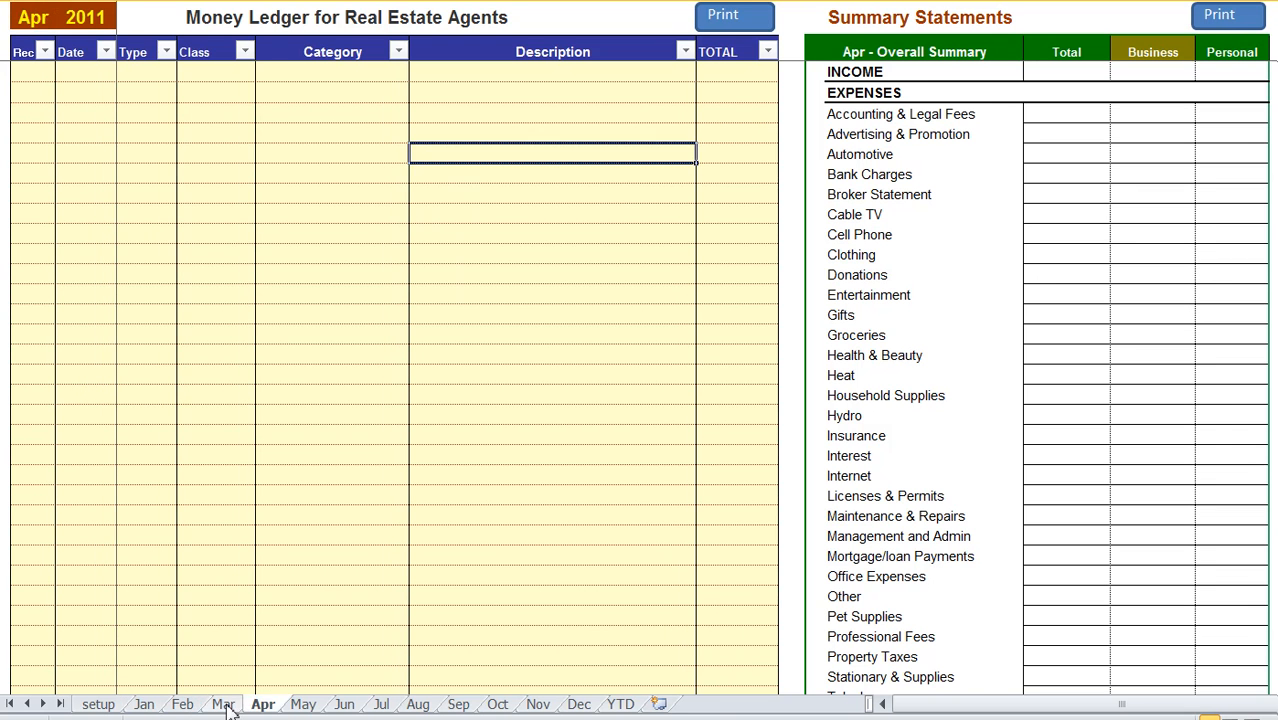
pyautogui.click(144, 704)
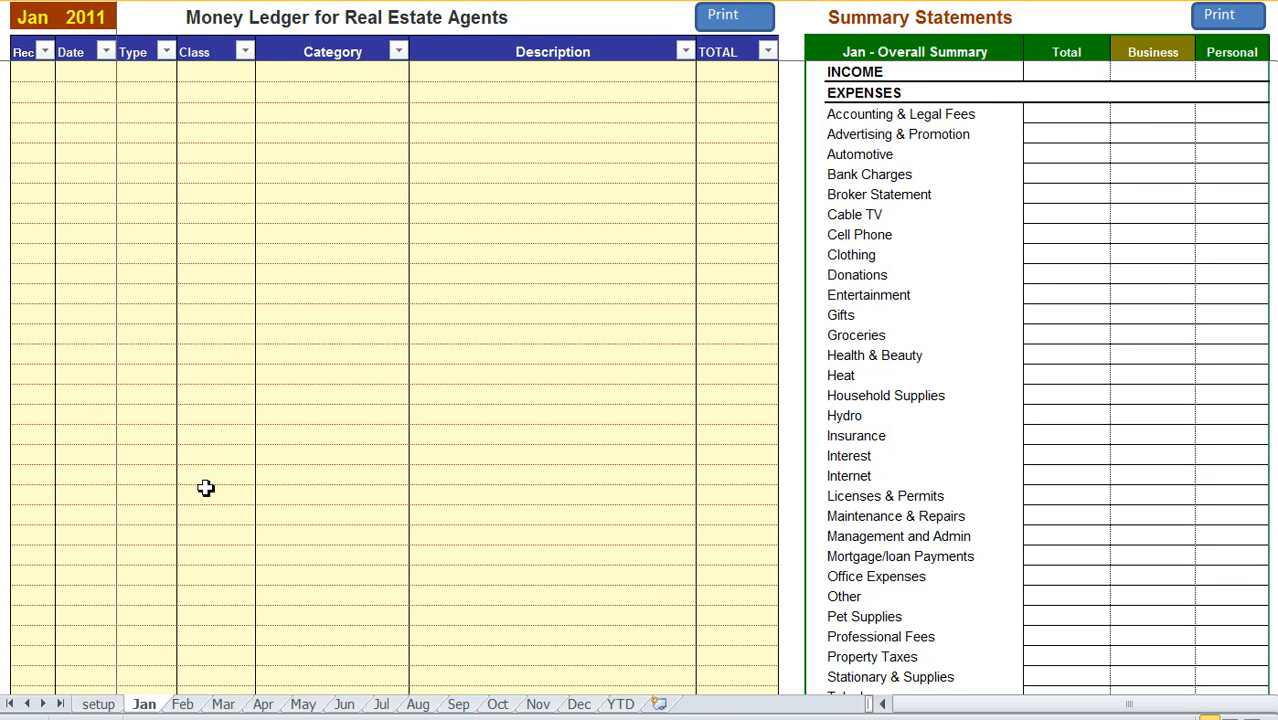
pyautogui.moveTo(88, 132)
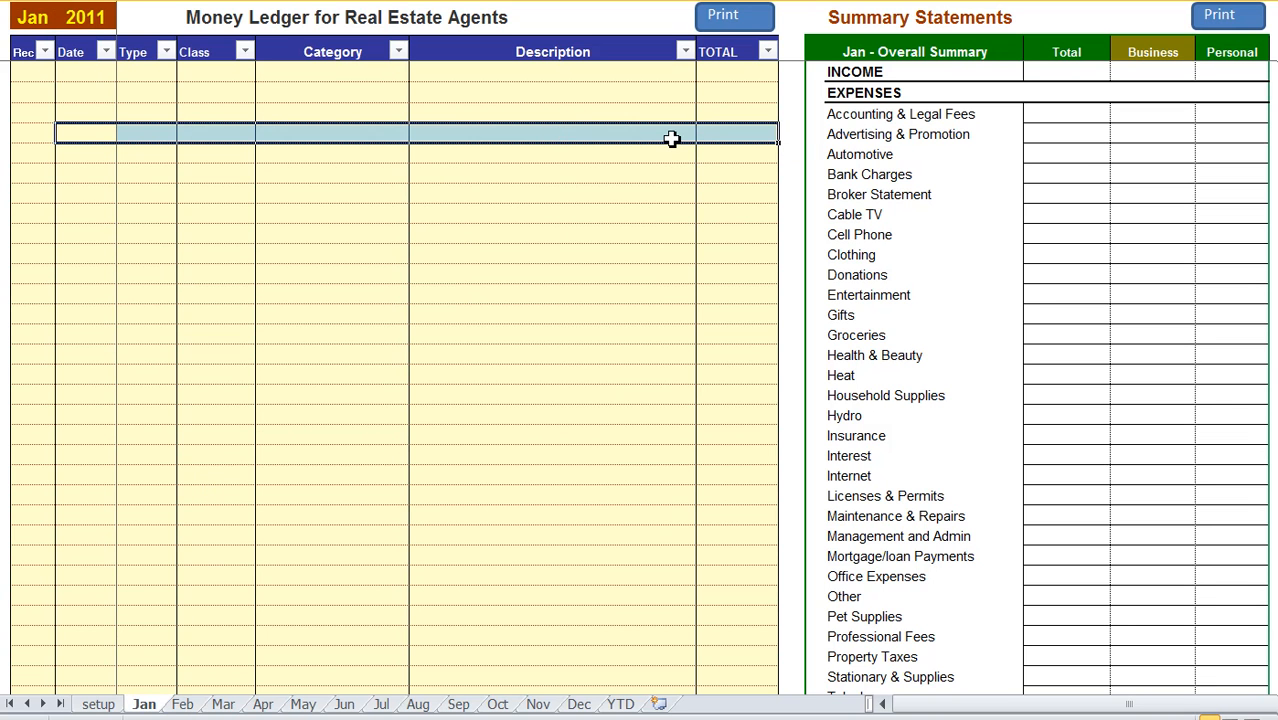
pyautogui.click(552, 132)
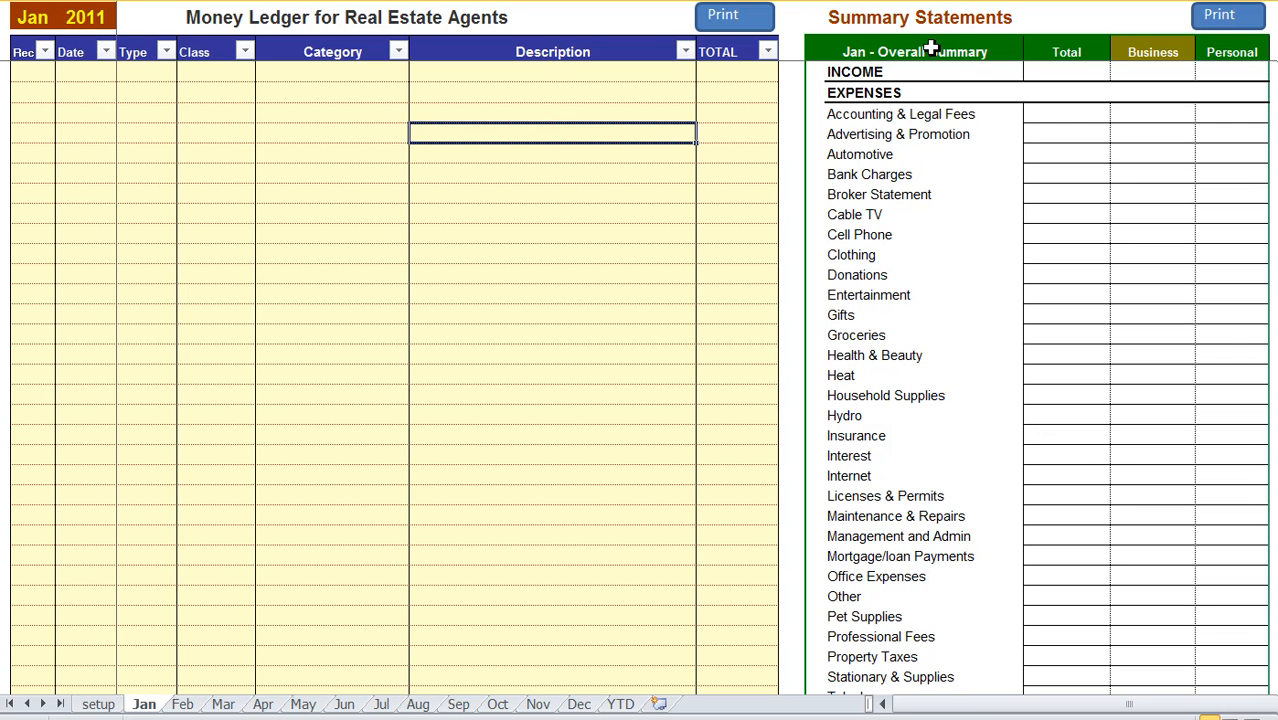
# - Review the Summary Statements expense categories, then bring the Business Only Summary into view
pyautogui.click(928, 16)
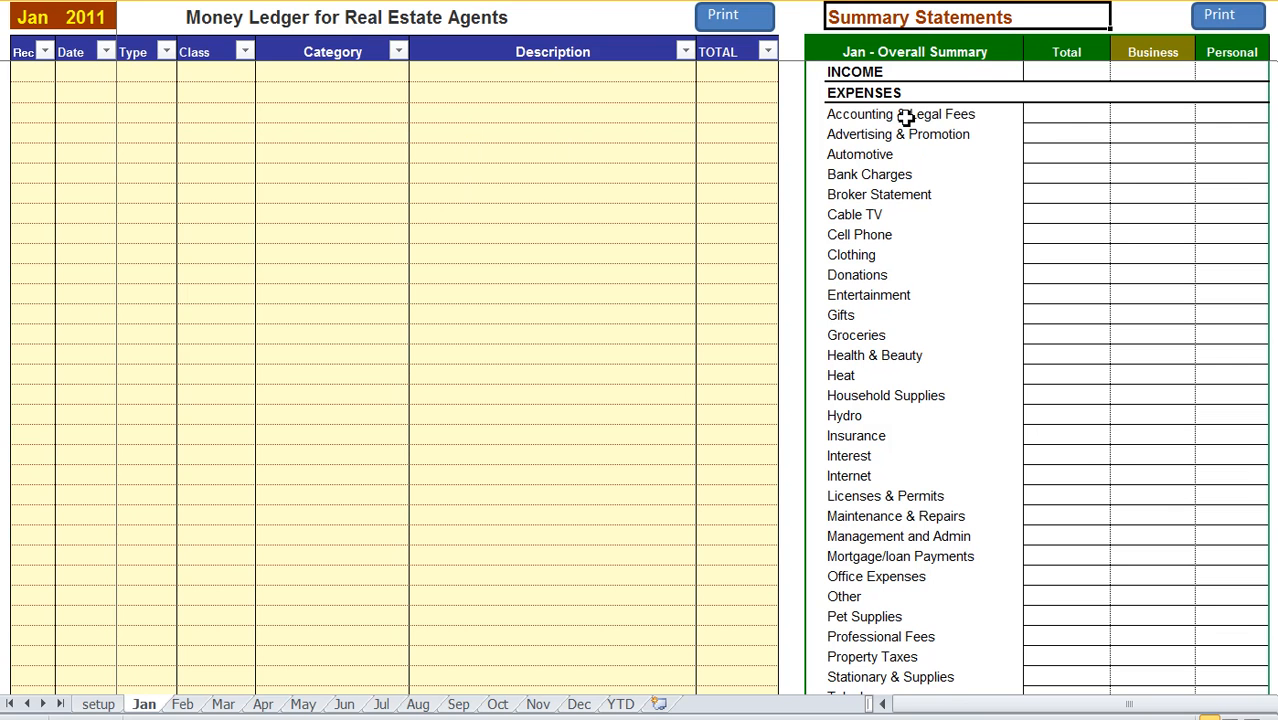
pyautogui.moveTo(900, 112); pyautogui.dragTo(900, 636)
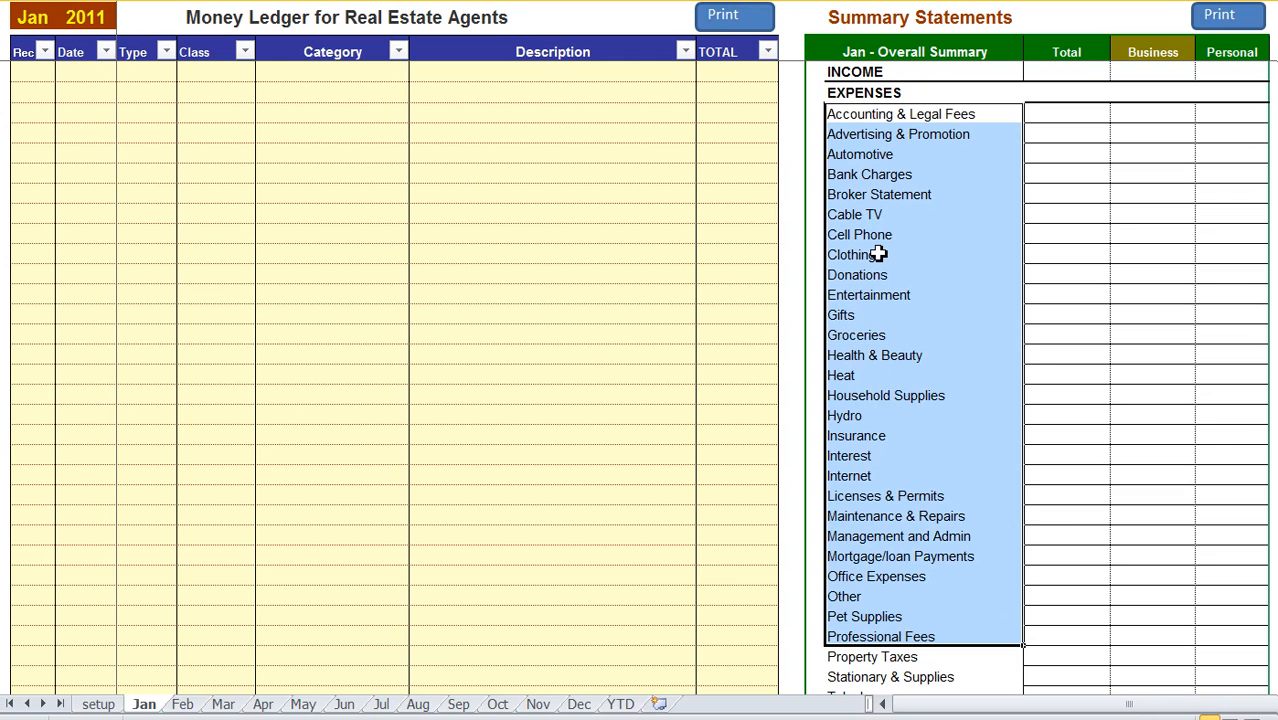
pyautogui.click(920, 254)
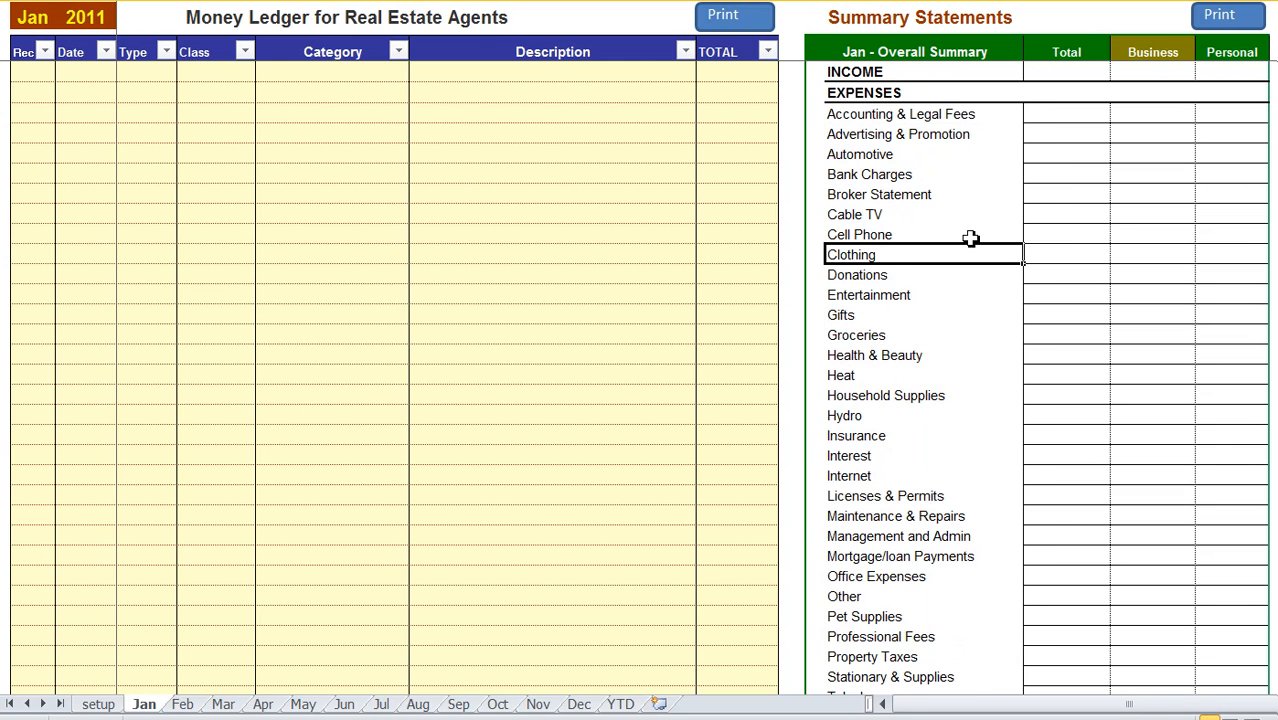
pyautogui.moveTo(1050, 240)
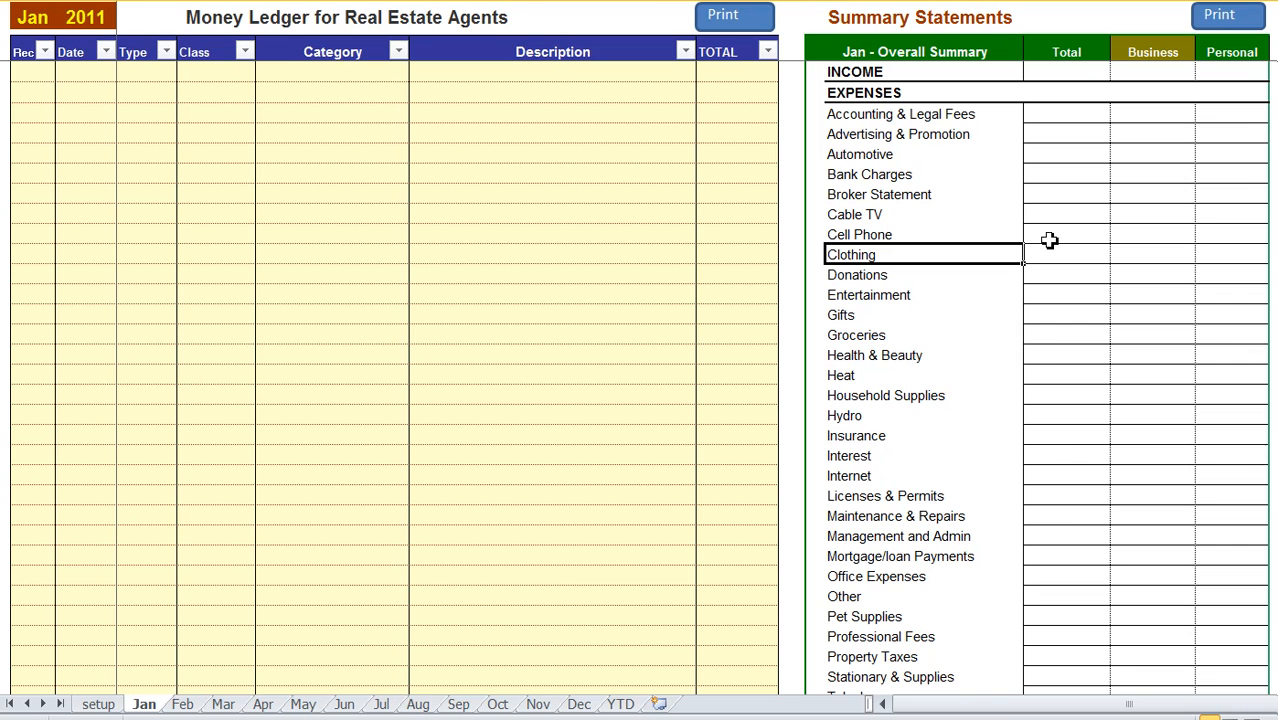
pyautogui.moveTo(988, 708)
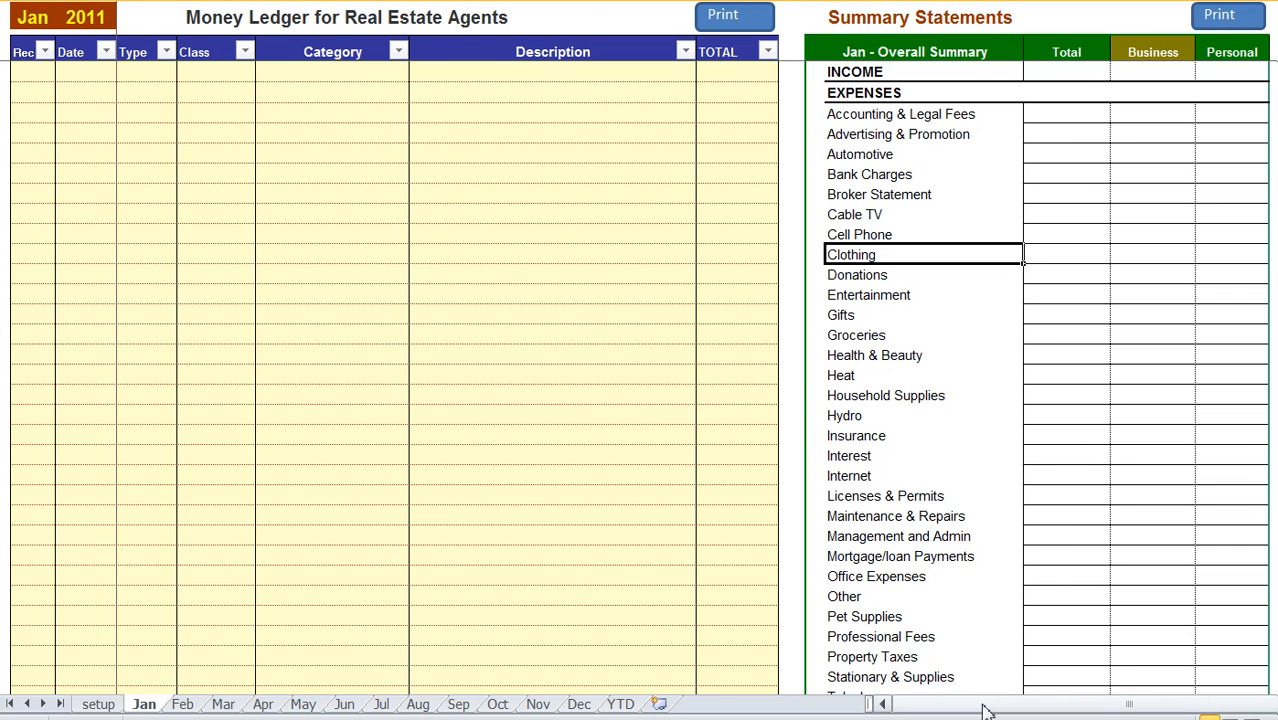
pyautogui.hscroll(3)
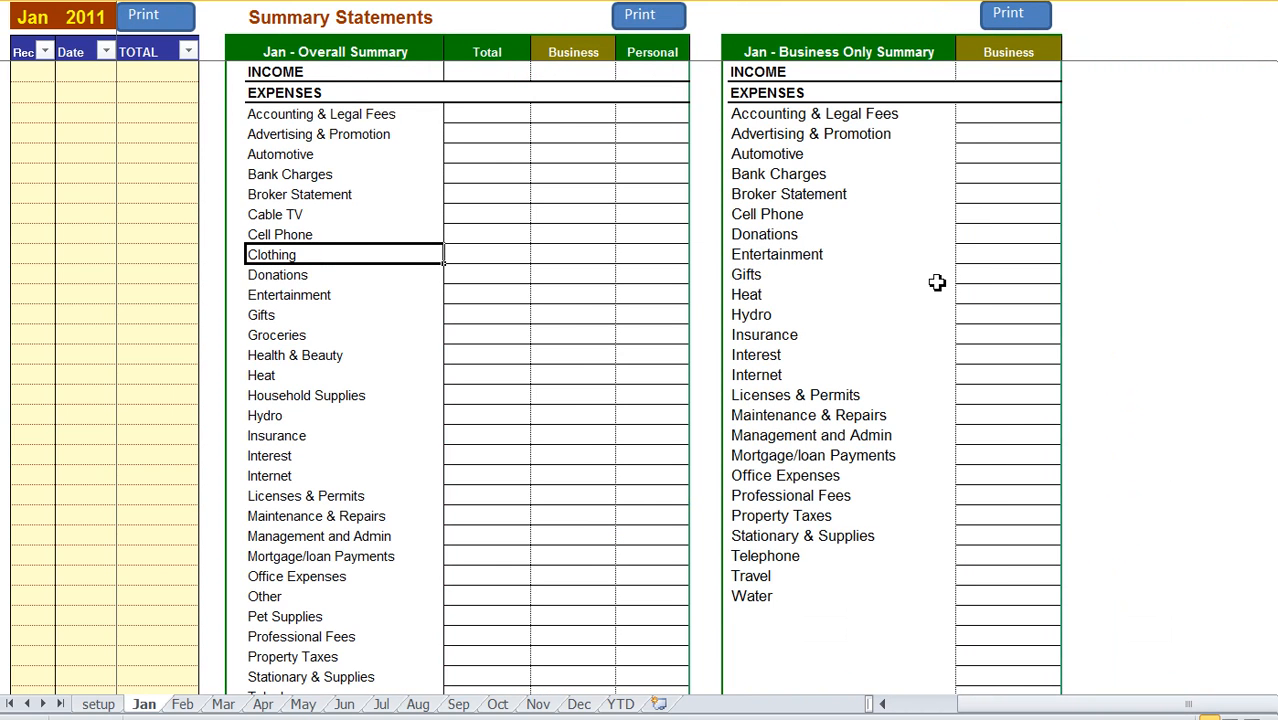
pyautogui.moveTo(796, 114)
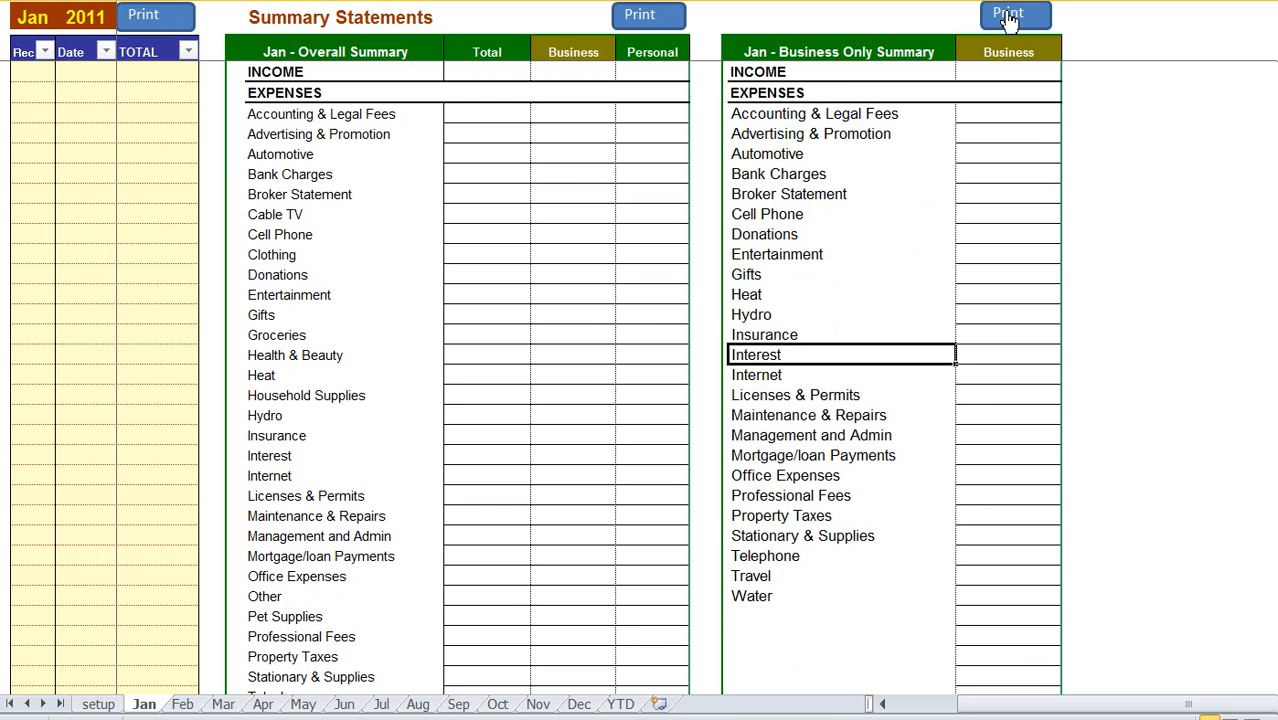
pyautogui.moveTo(816, 308)
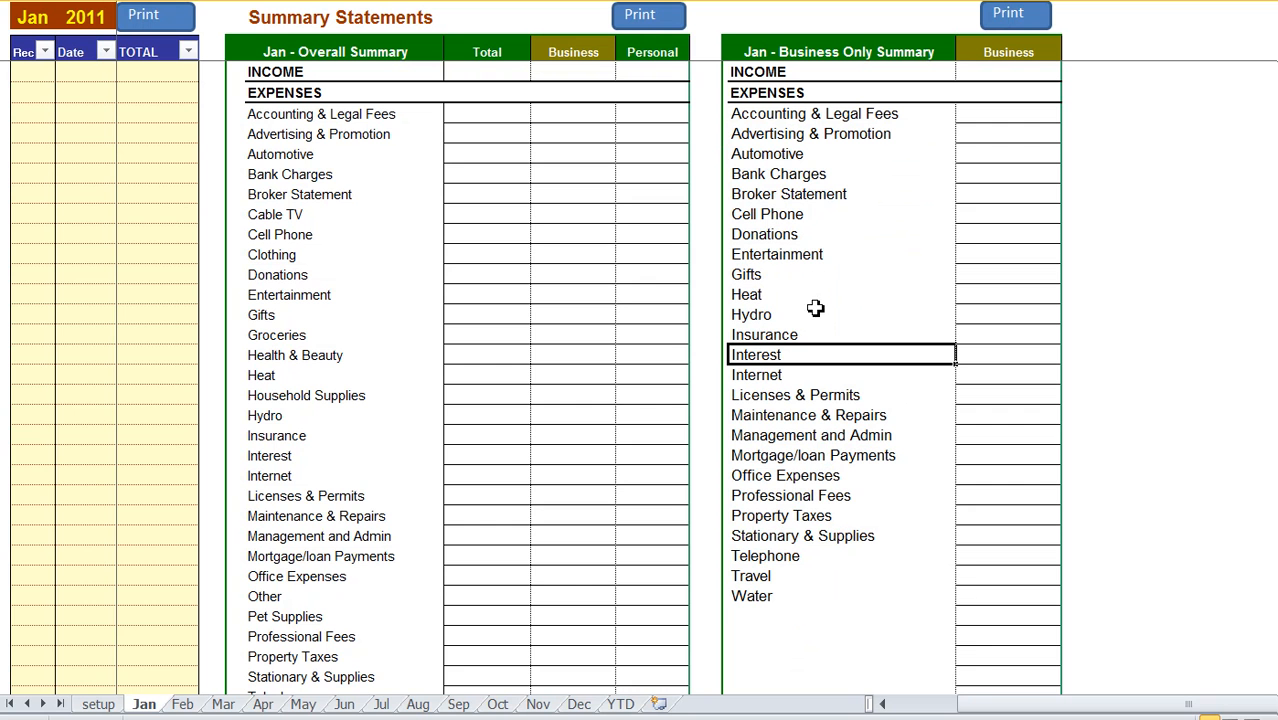
pyautogui.moveTo(990, 704)
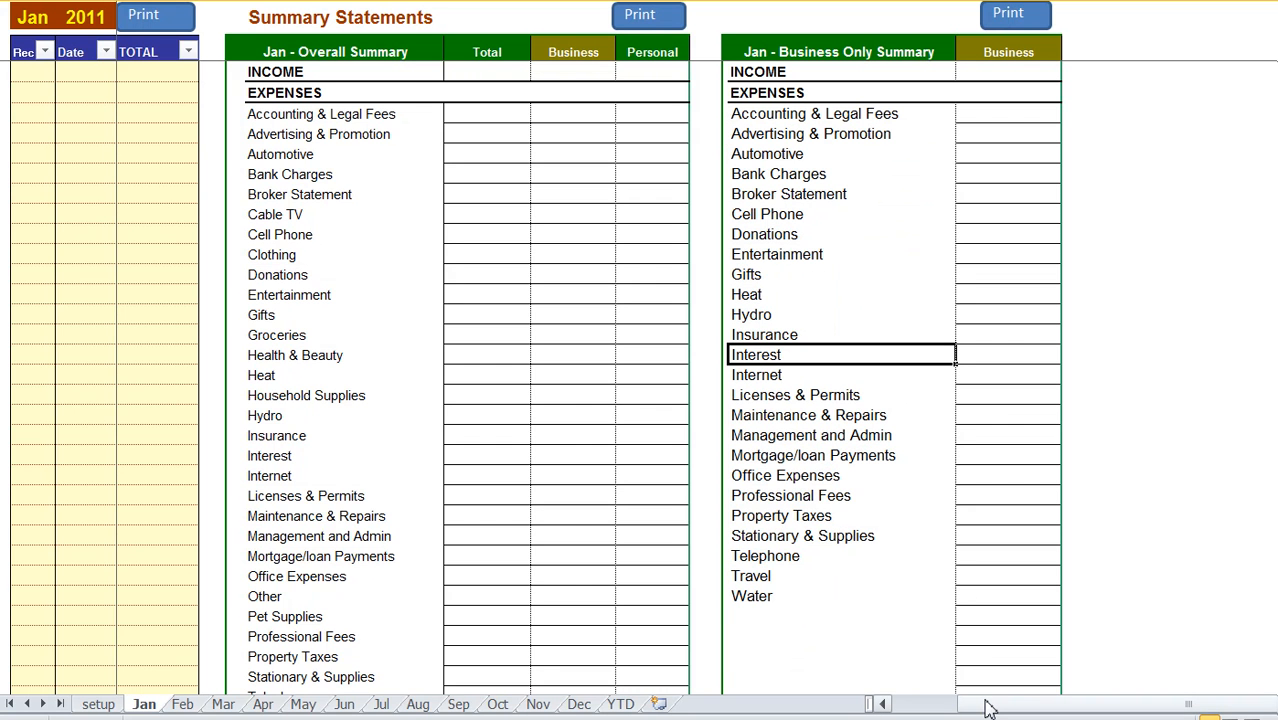
pyautogui.scroll(-3)
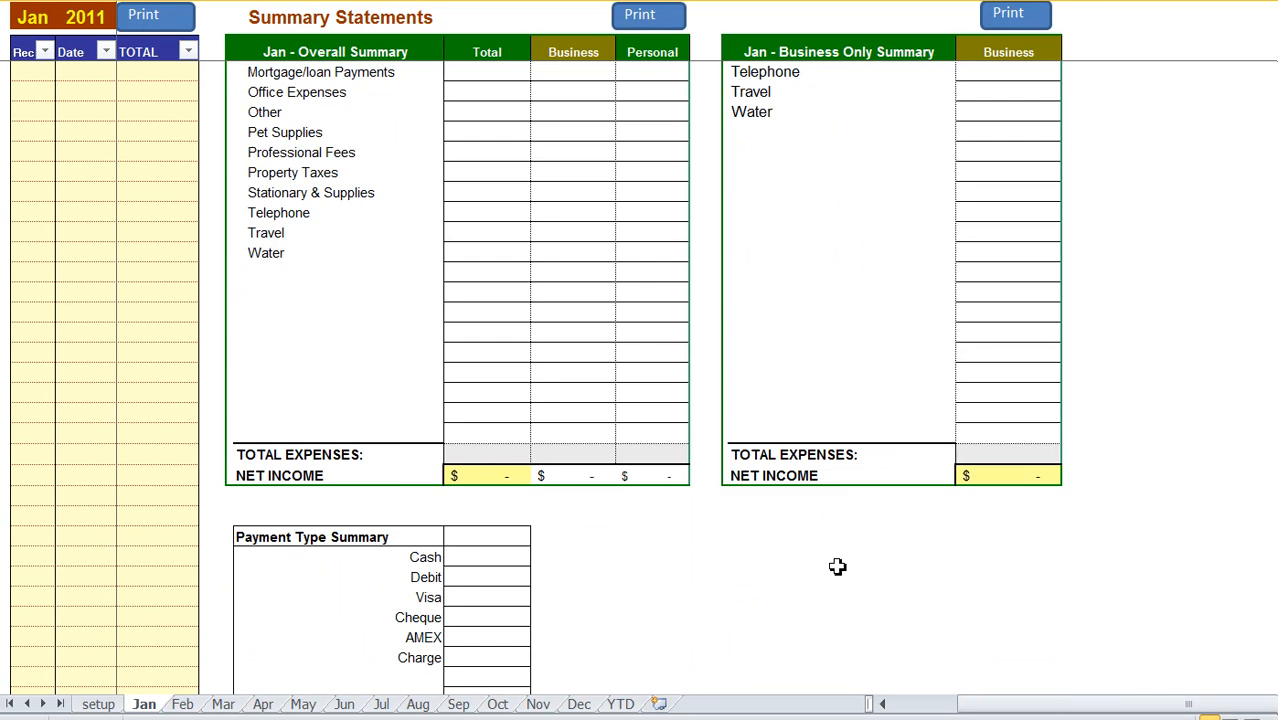
pyautogui.scroll(-3)
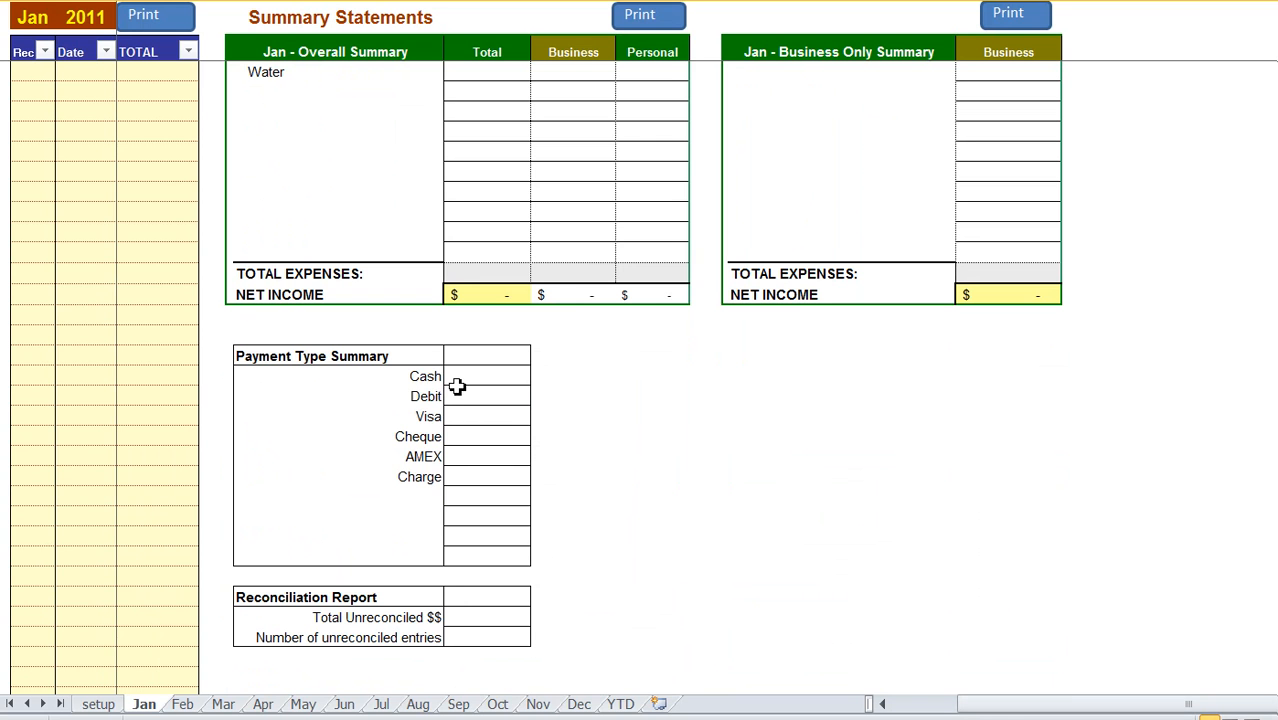
pyautogui.click(484, 416)
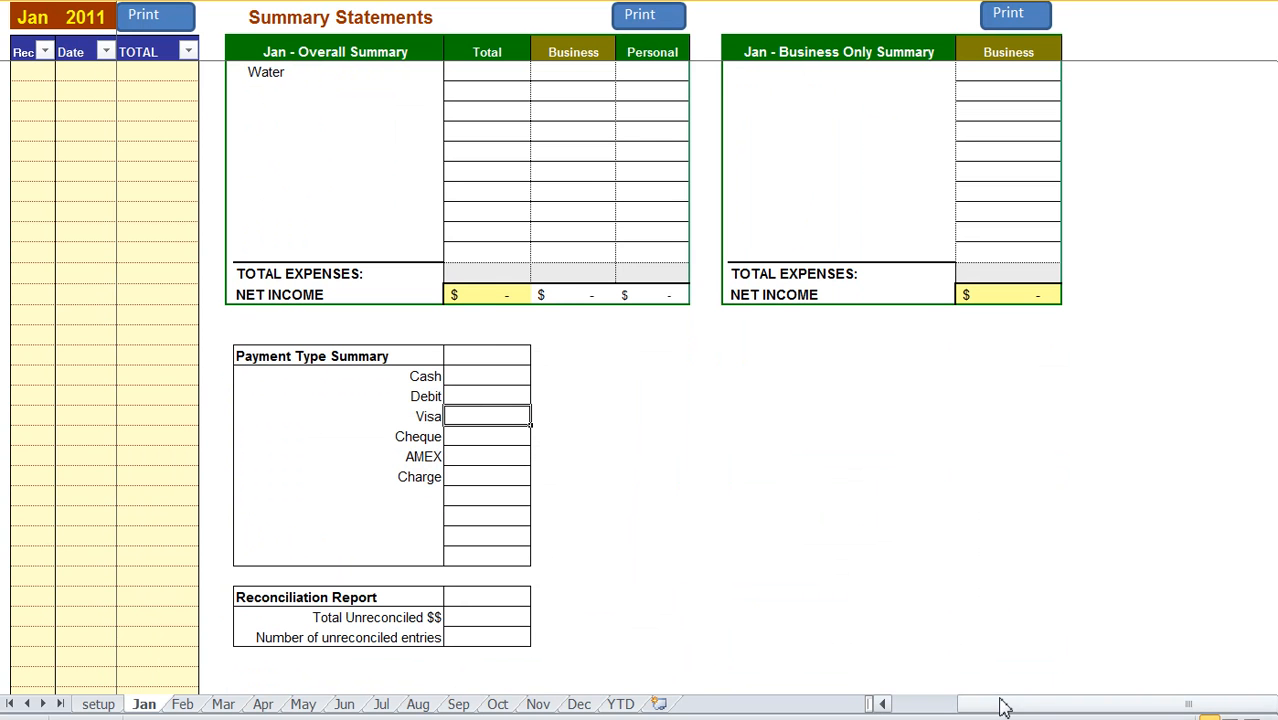
pyautogui.moveTo(420, 612)
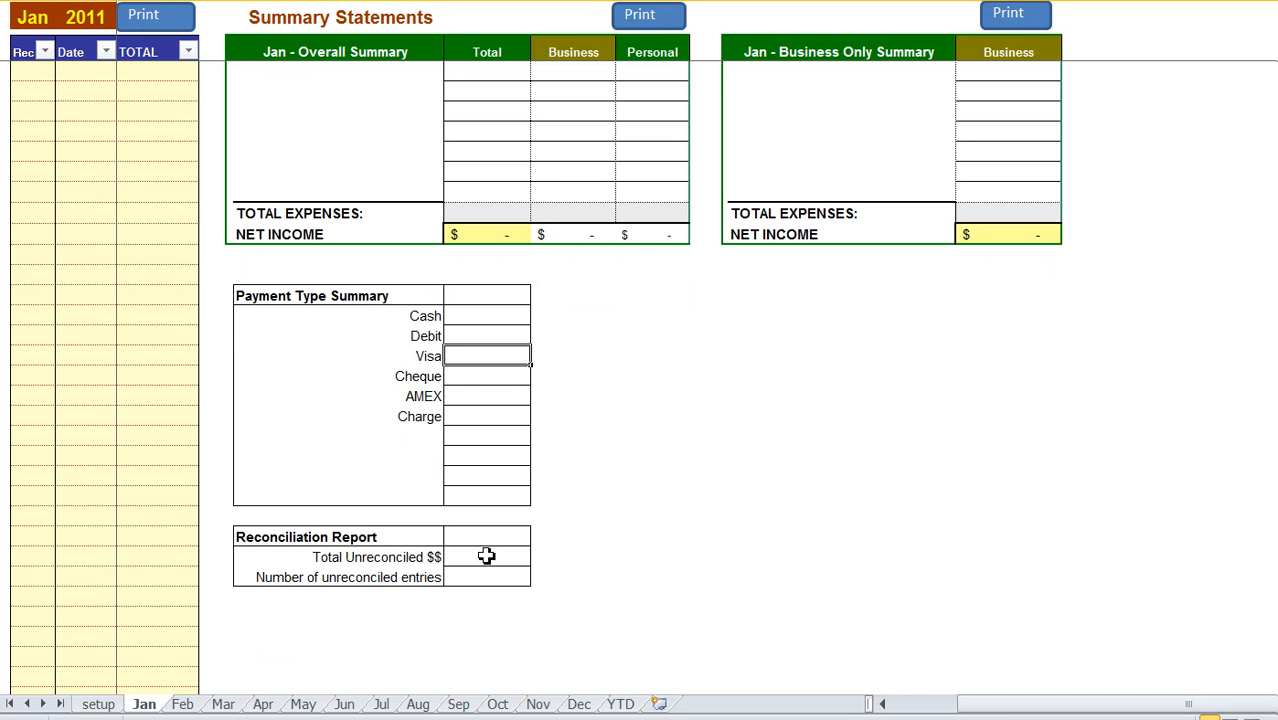
pyautogui.click(486, 556)
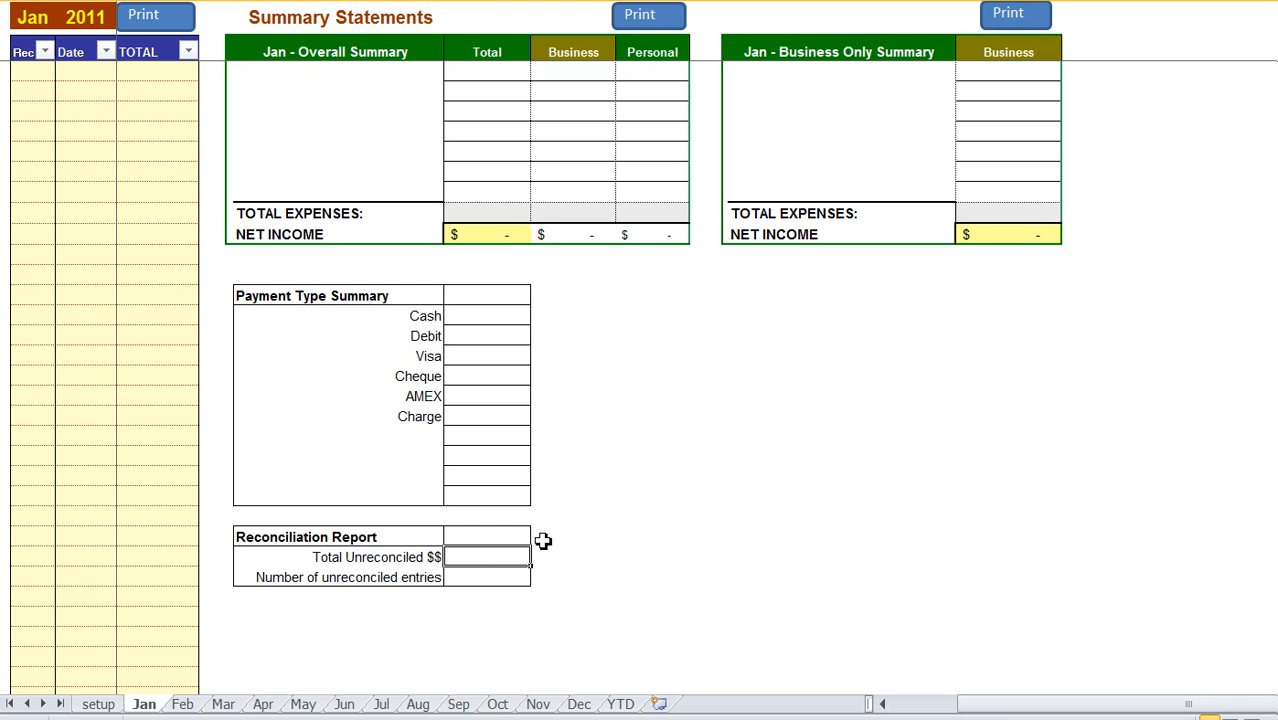
pyautogui.moveTo(956, 652)
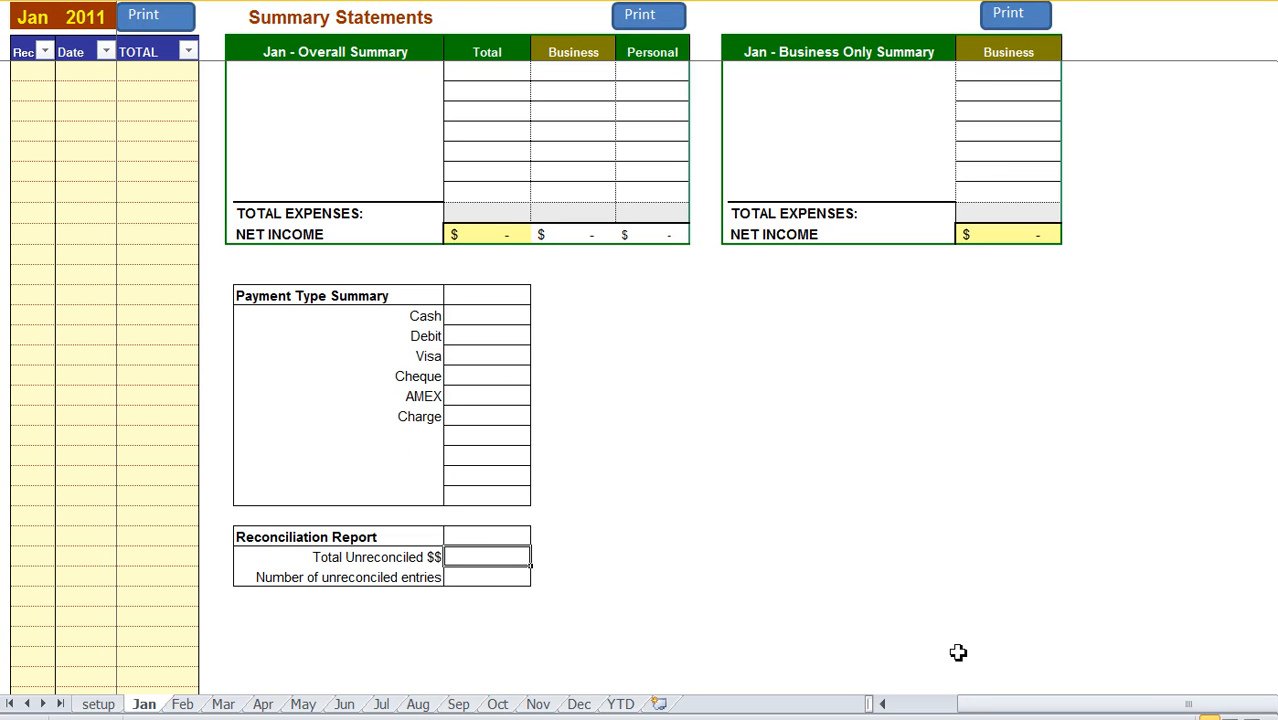
pyautogui.hscroll(3)
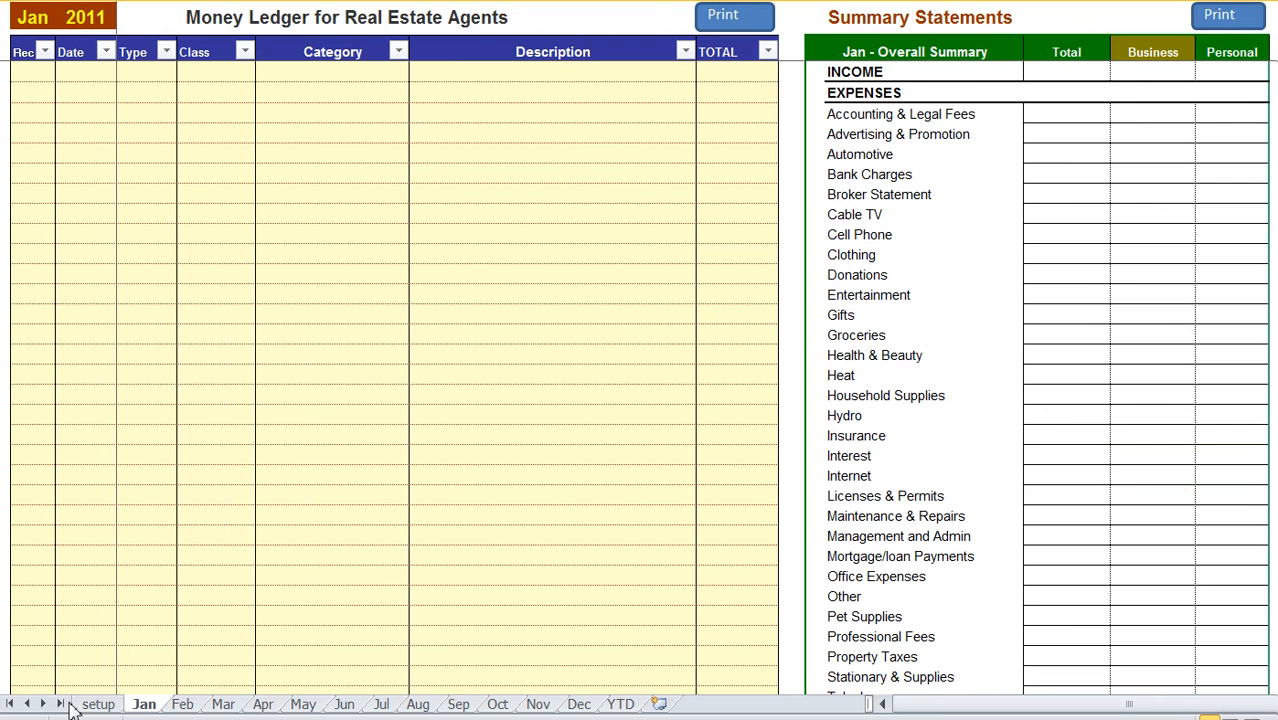
# - On the setup sheet, set Automotive's business share to 85% (15% personal)
pyautogui.click(96, 704)
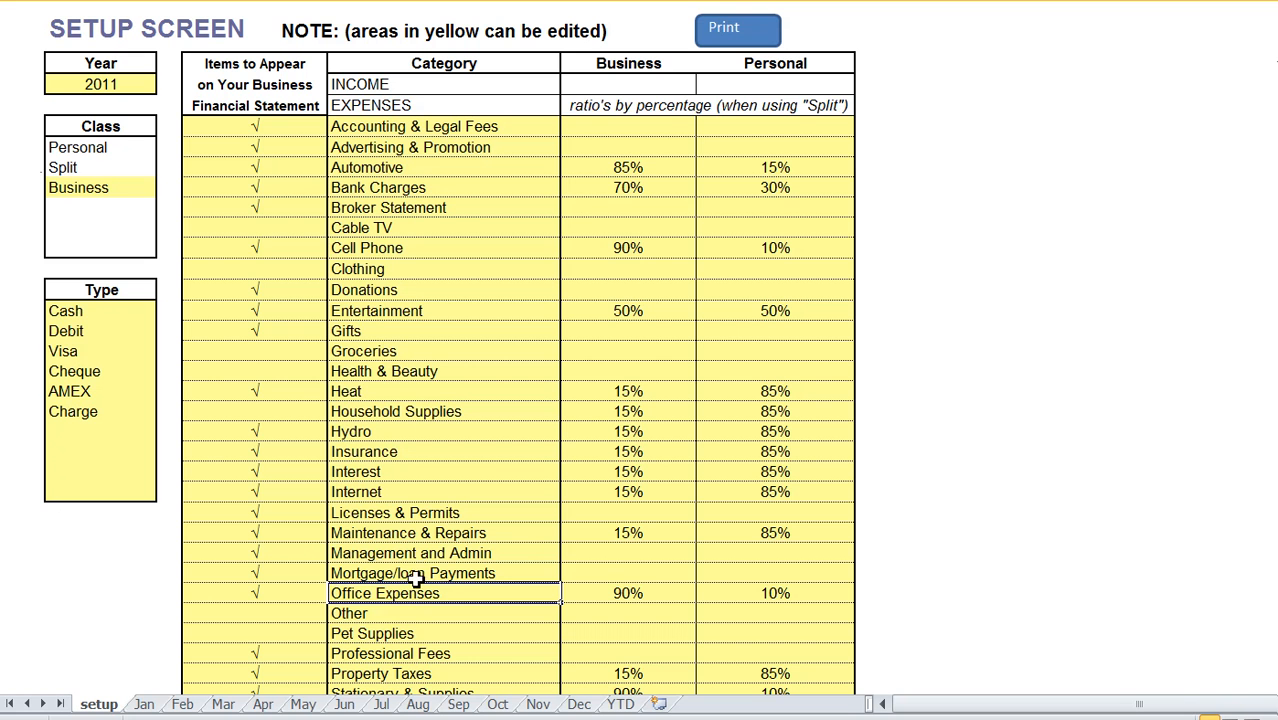
pyautogui.moveTo(620, 128)
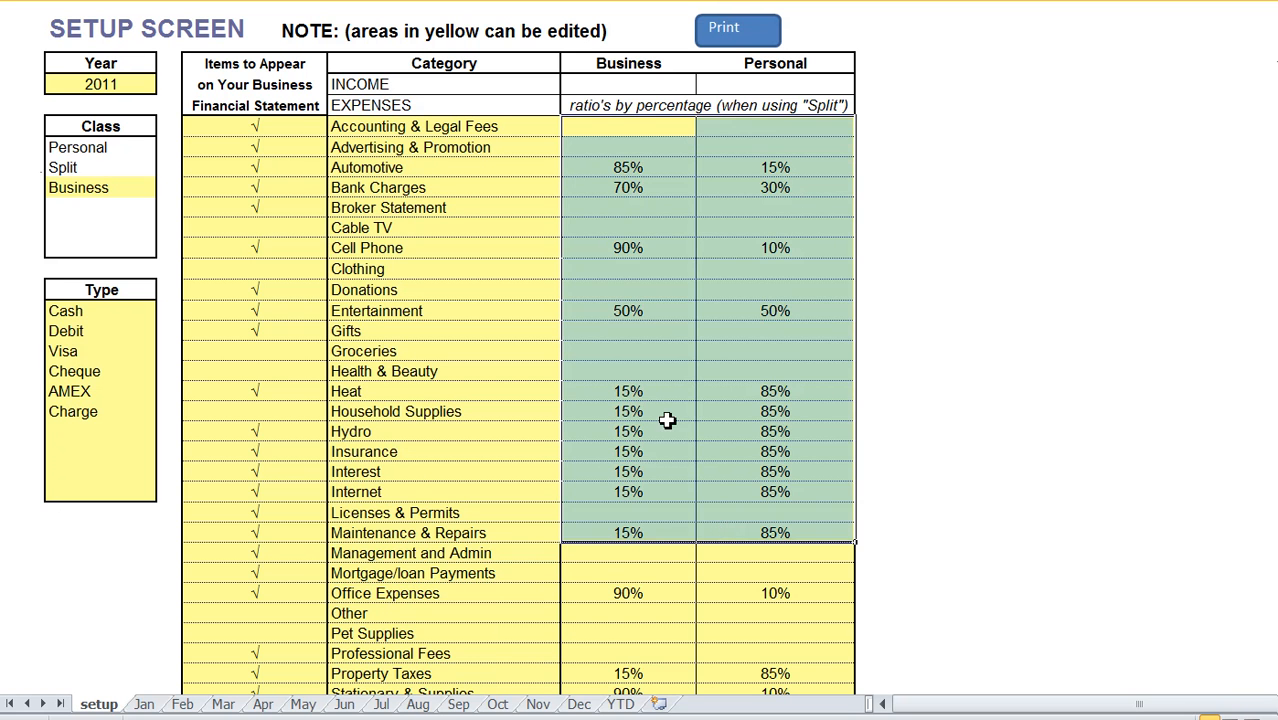
pyautogui.click(624, 312)
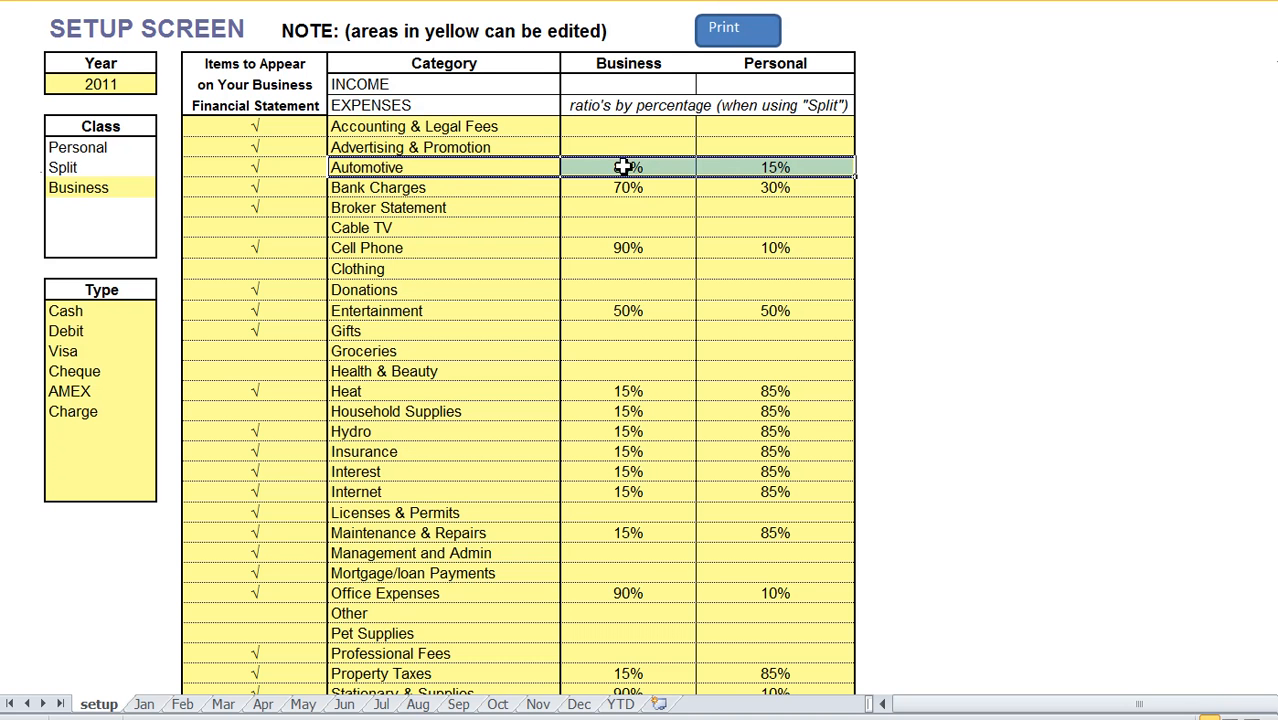
pyautogui.write('85%')
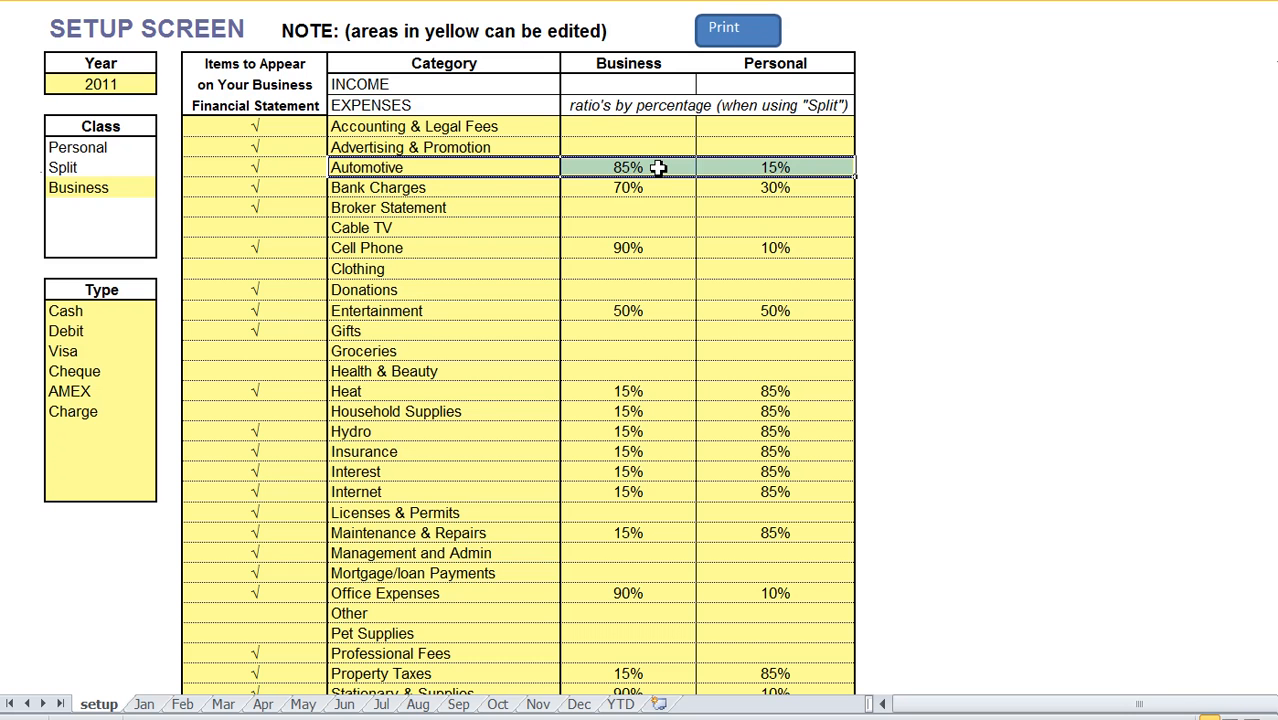
pyautogui.moveTo(756, 170)
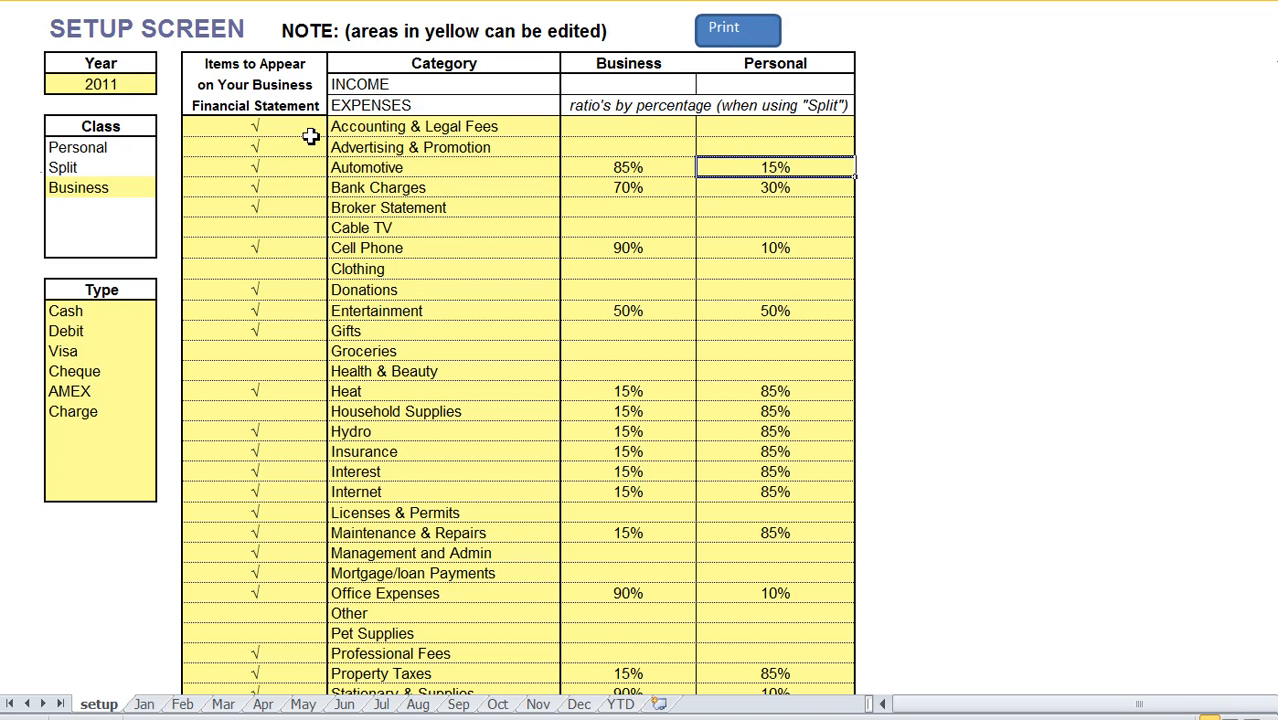
pyautogui.click(62, 168)
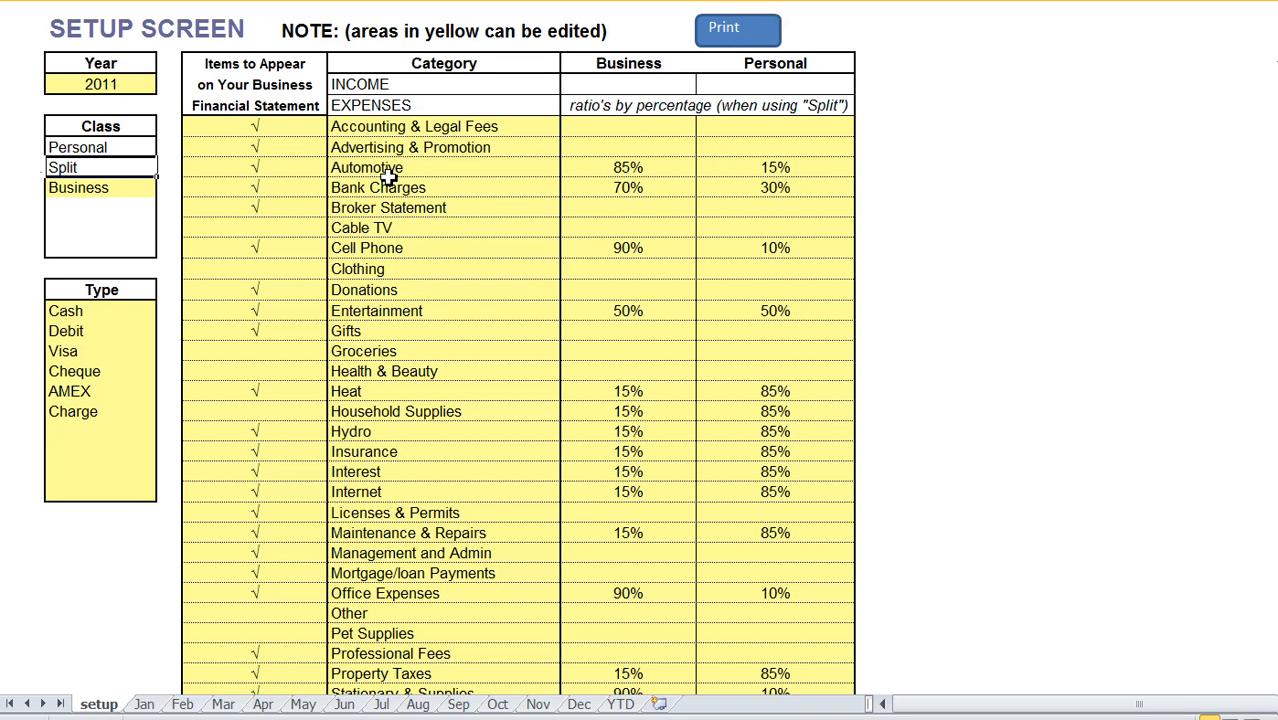
pyautogui.moveTo(380, 204)
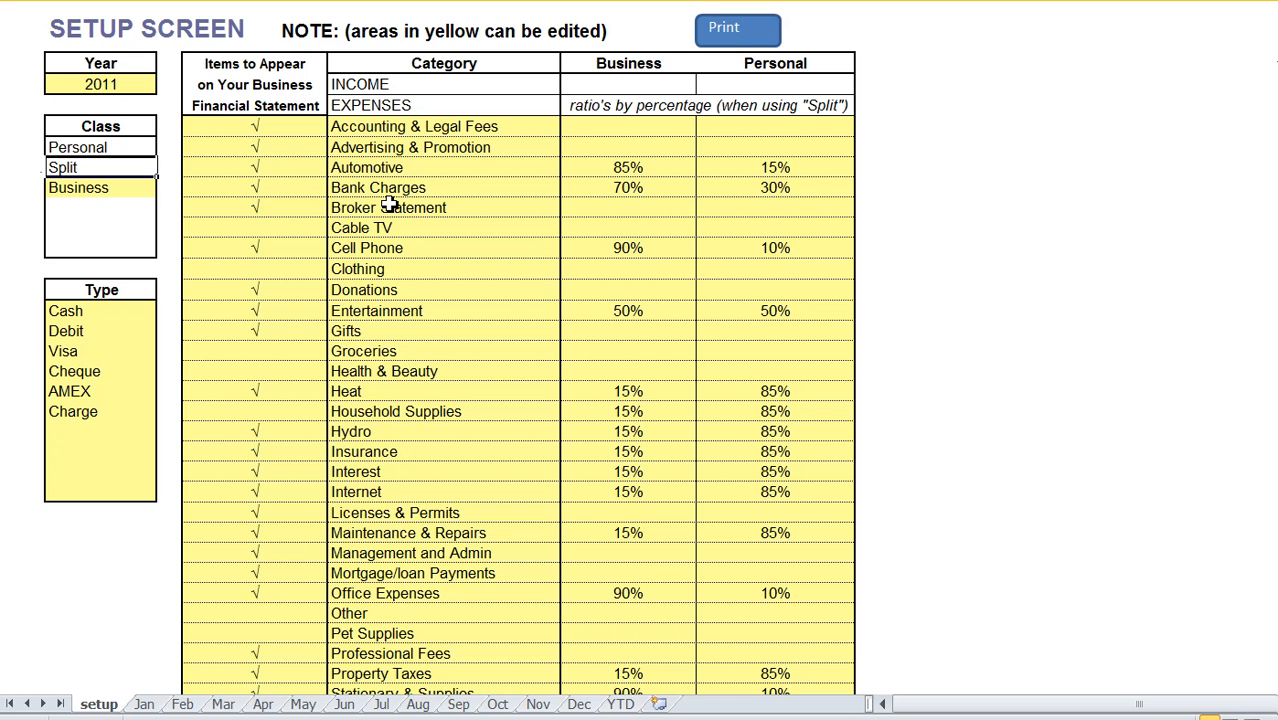
pyautogui.moveTo(368, 516)
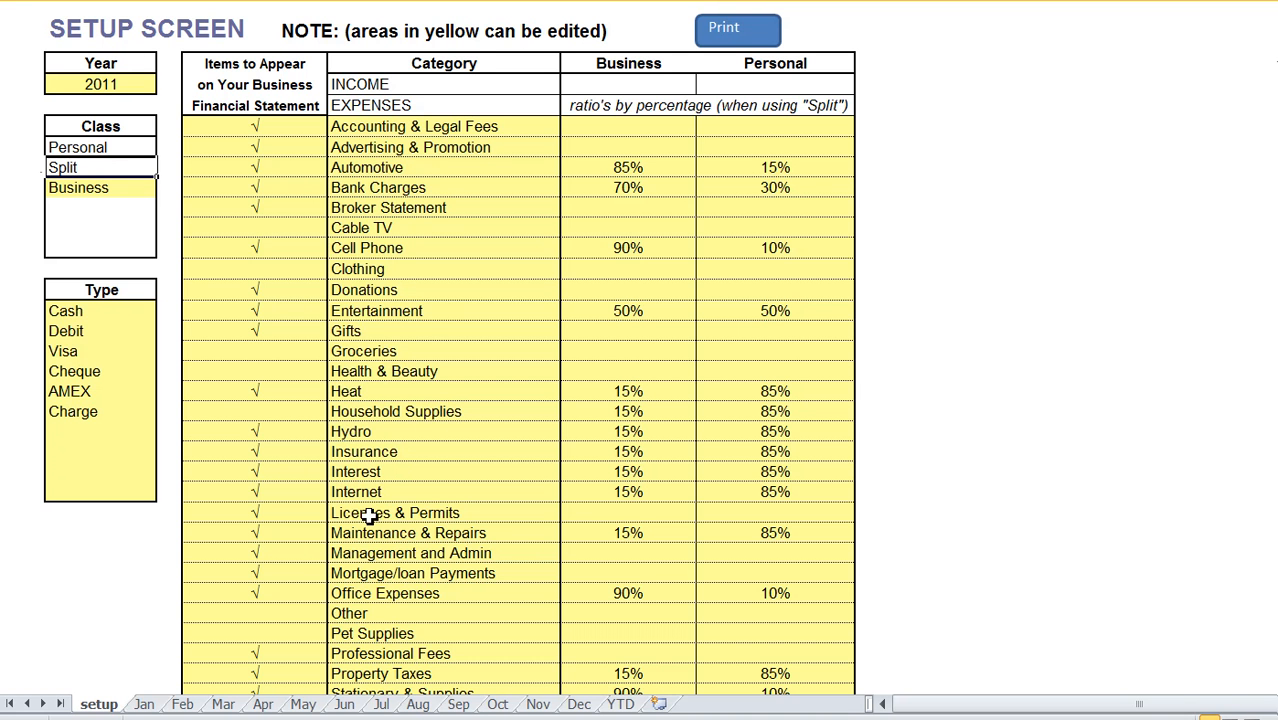
pyautogui.moveTo(372, 400)
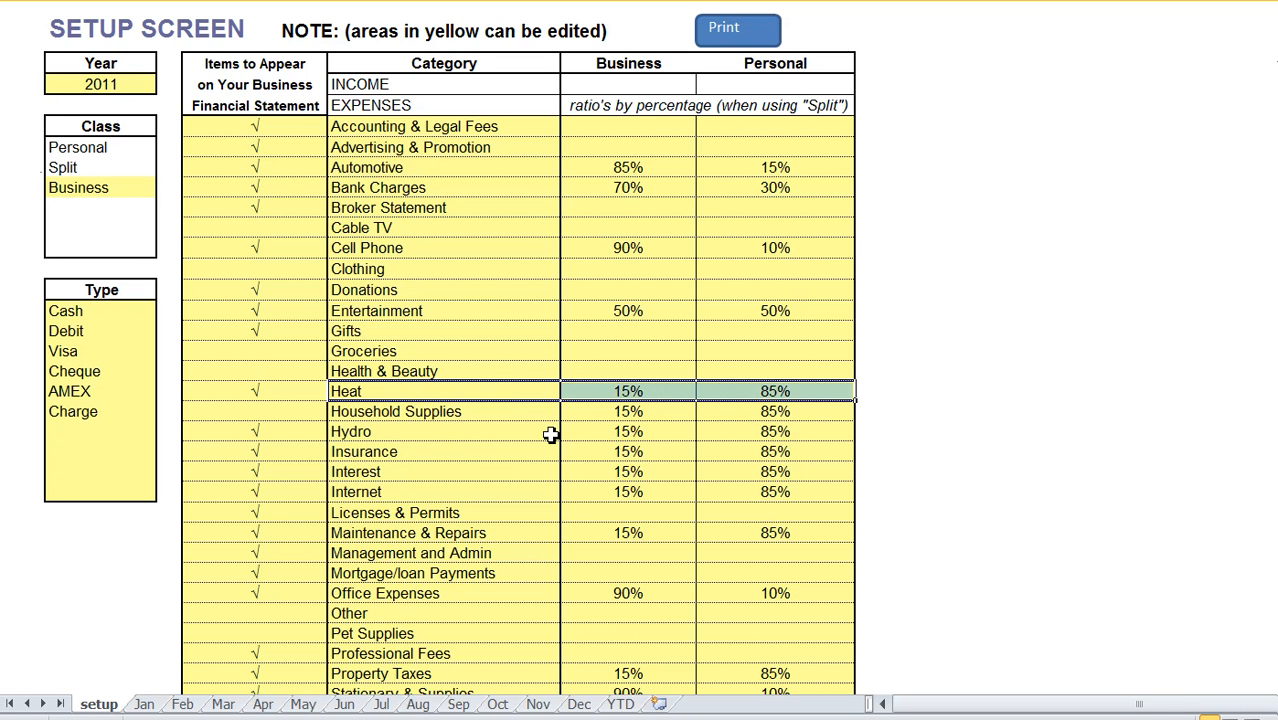
pyautogui.moveTo(604, 390)
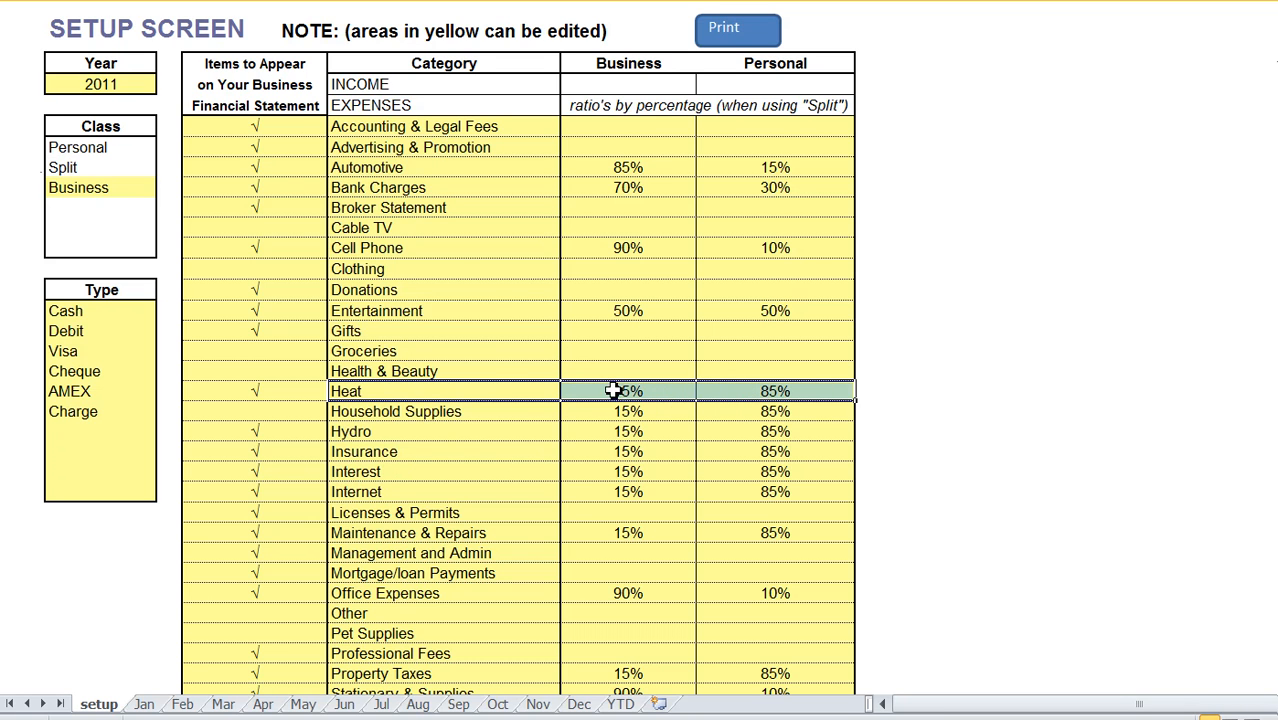
pyautogui.write('15%')
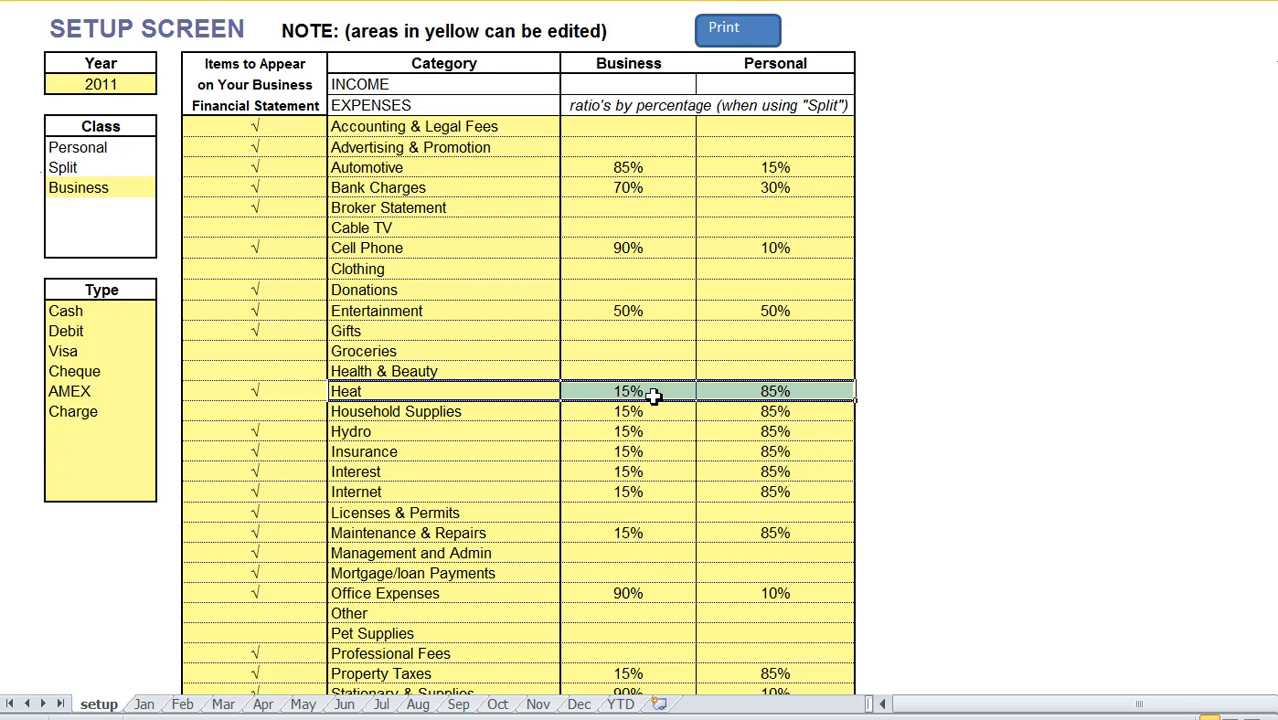
pyautogui.moveTo(656, 396)
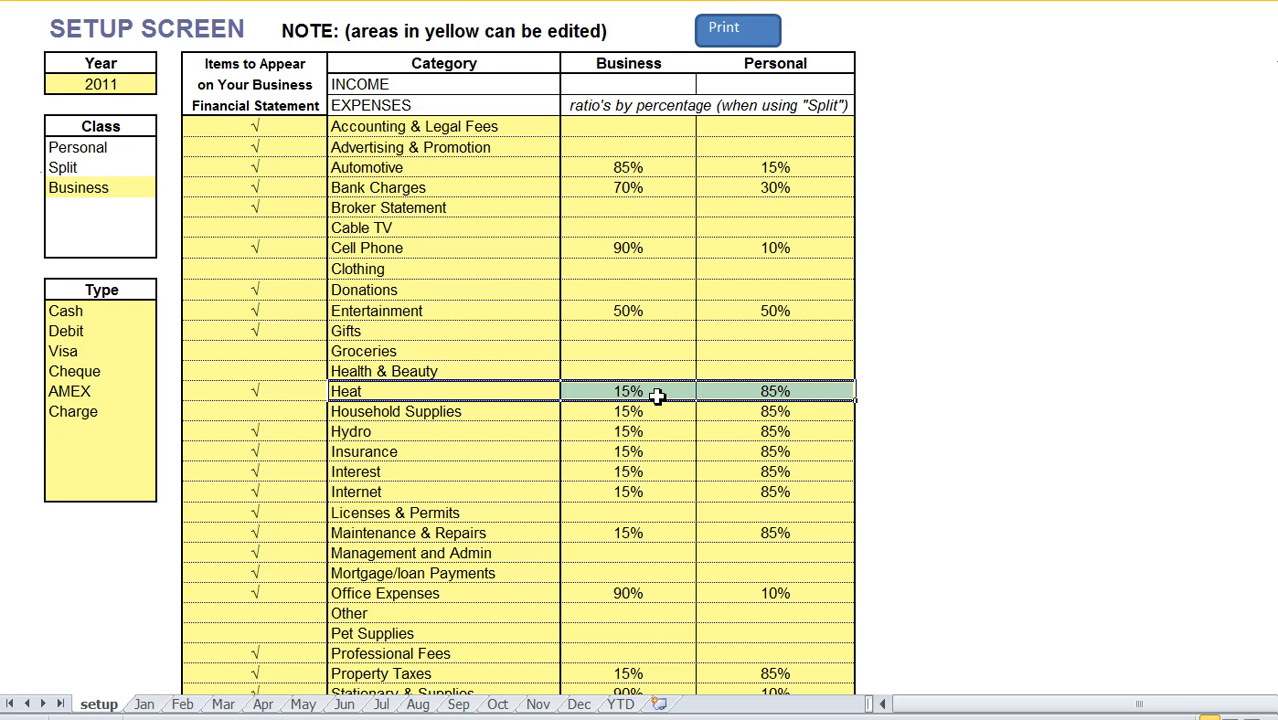
pyautogui.click(624, 390)
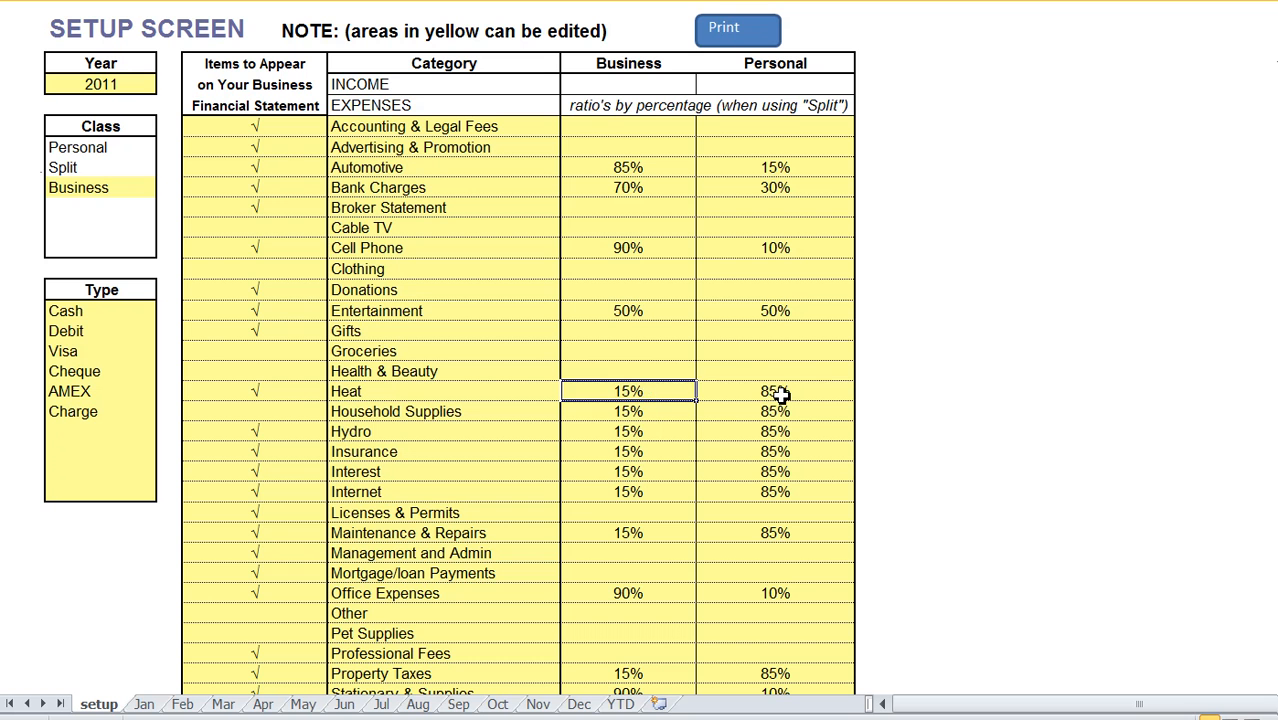
pyautogui.click(776, 392)
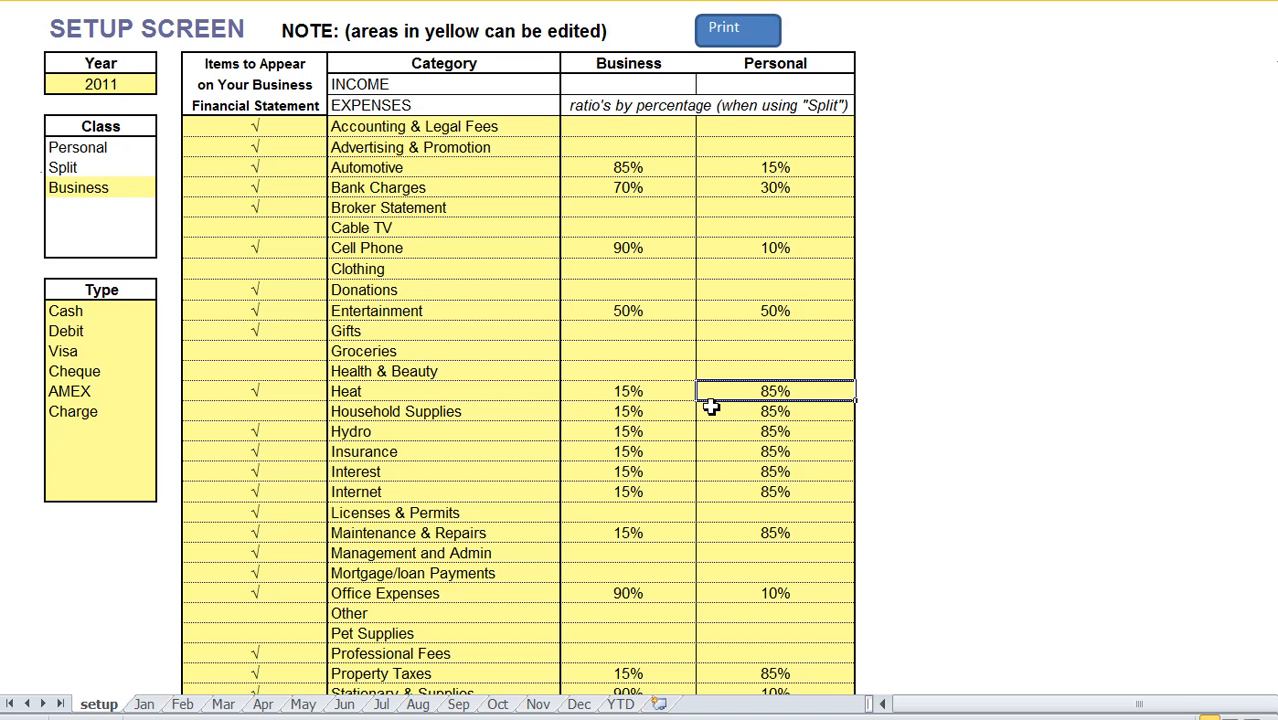
pyautogui.click(100, 80)
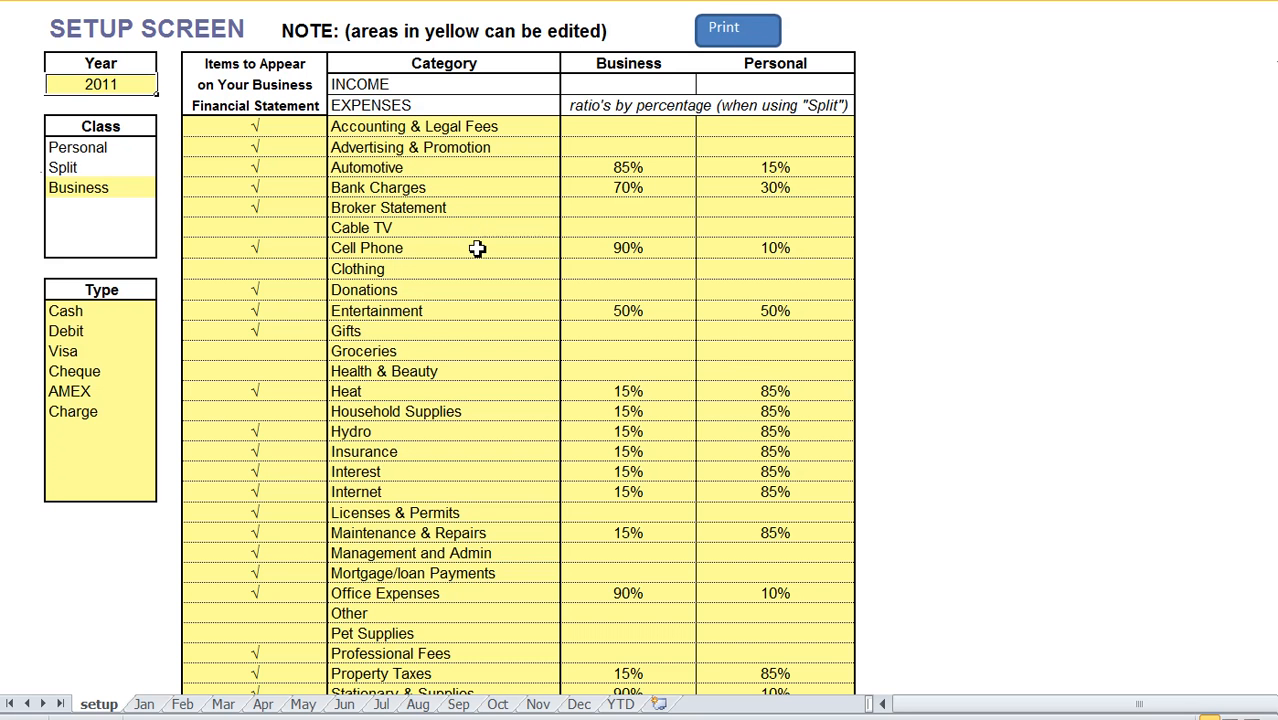
pyautogui.moveTo(122, 348)
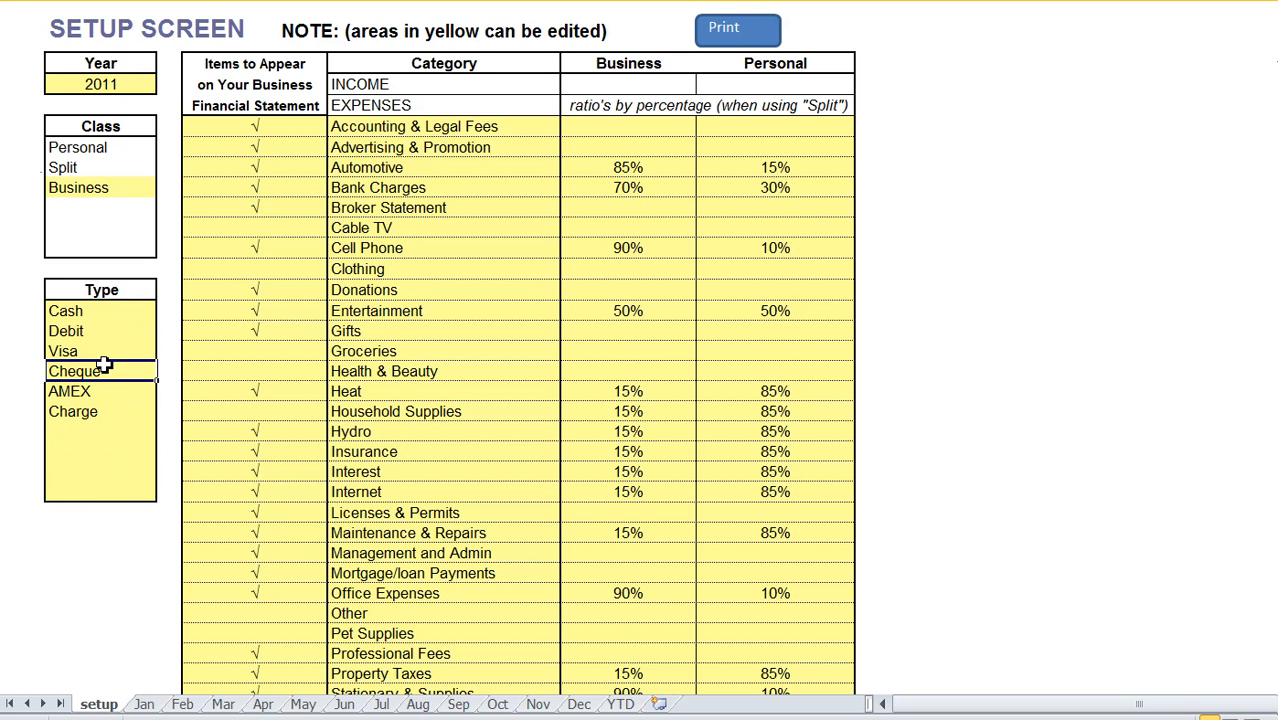
pyautogui.moveTo(108, 352)
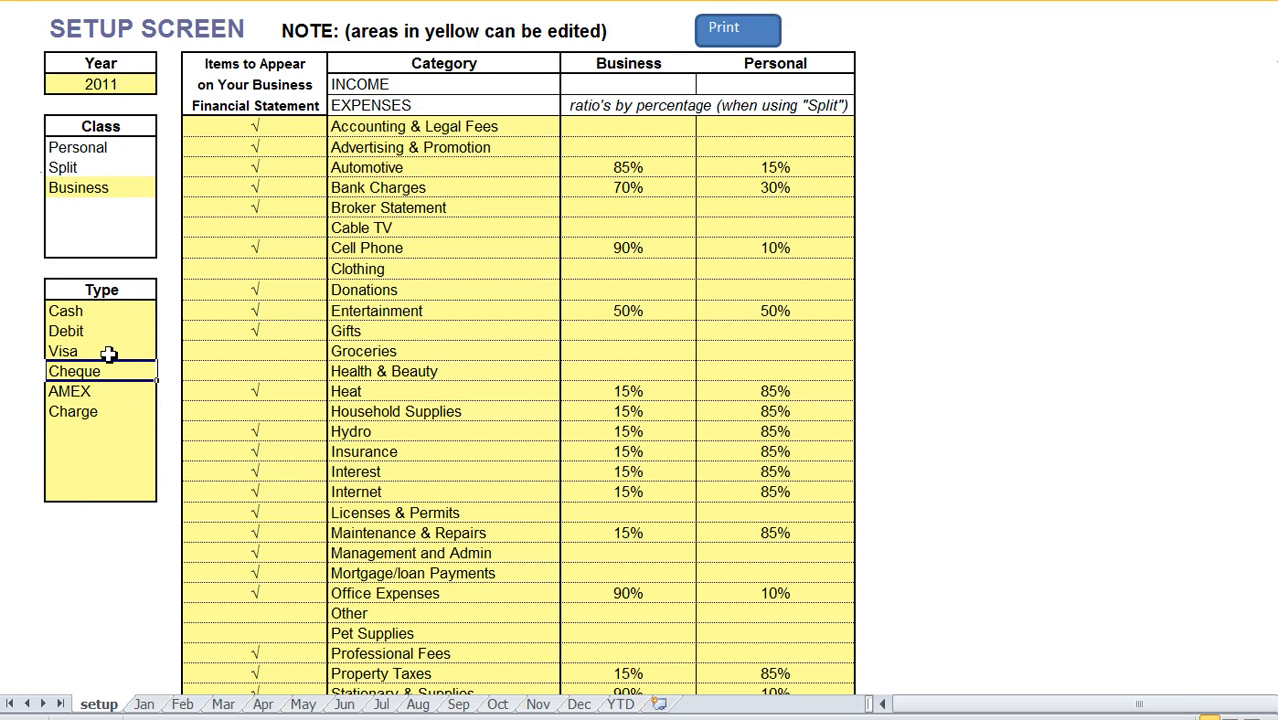
pyautogui.click(100, 352)
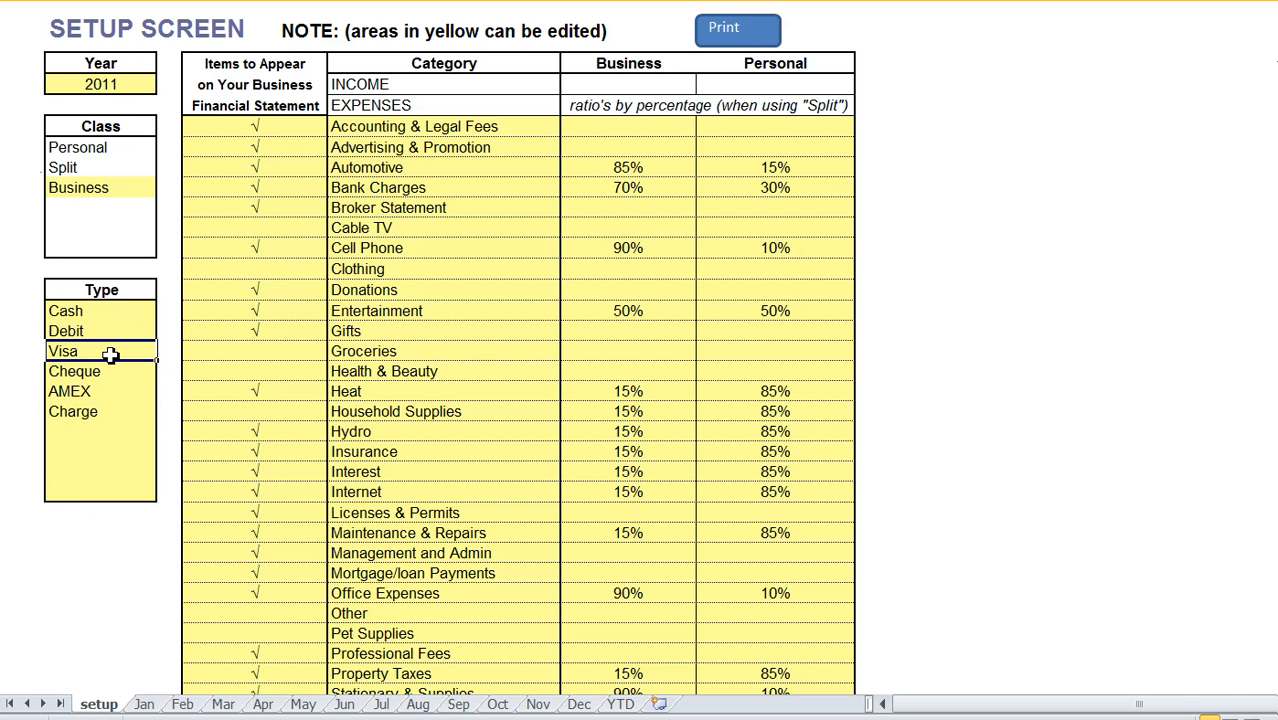
pyautogui.moveTo(374, 248)
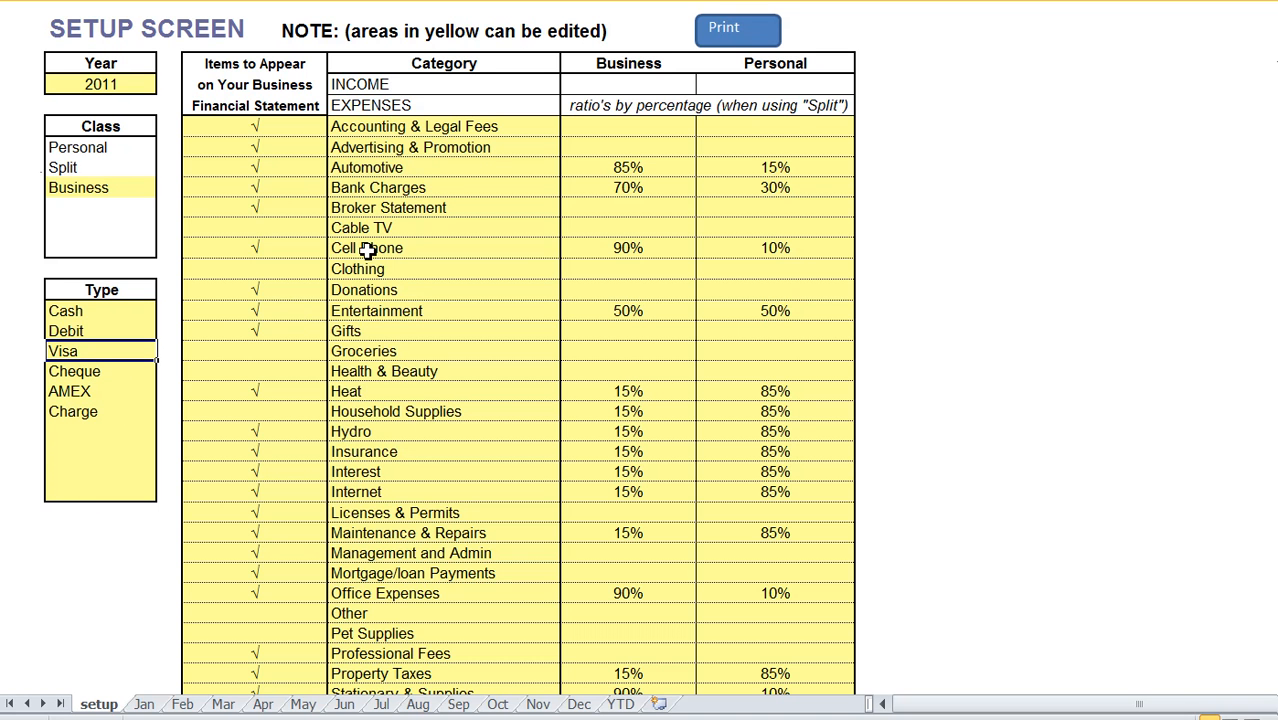
pyautogui.moveTo(306, 100)
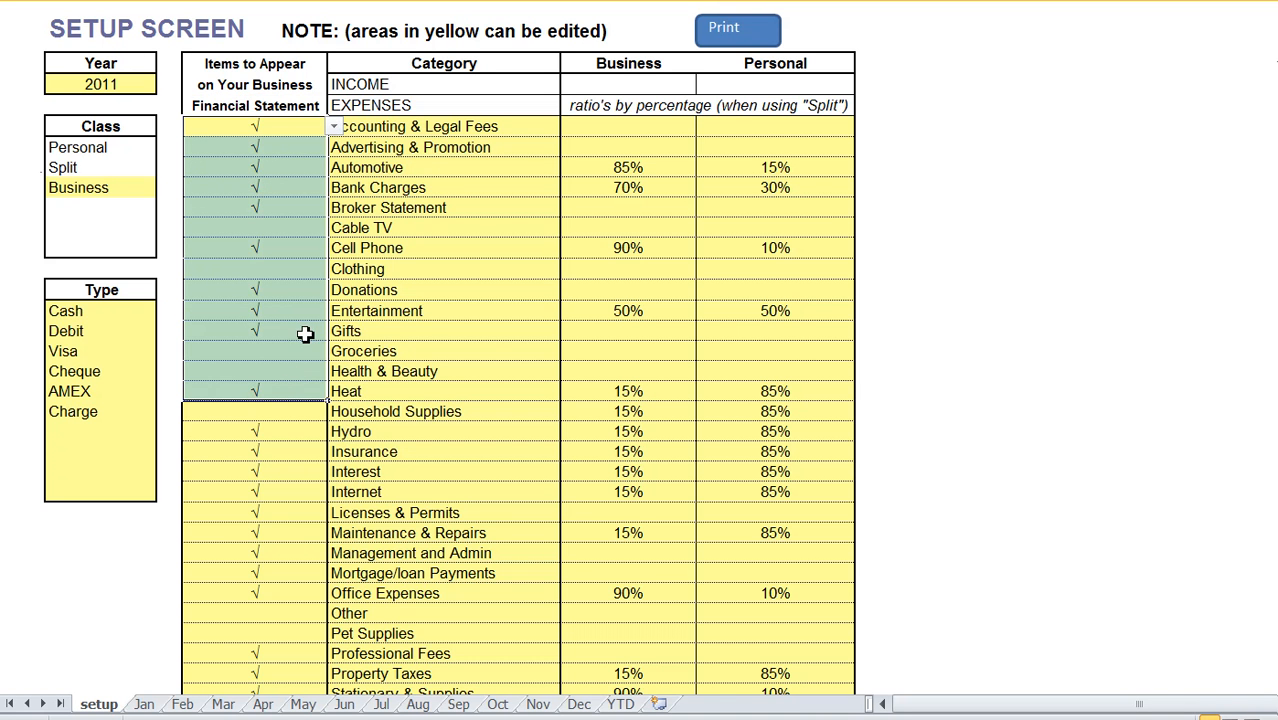
pyautogui.moveTo(304, 252)
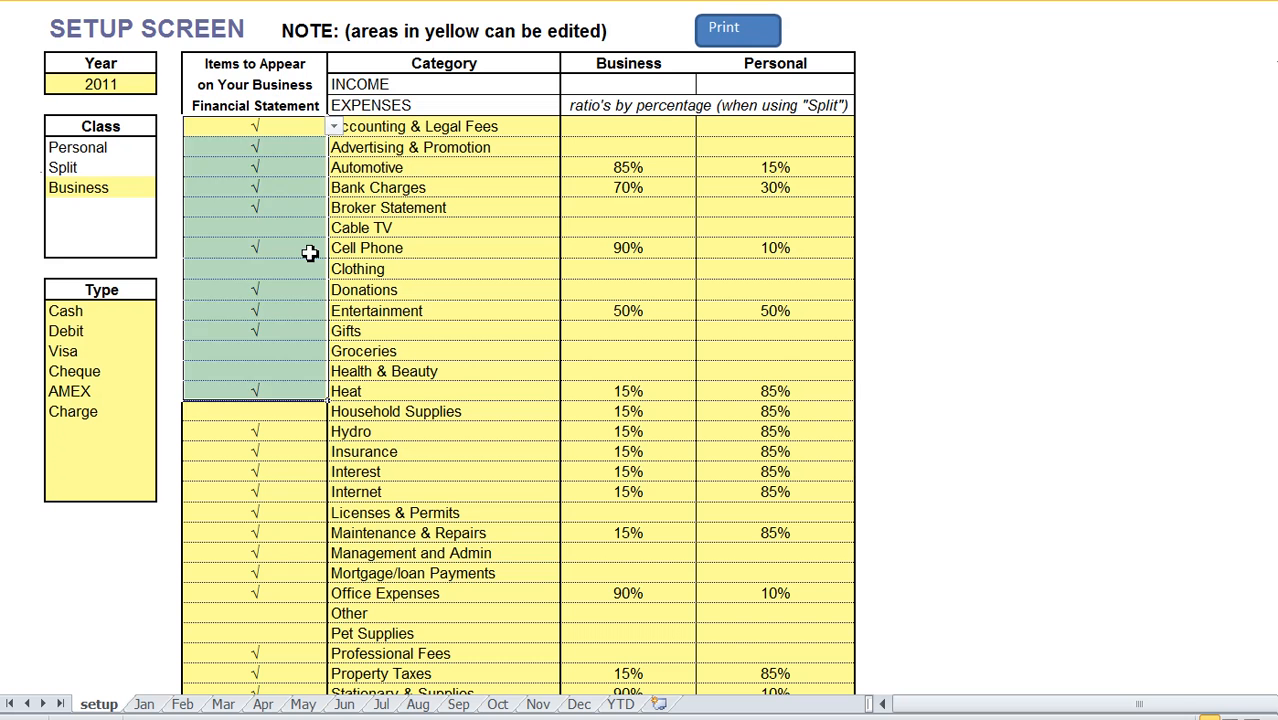
pyautogui.click(332, 248)
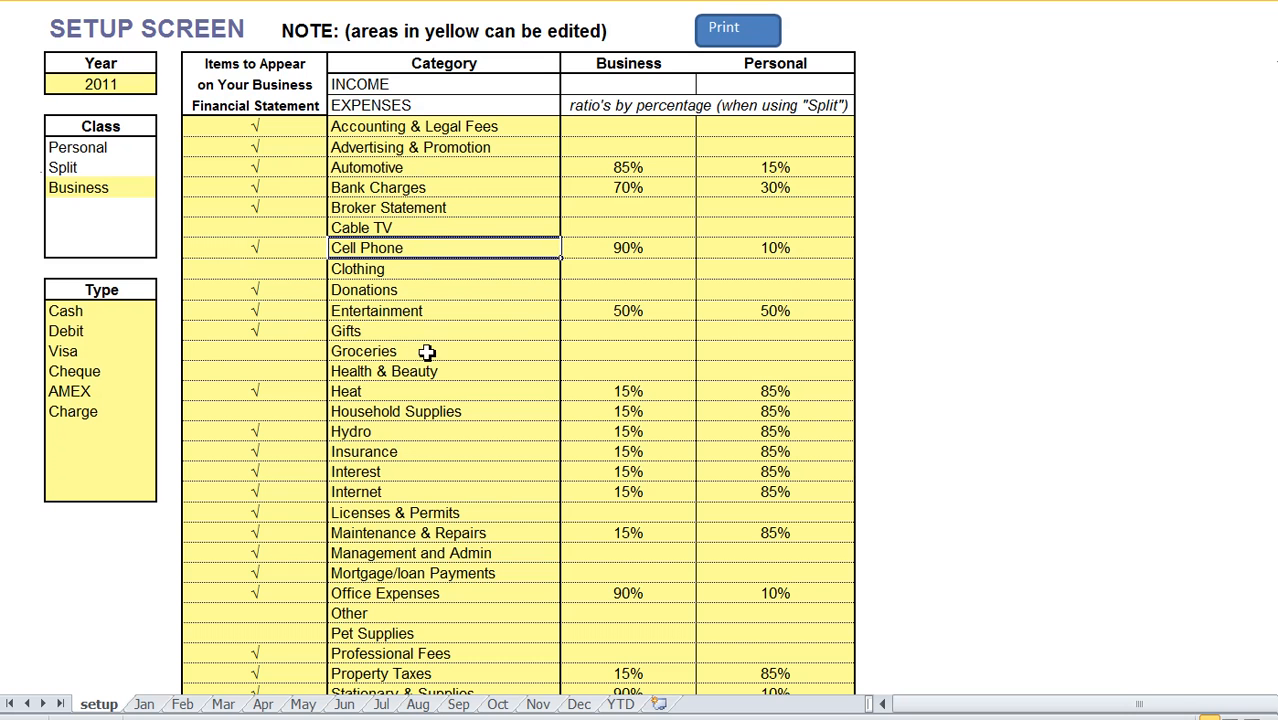
pyautogui.moveTo(424, 370)
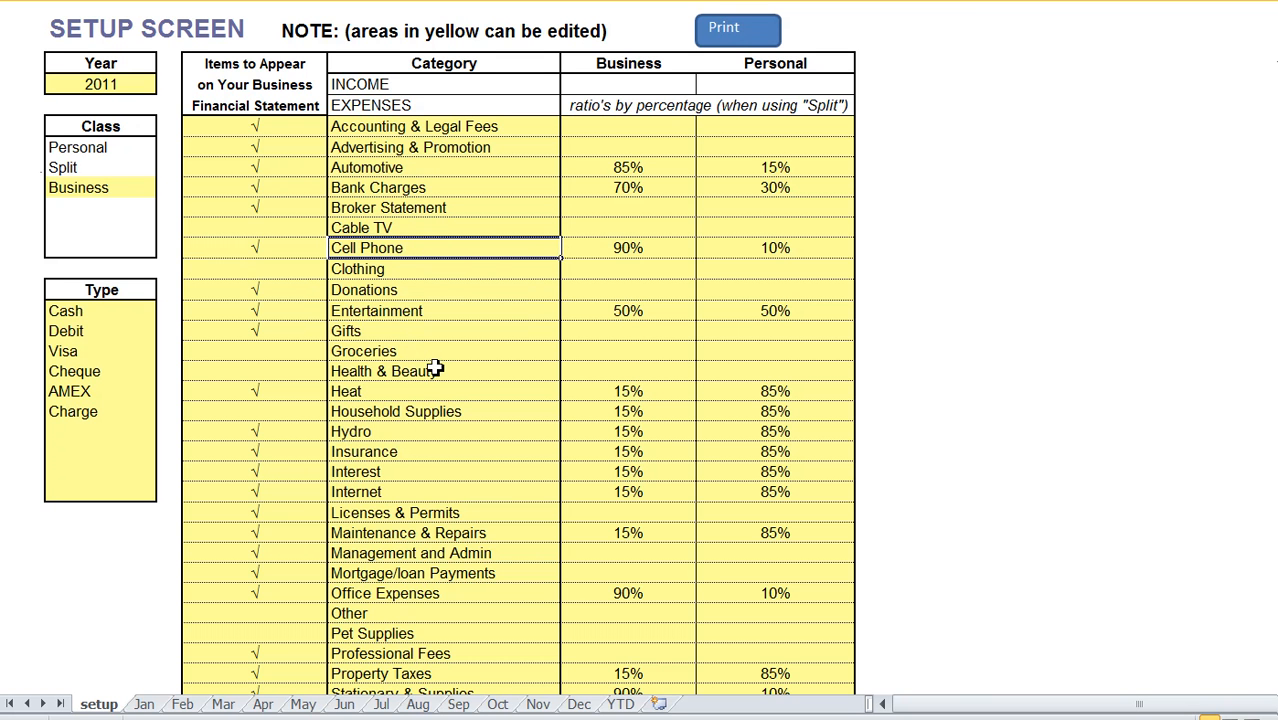
pyautogui.moveTo(566, 520)
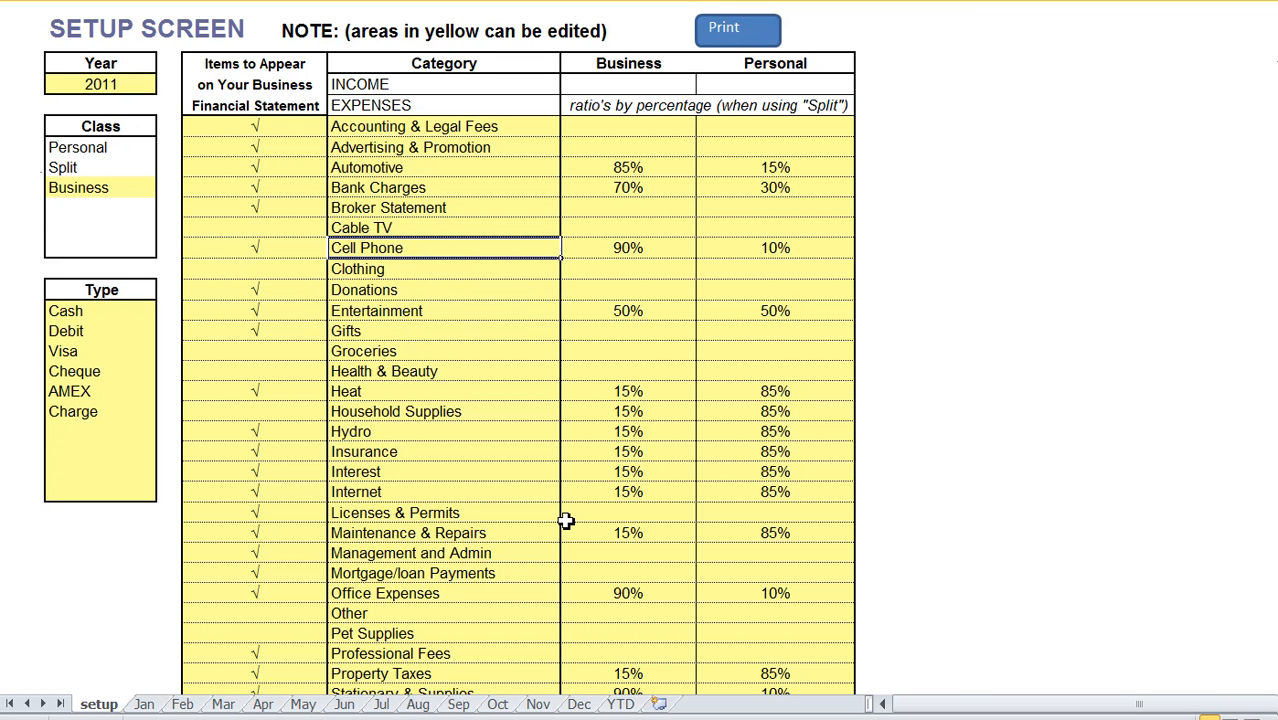
# - Review the empty YTD Business and Overall summary reports and their category lists
pyautogui.click(636, 704)
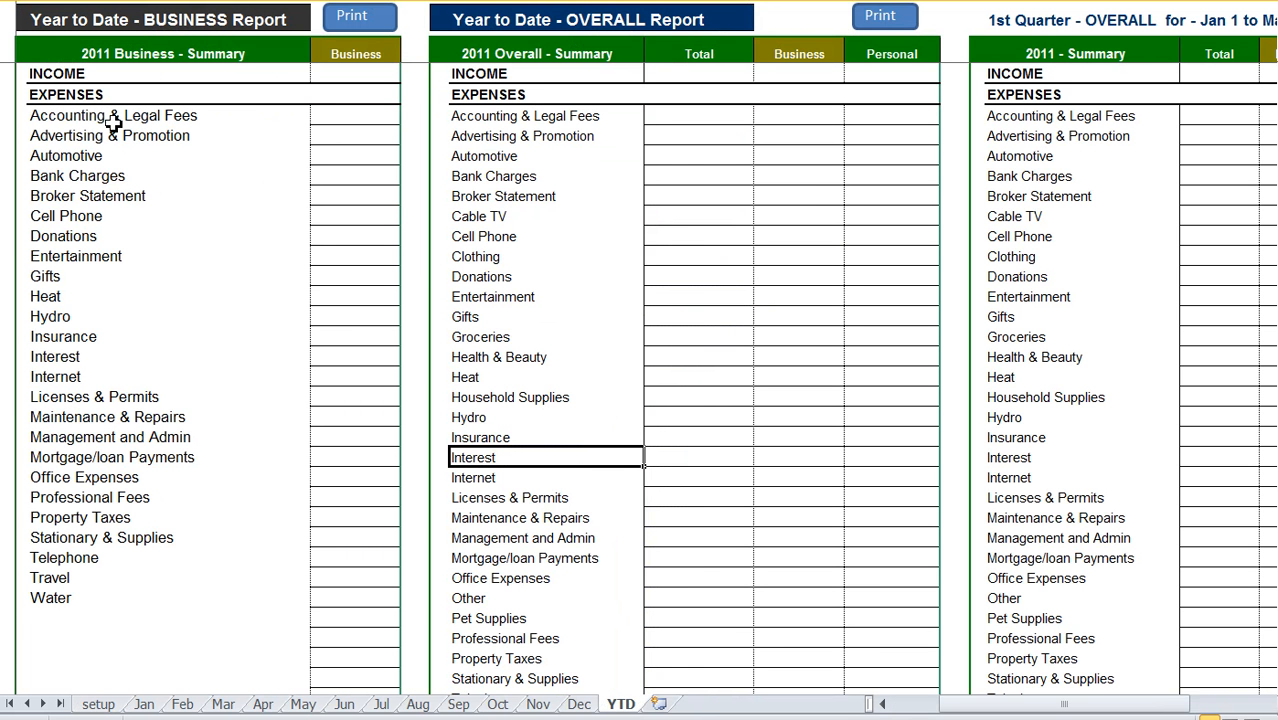
pyautogui.moveTo(130, 128)
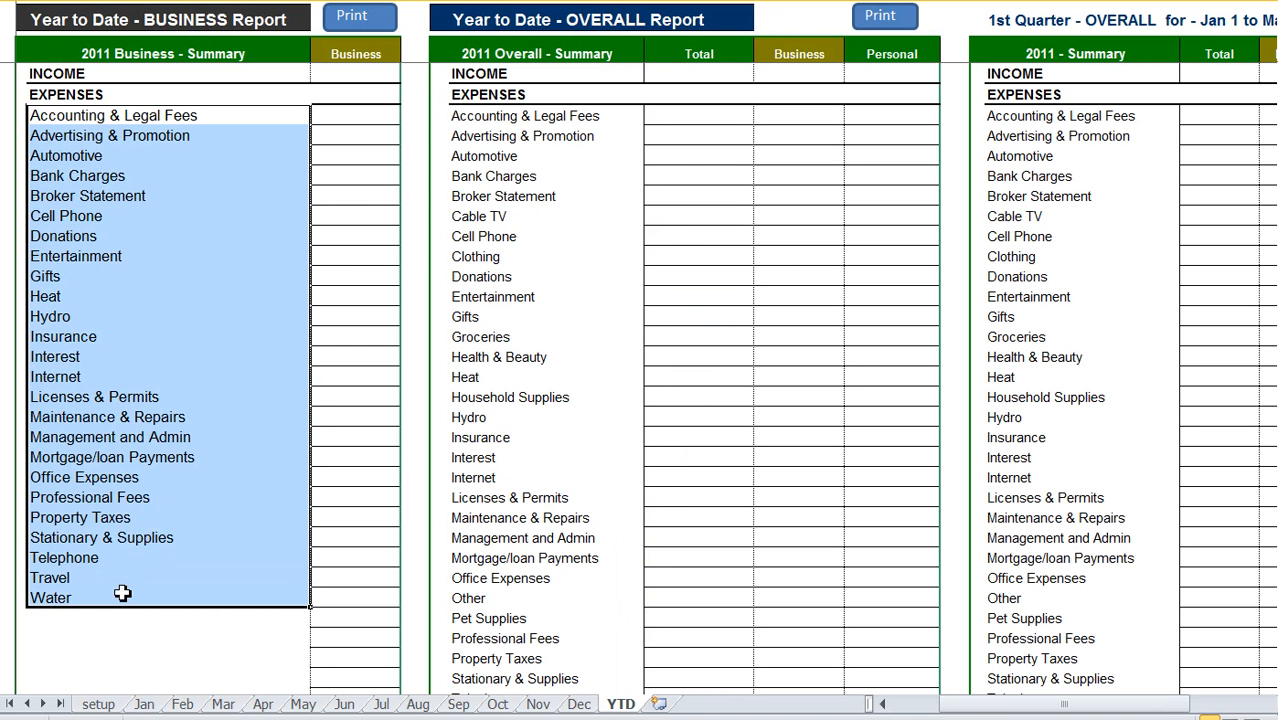
pyautogui.moveTo(184, 436)
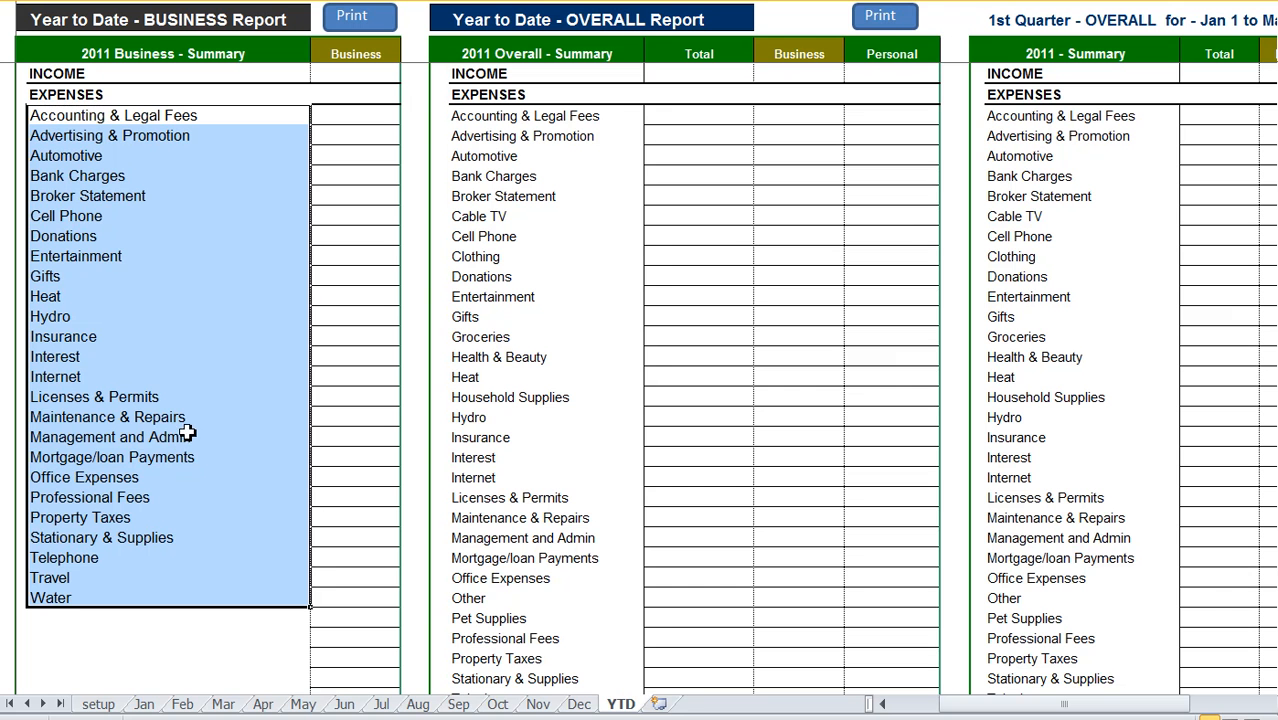
pyautogui.moveTo(100, 206)
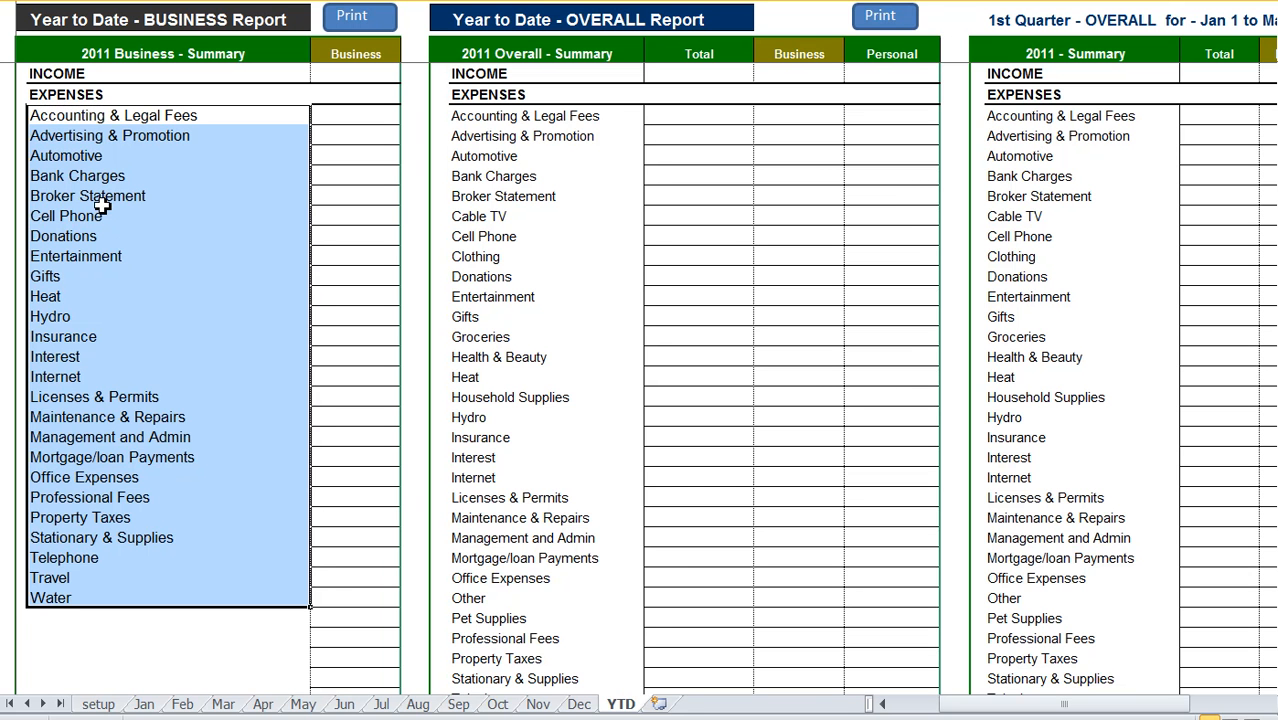
pyautogui.click(88, 196)
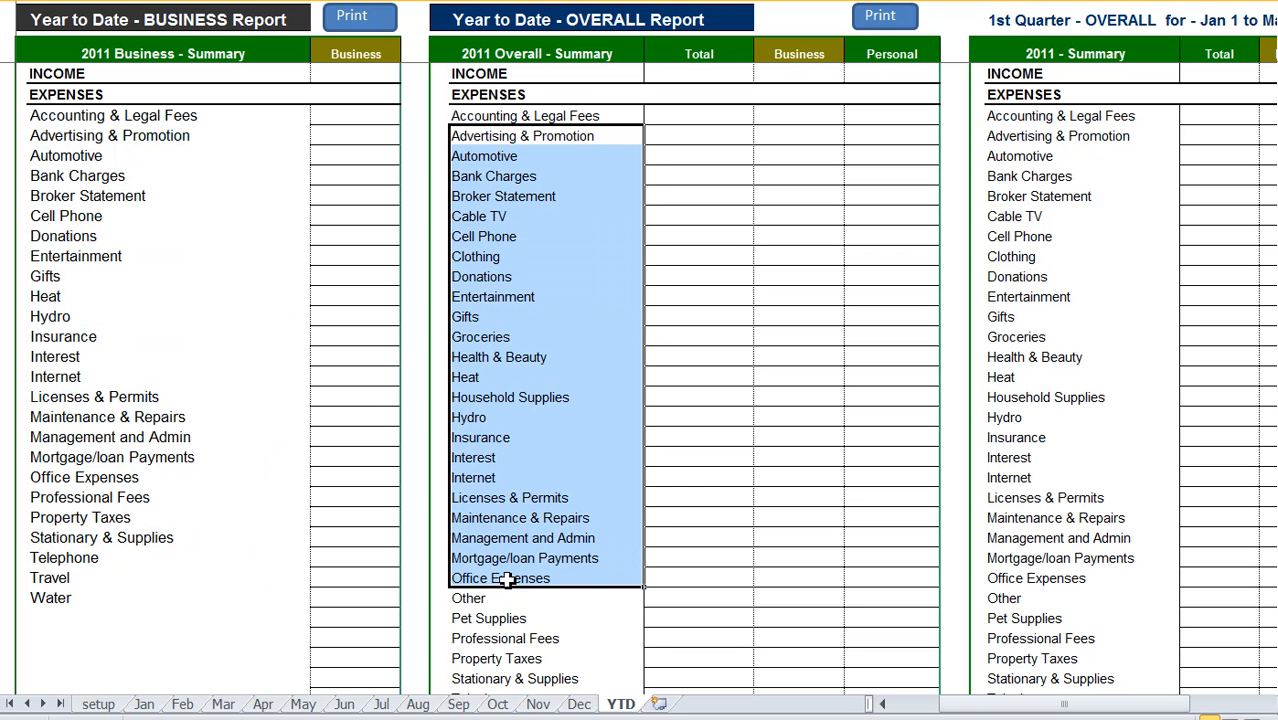
pyautogui.moveTo(502, 304)
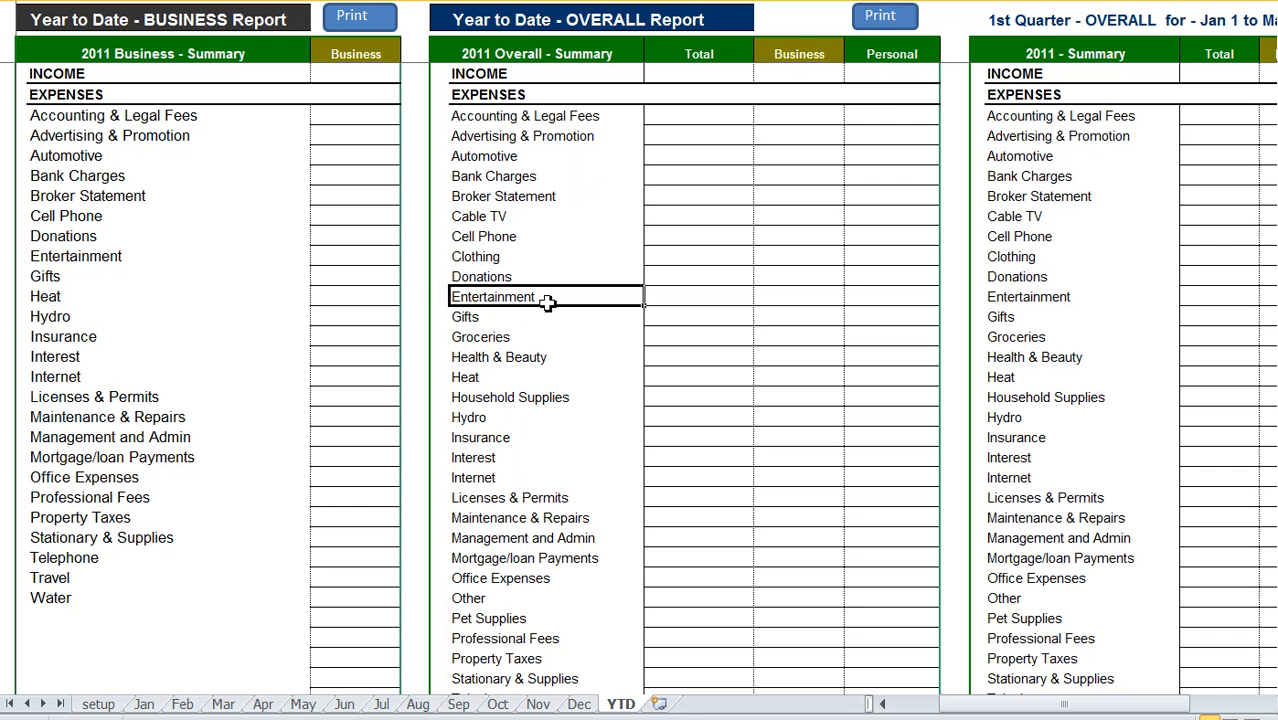
pyautogui.moveTo(988, 692)
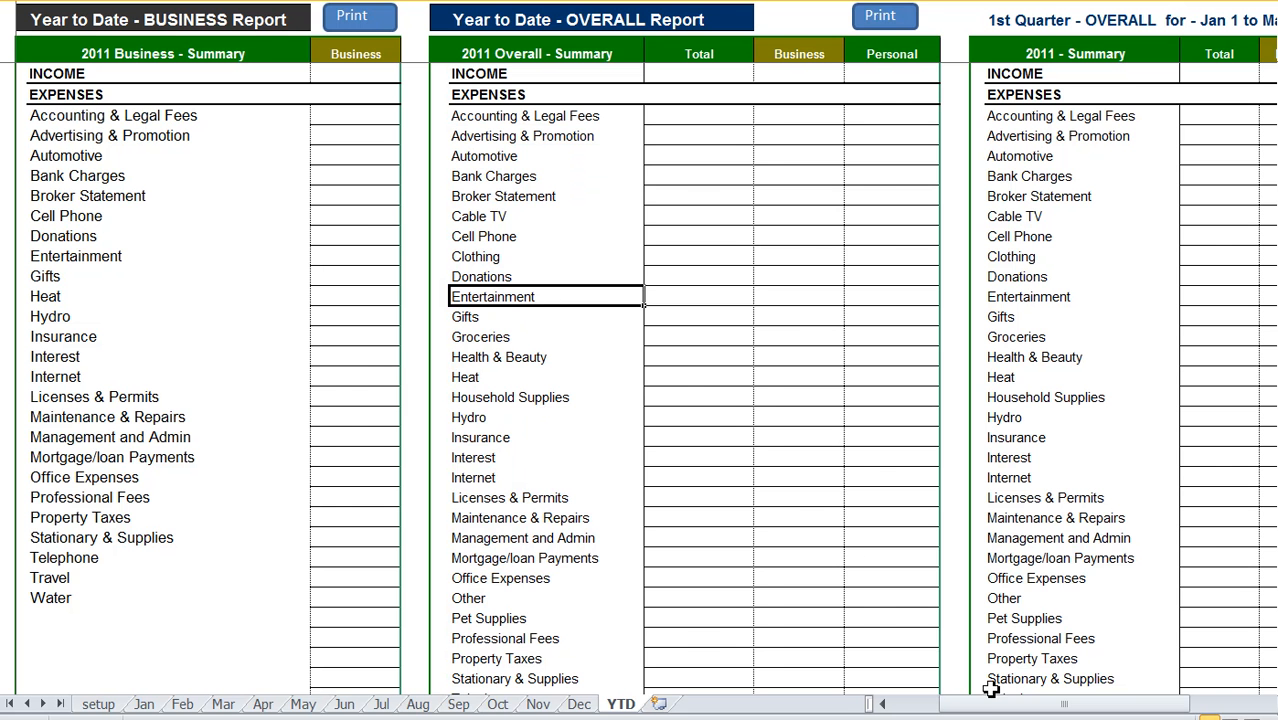
pyautogui.hscroll(3)
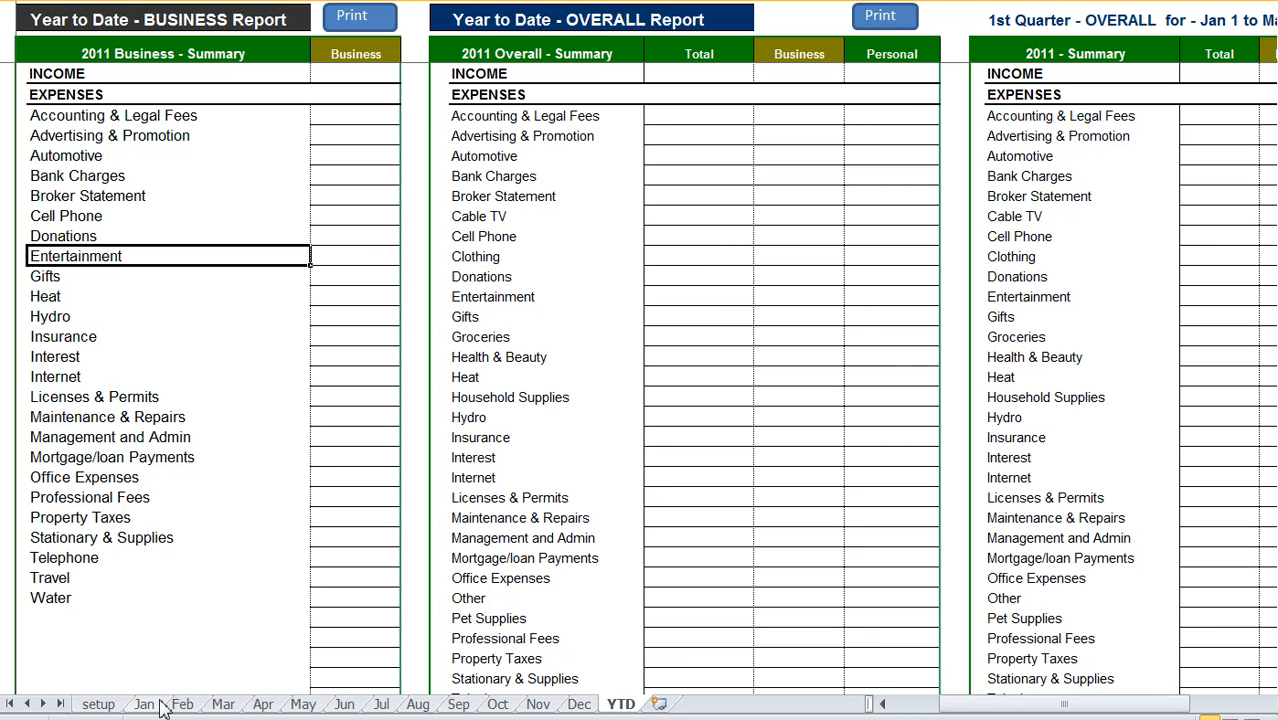
# - Start an 11-Jan entry on the Jan ledger as a Business Cheque categorised INCOME
pyautogui.click(144, 704)
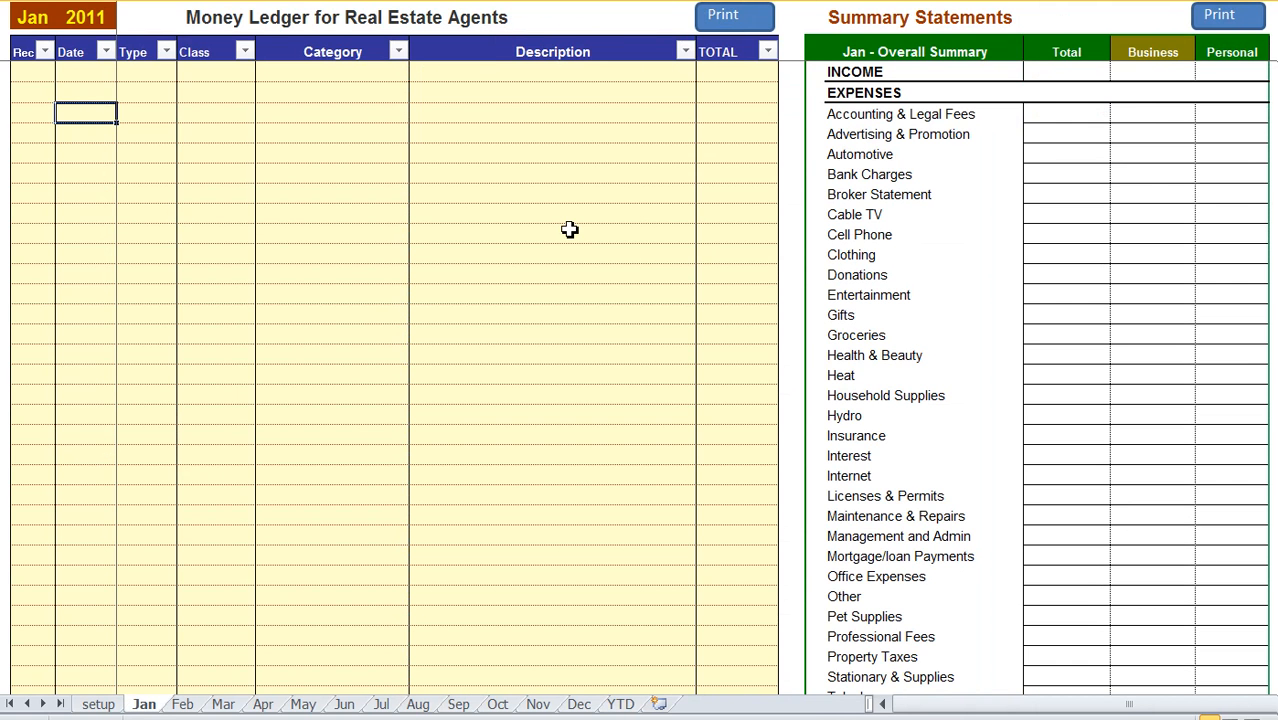
pyautogui.write('11')
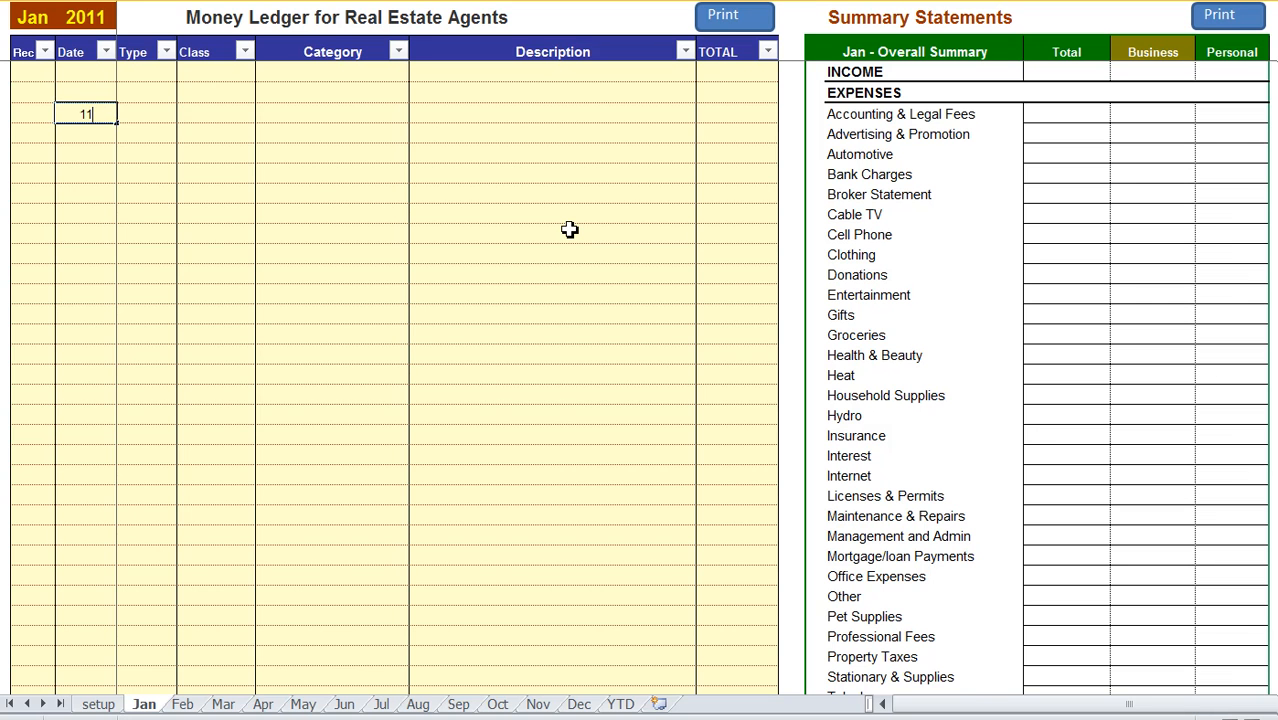
pyautogui.click(144, 118)
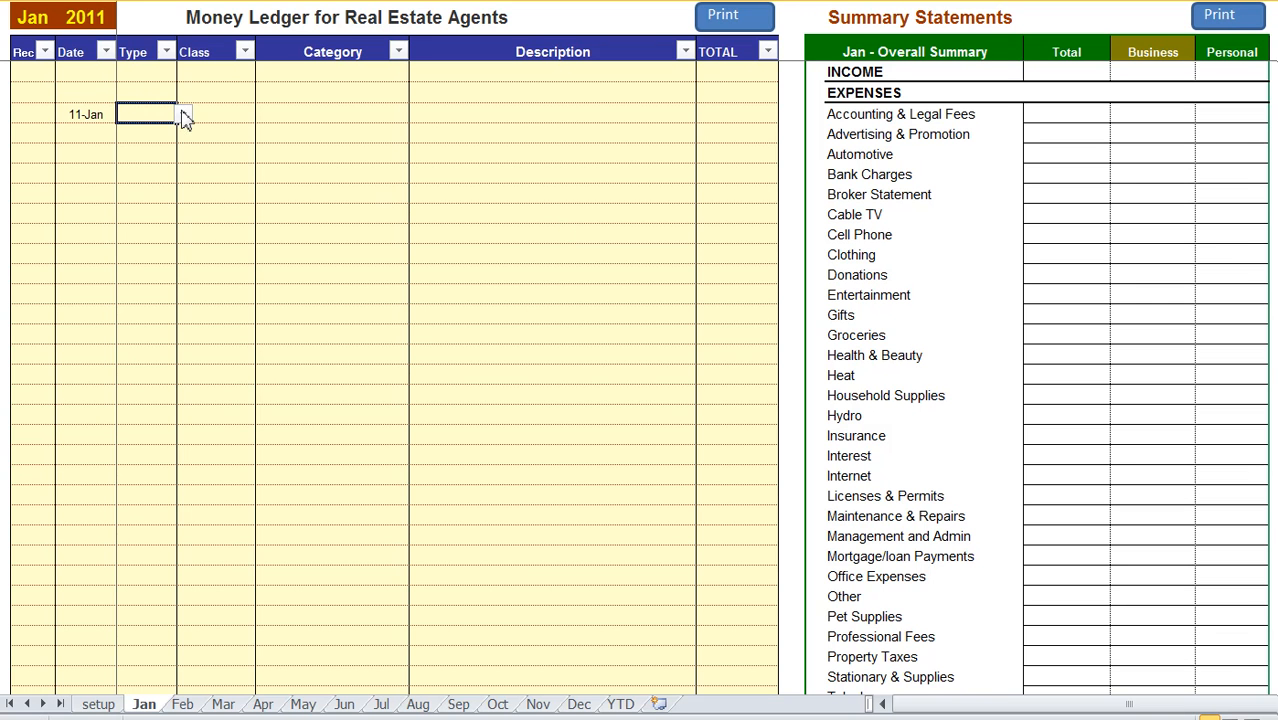
pyautogui.click(150, 114)
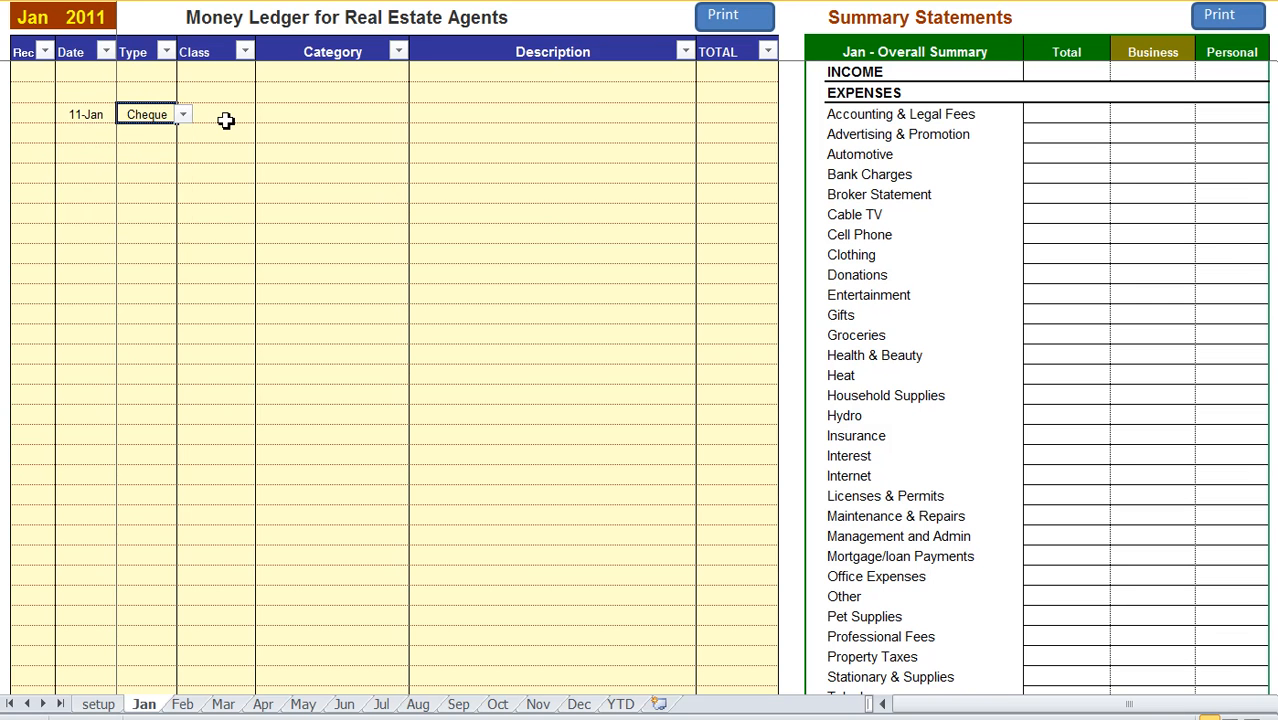
pyautogui.click(212, 118)
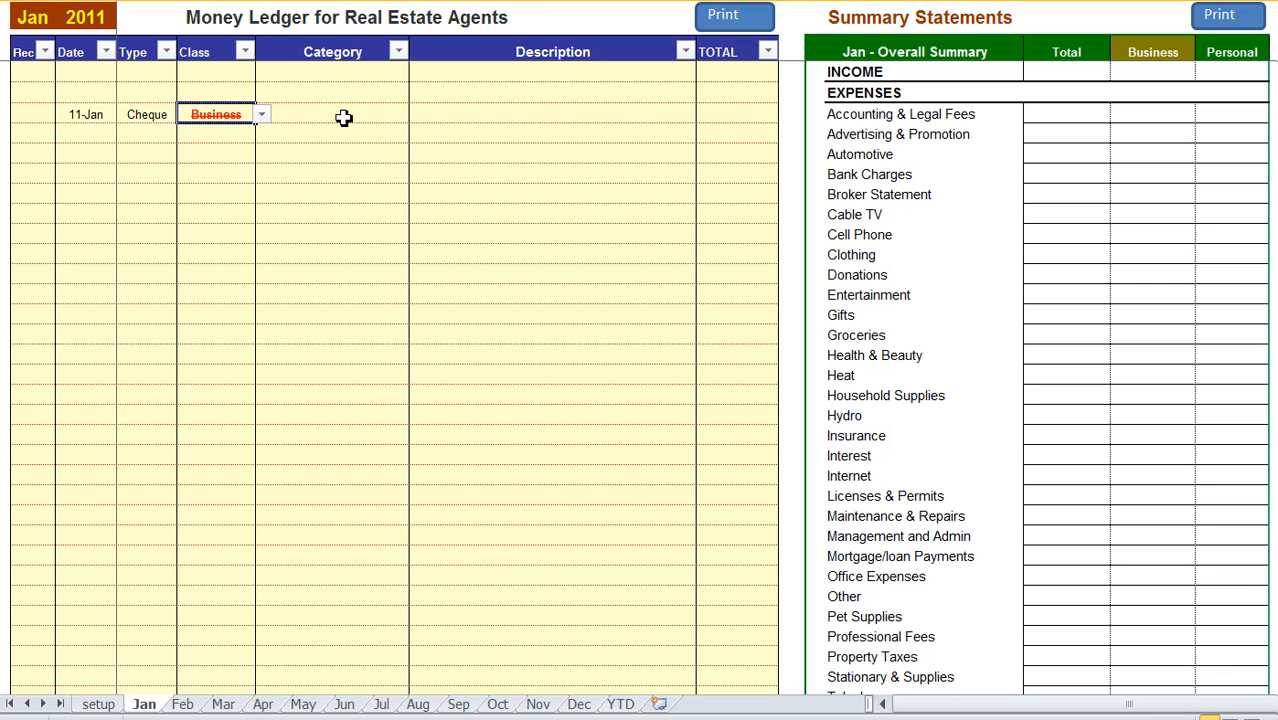
pyautogui.click(398, 114)
pyautogui.write('Commission for')
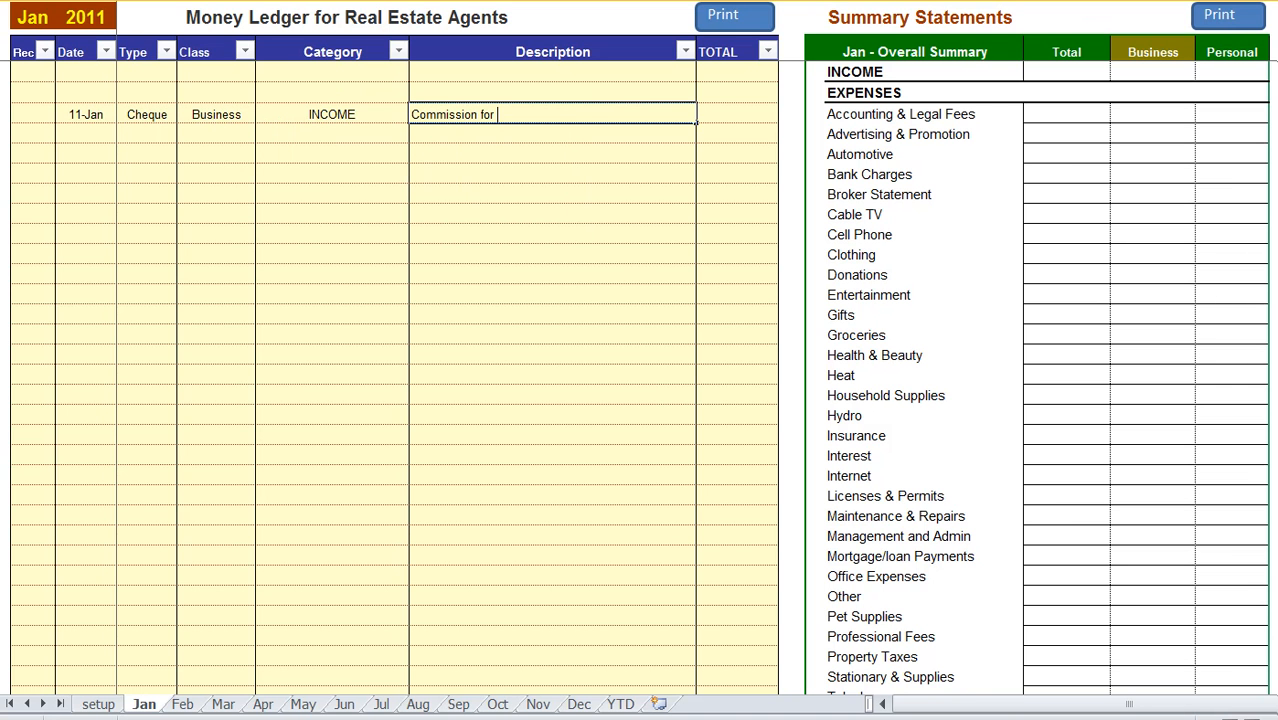
# - Describe it as 123 Smith St with total 3,250.00 and move to the next row
pyautogui.write('123 Smith')
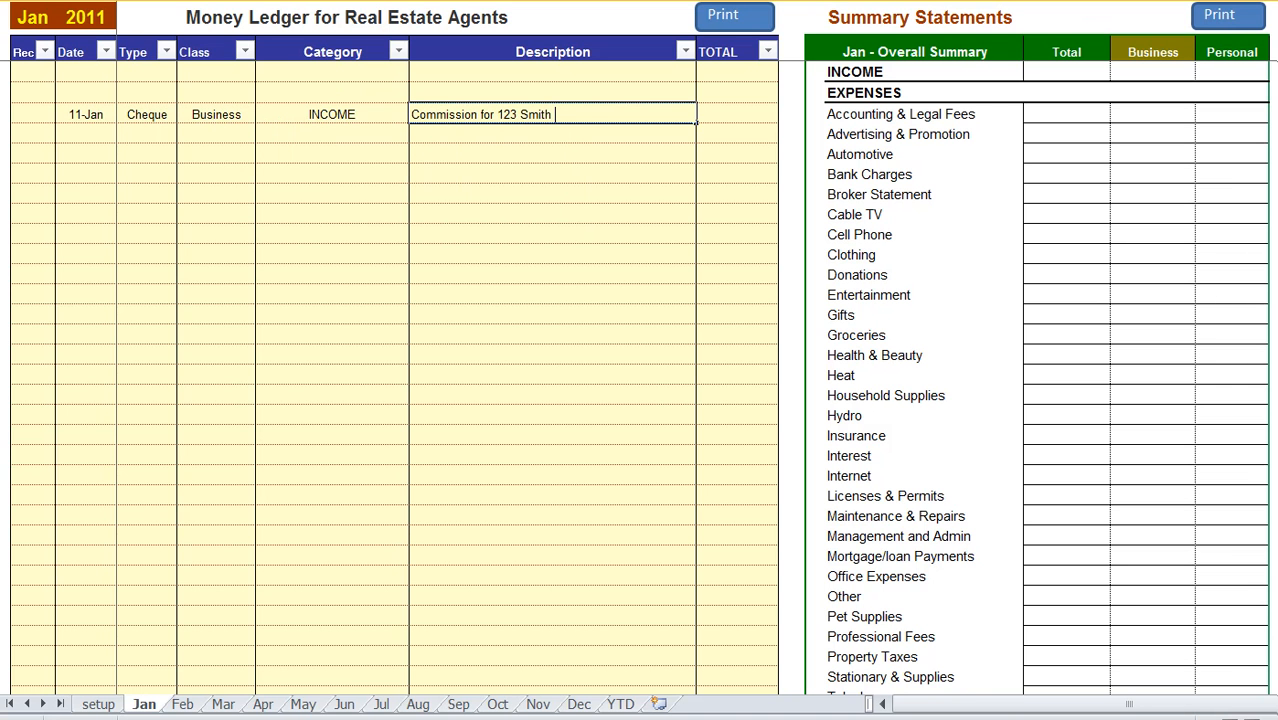
pyautogui.write('325')
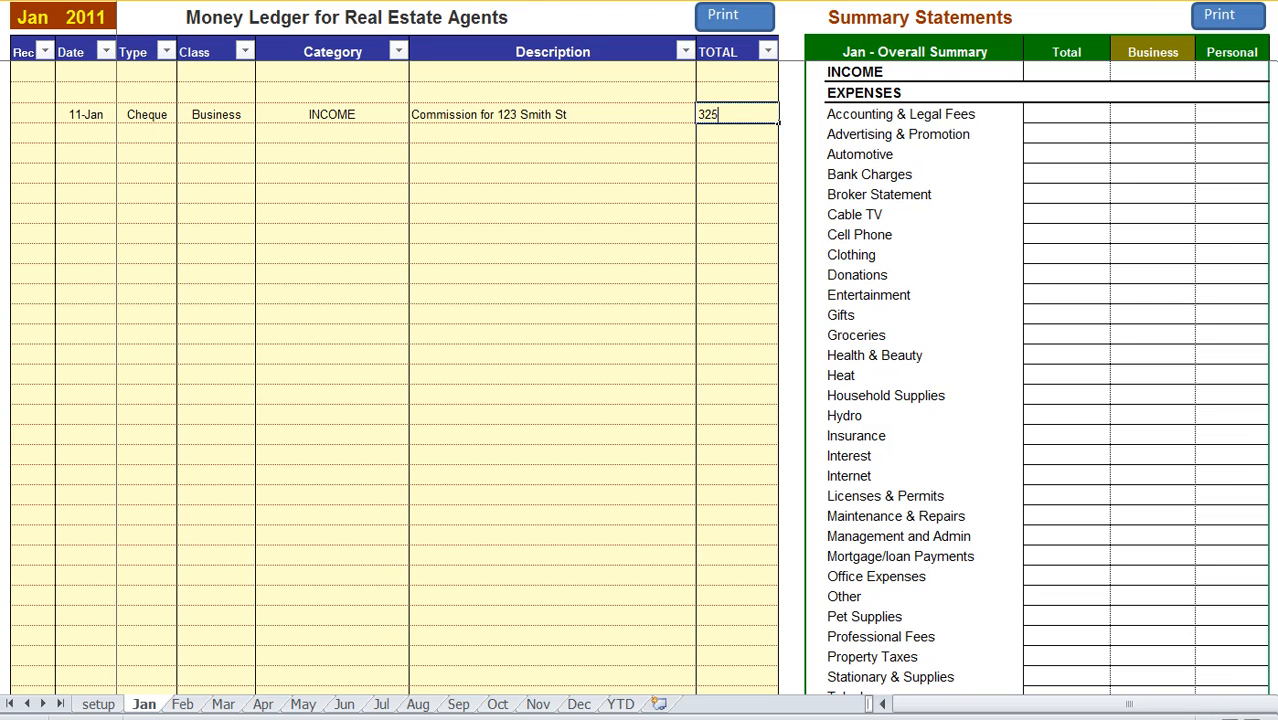
pyautogui.press('Enter')
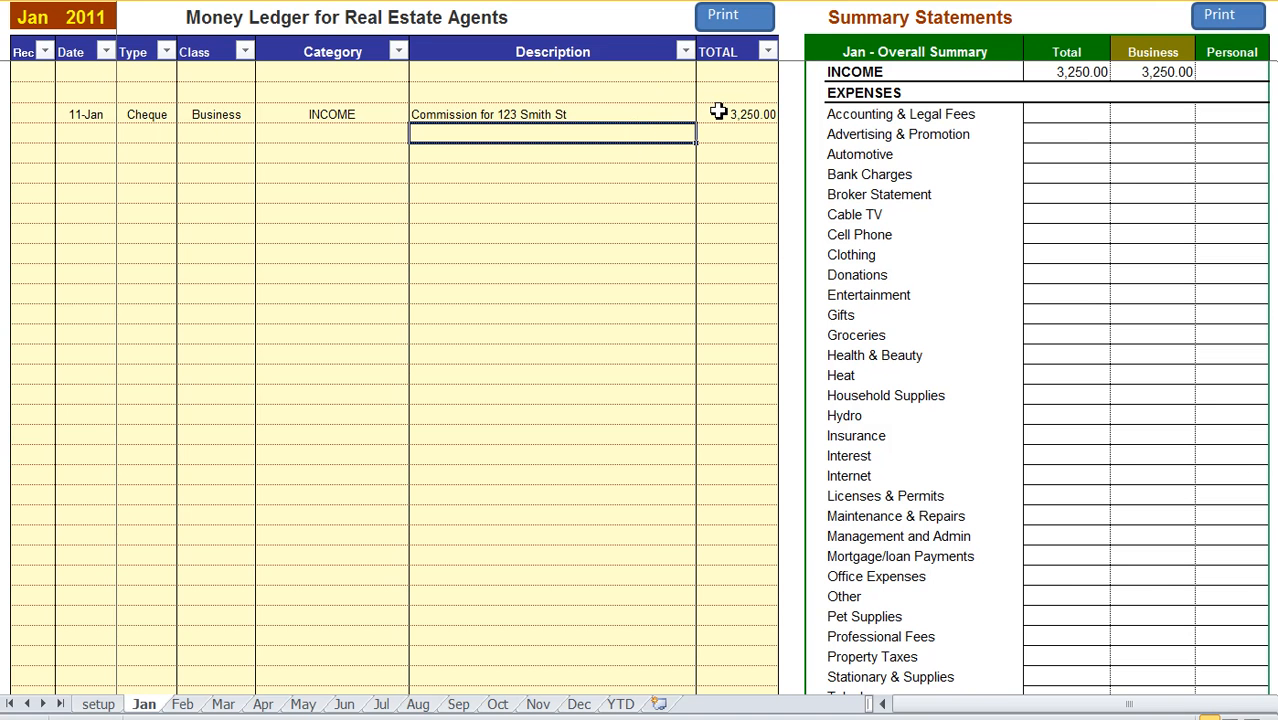
pyautogui.click(1068, 72)
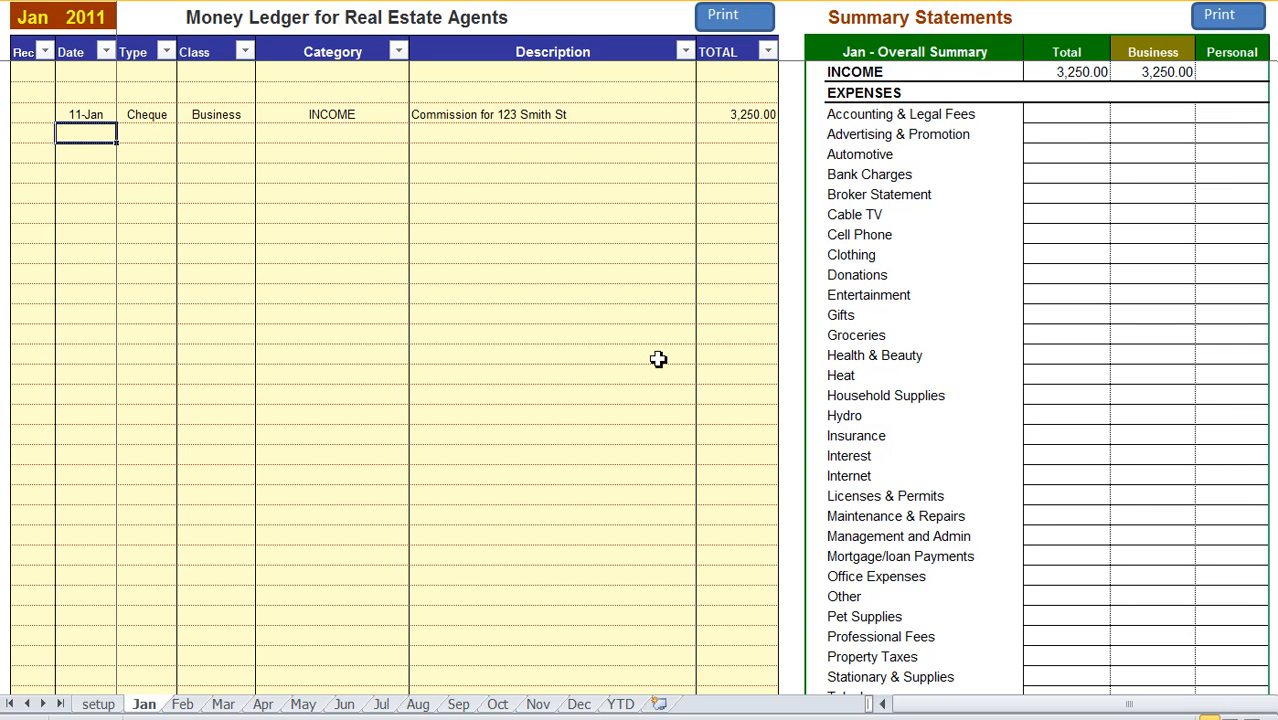
# - Log a 14-Jan Split Automotive Gas Purchase entry of 65.00
pyautogui.write('14jan')
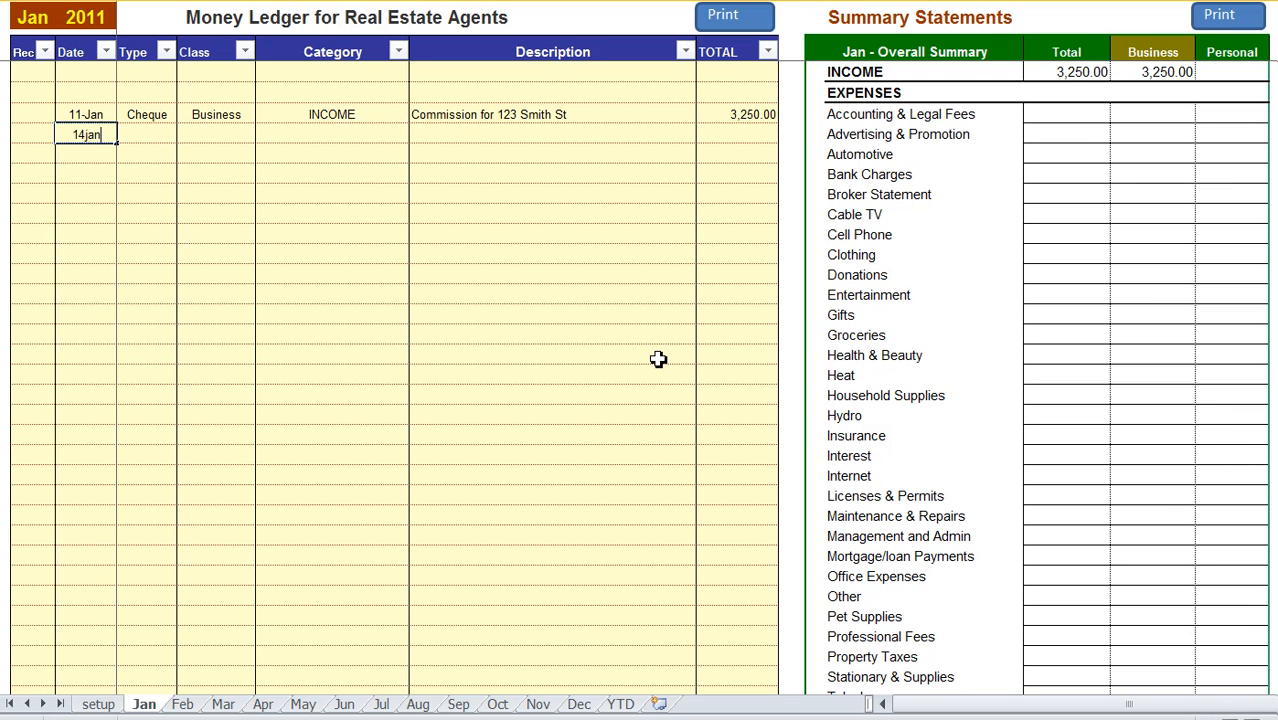
pyautogui.click(180, 132)
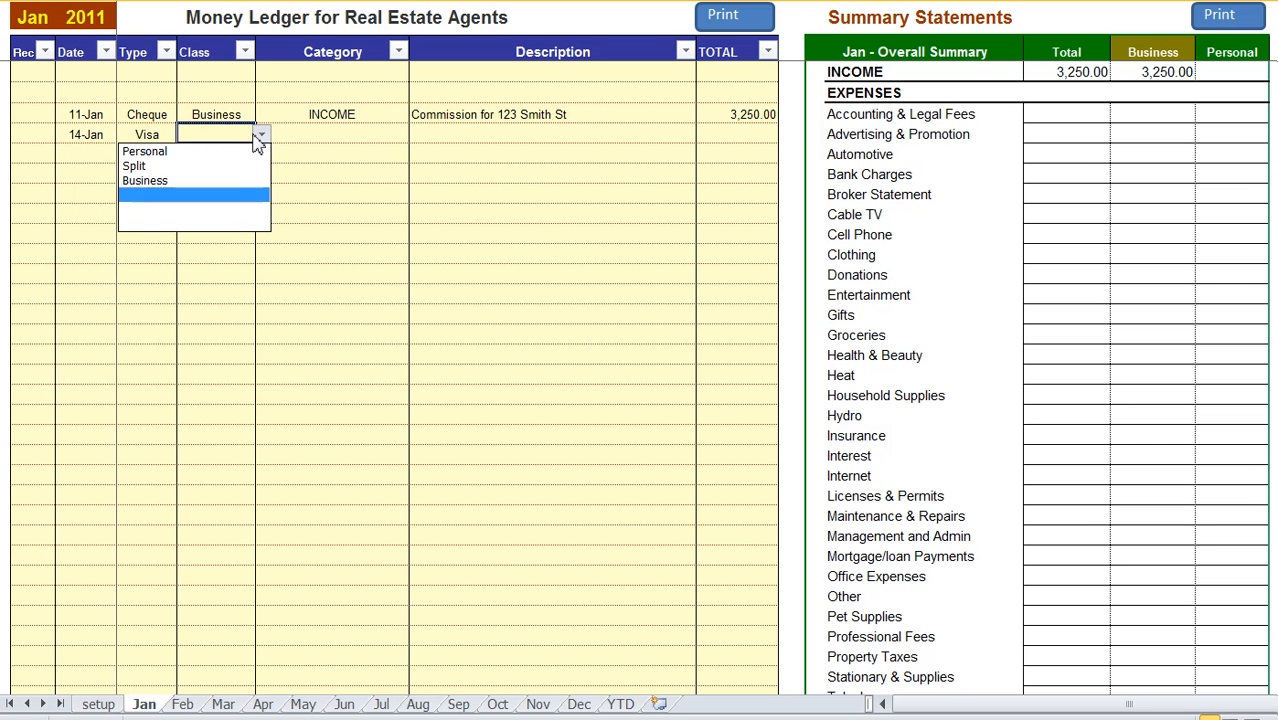
pyautogui.click(136, 164)
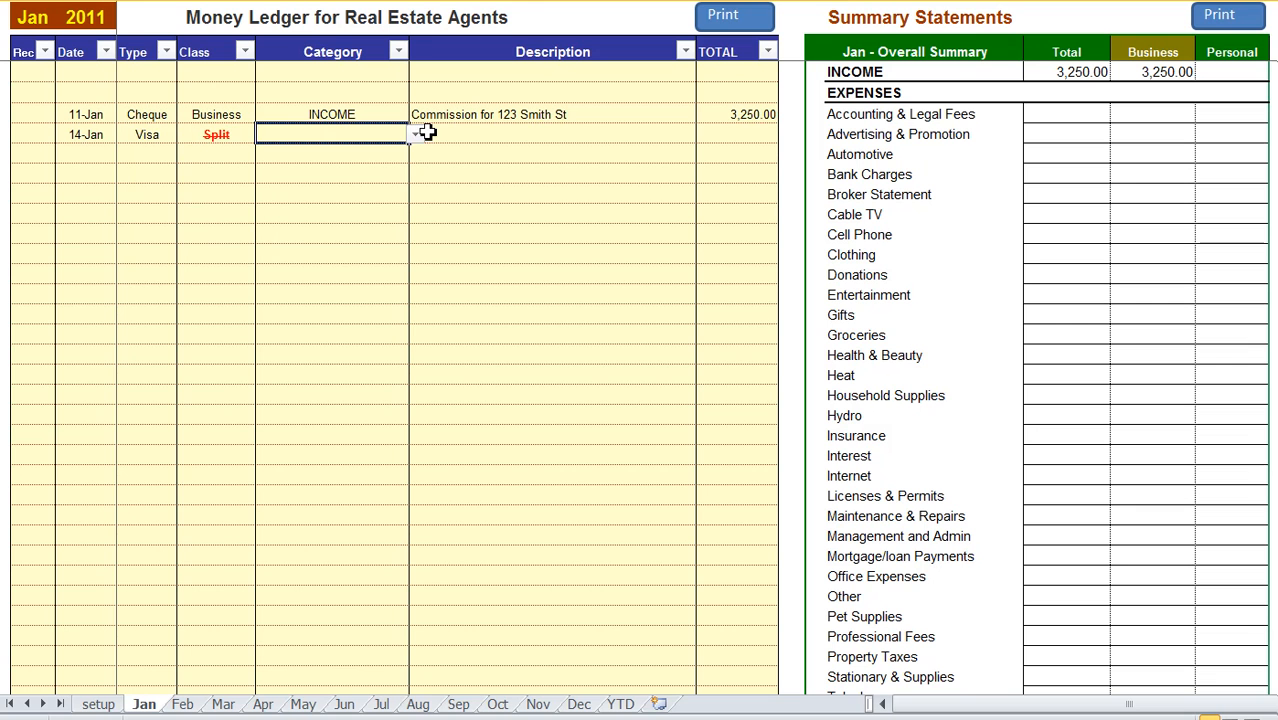
pyautogui.click(414, 132)
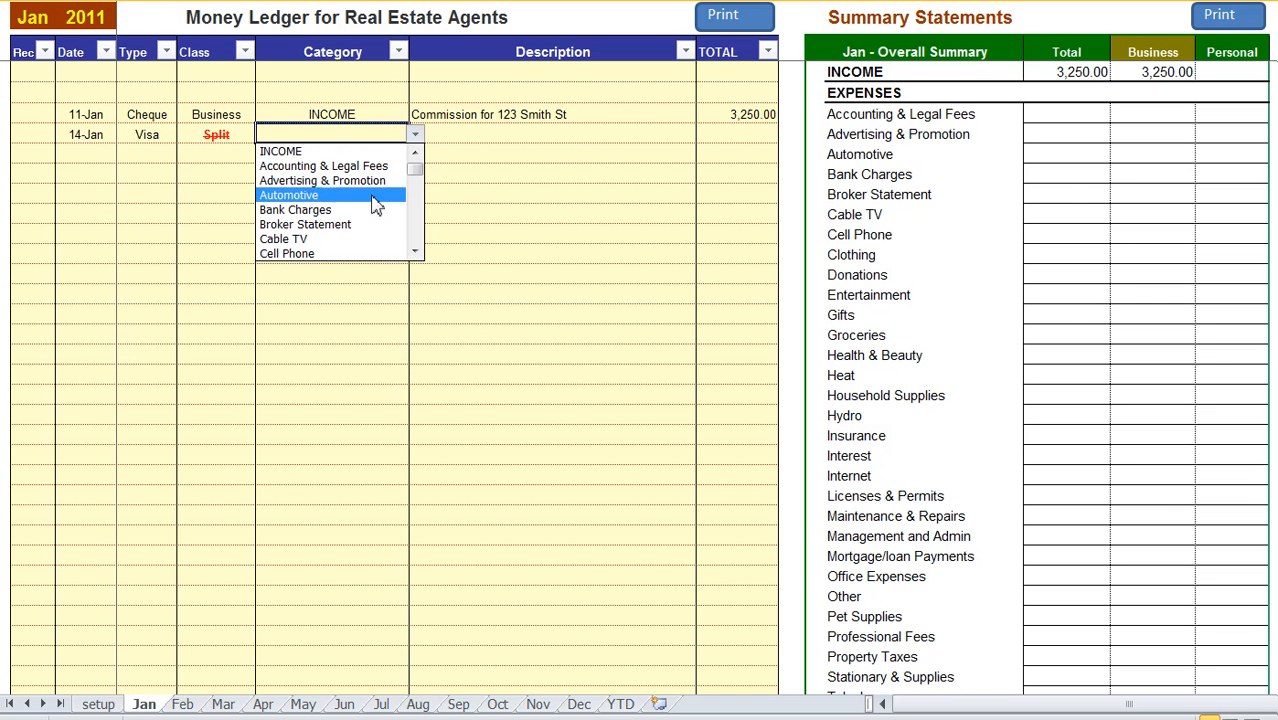
pyautogui.click(290, 196)
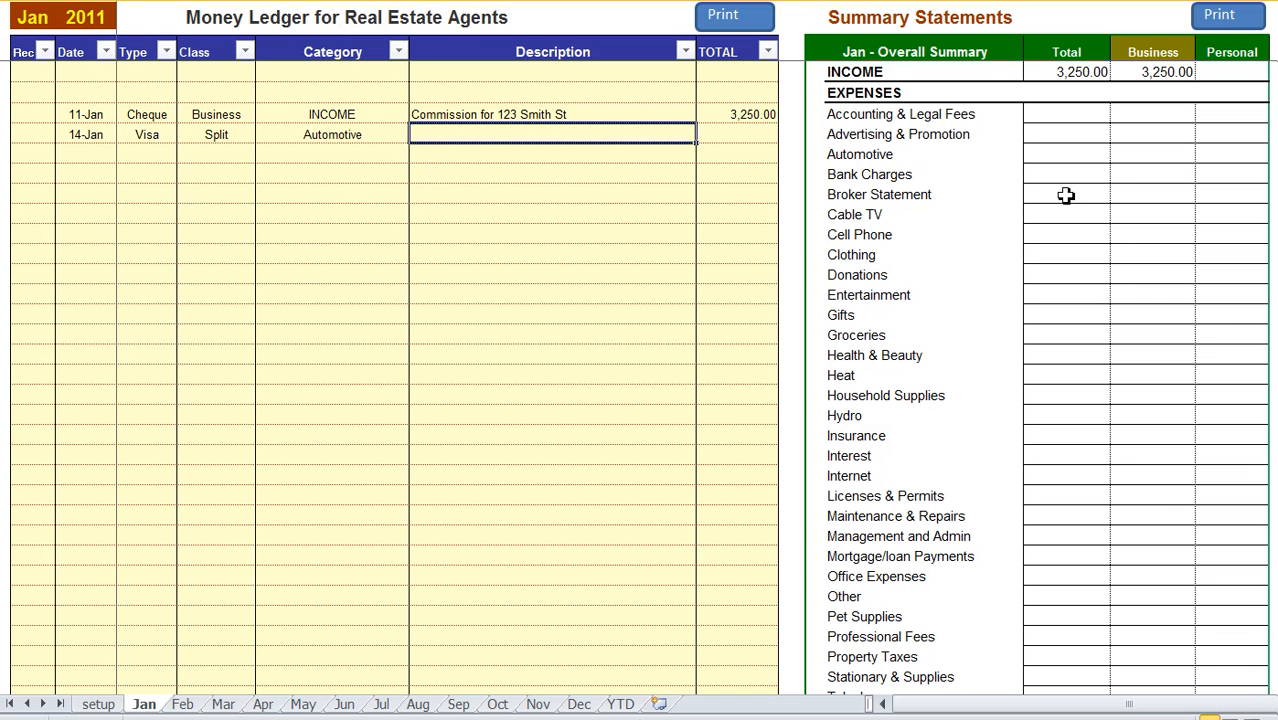
pyautogui.write('Gas Purhca')
pyautogui.click(736, 134)
pyautogui.write('65')
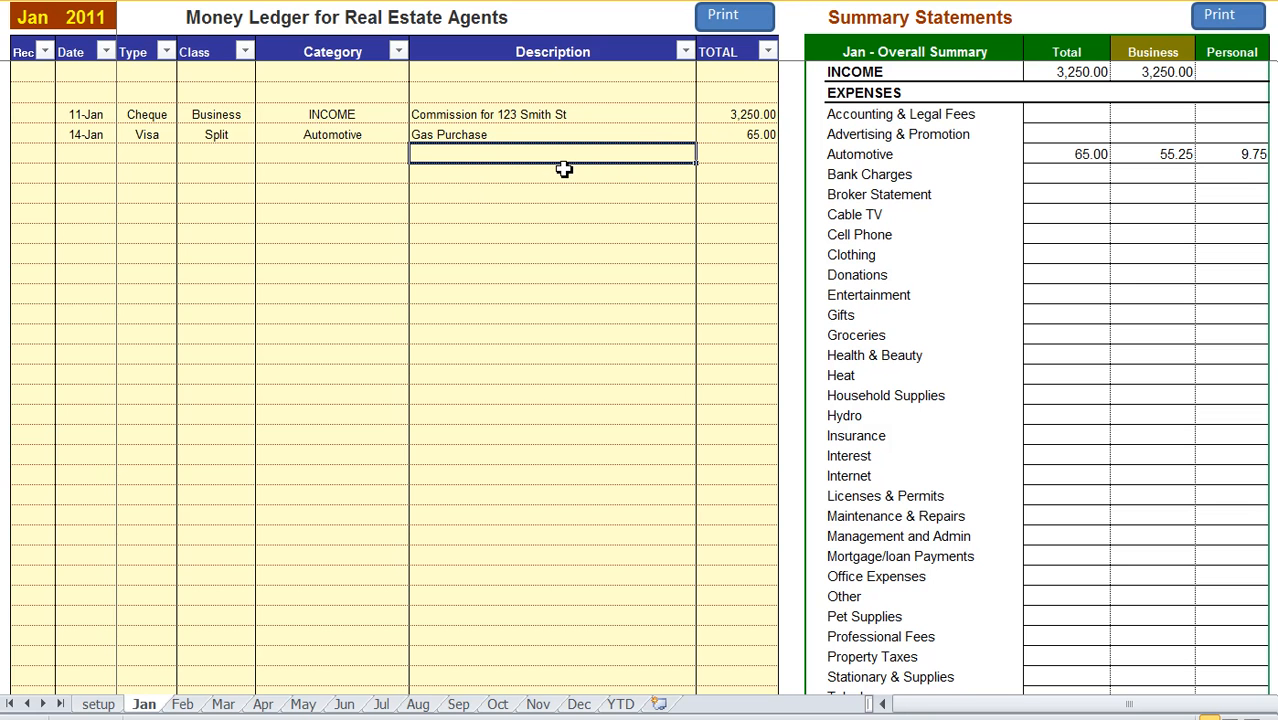
pyautogui.click(900, 154)
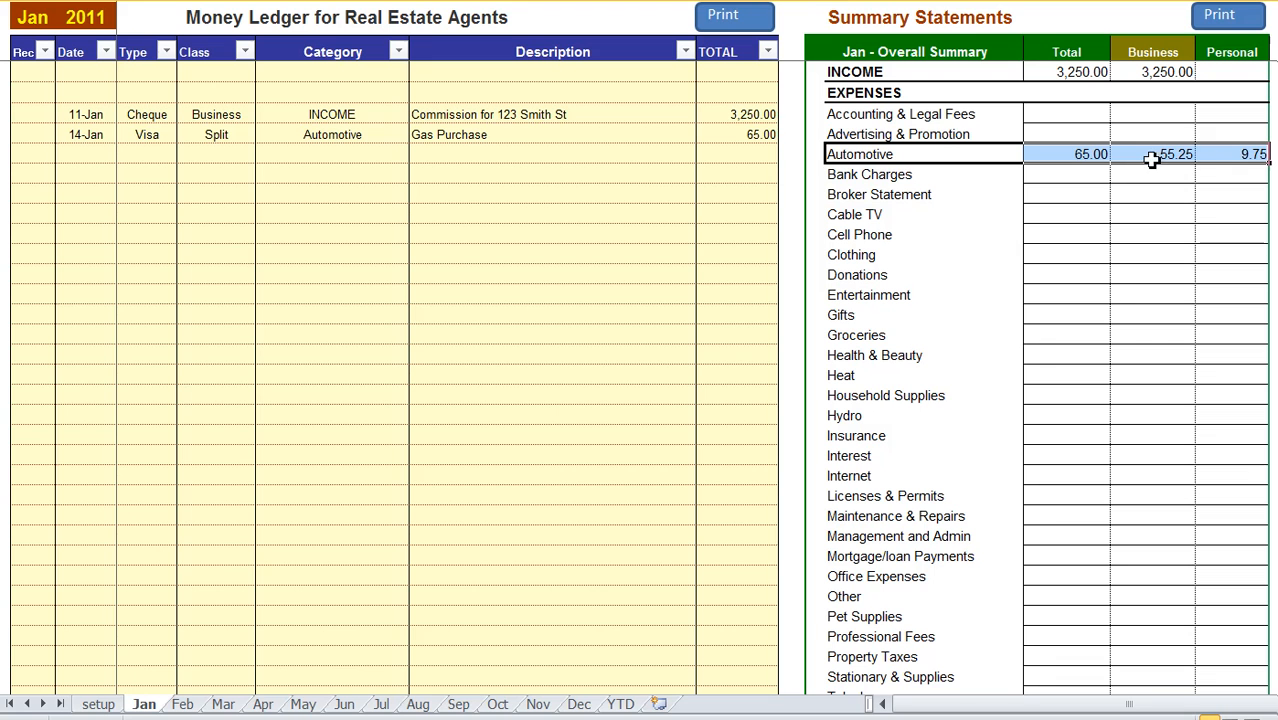
pyautogui.click(1066, 154)
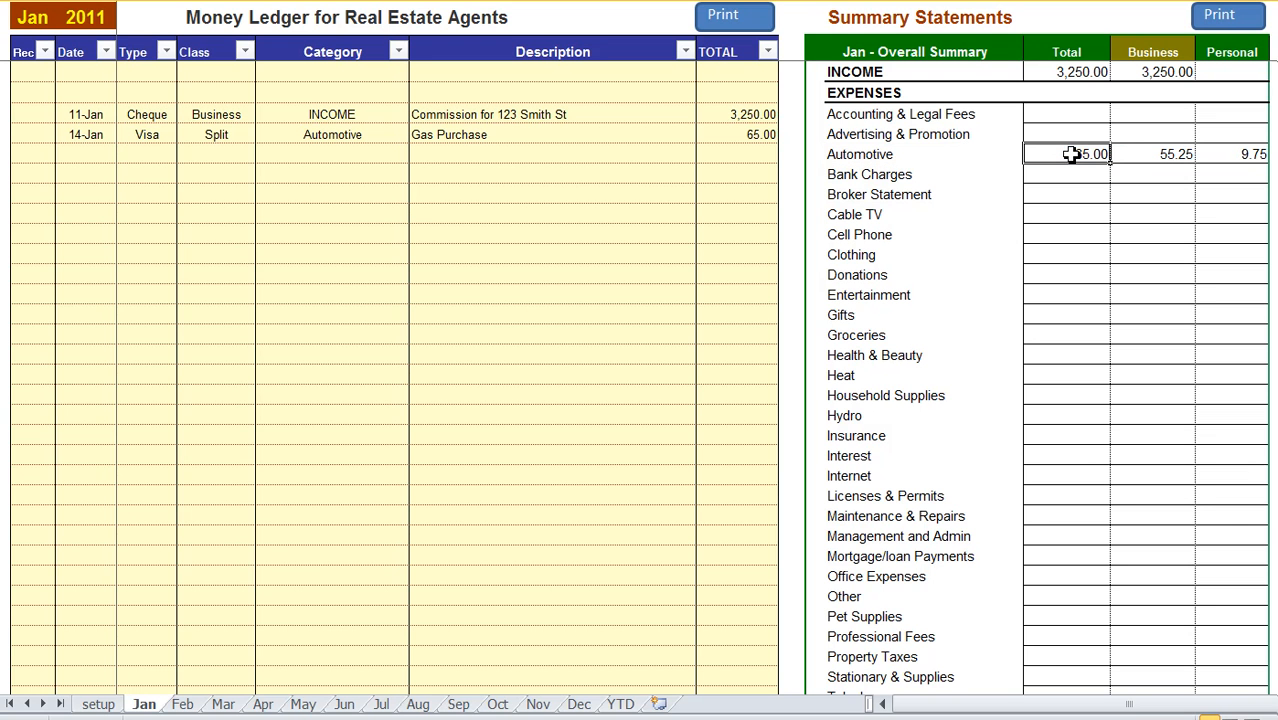
pyautogui.click(1152, 154)
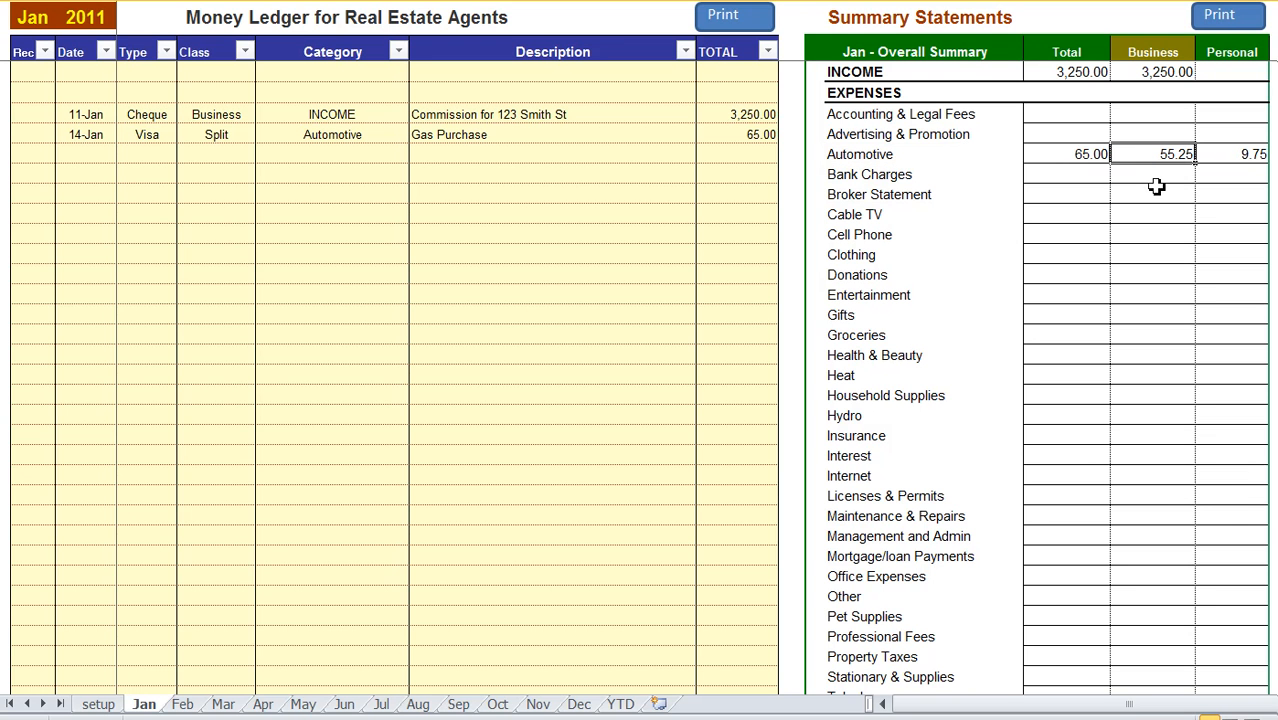
pyautogui.moveTo(1208, 184)
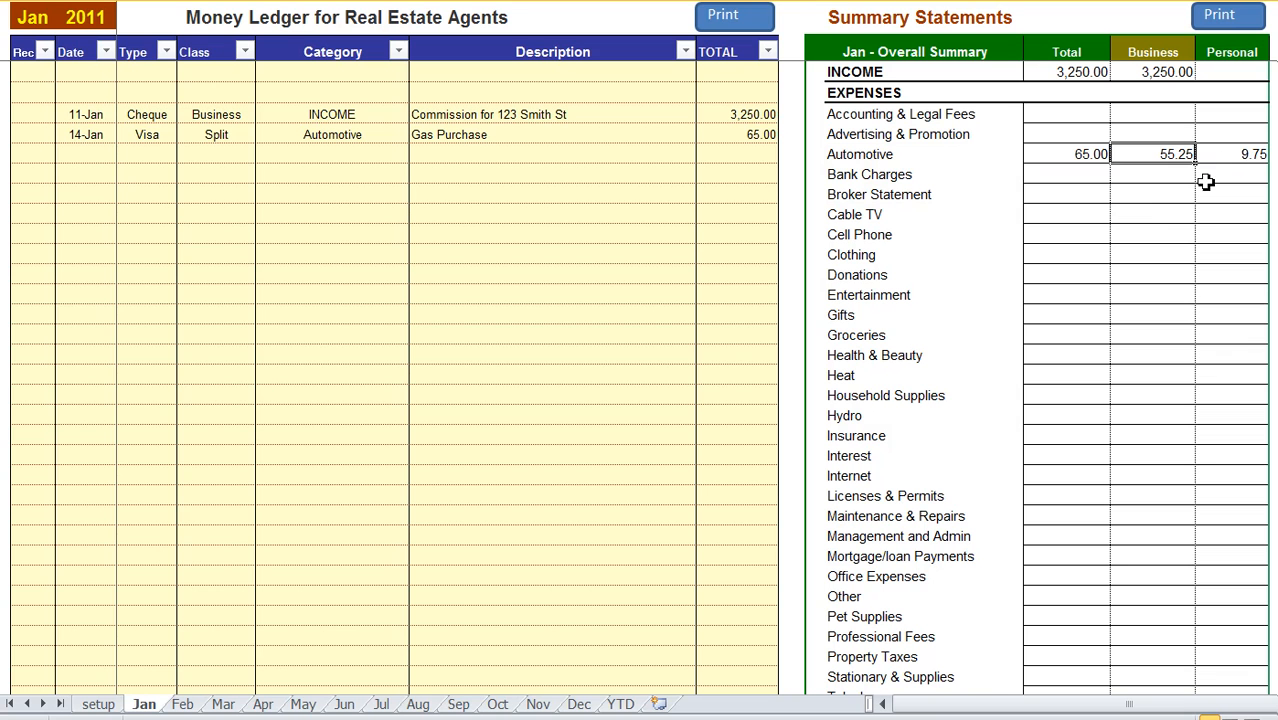
pyautogui.click(1244, 154)
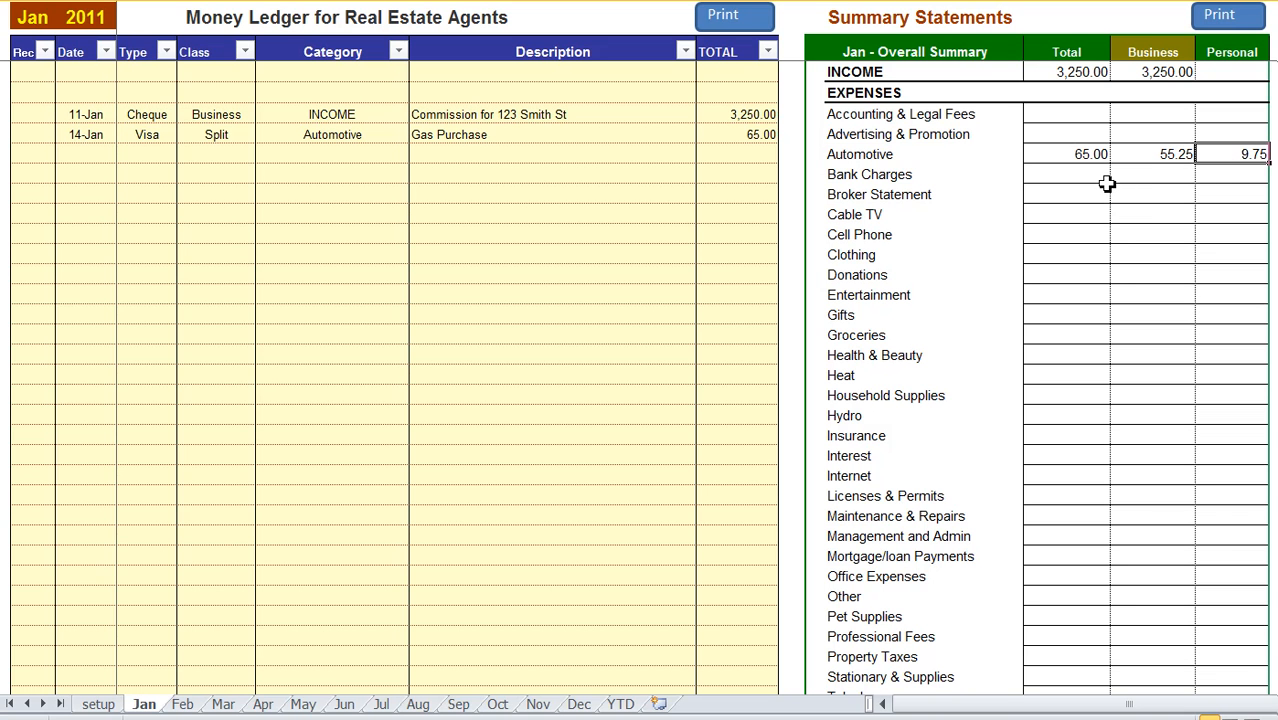
pyautogui.moveTo(1144, 160)
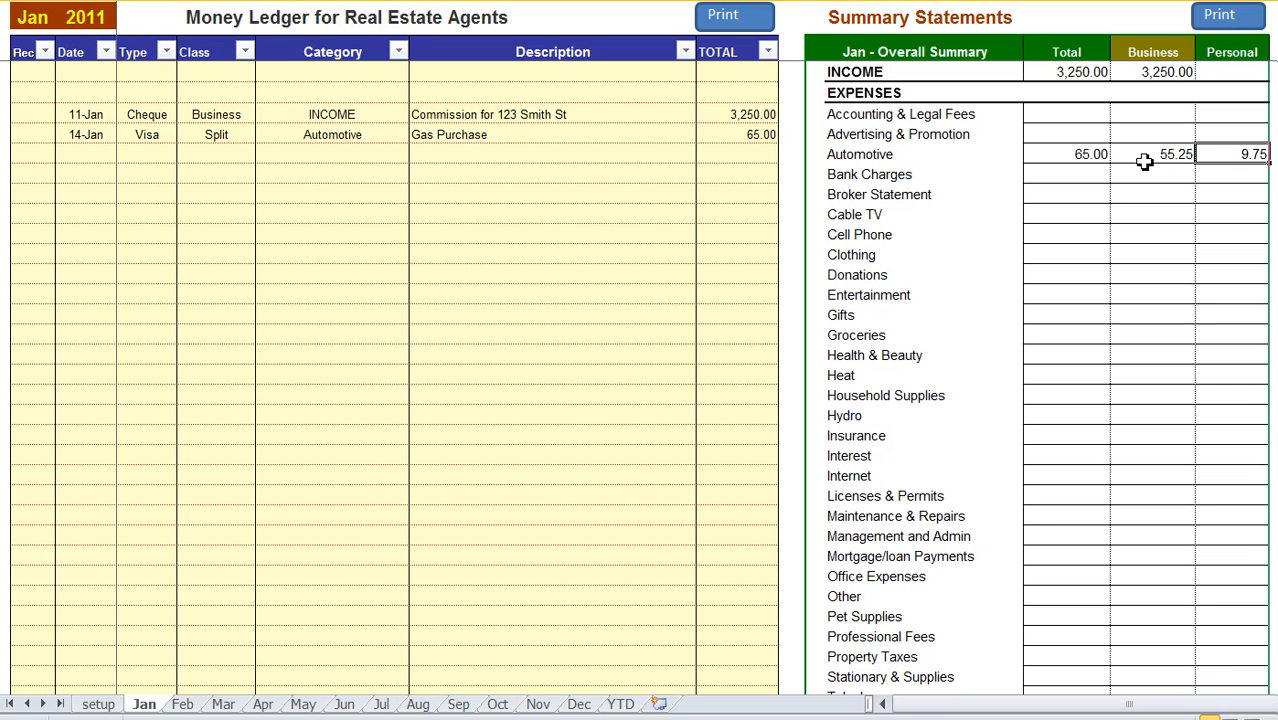
pyautogui.moveTo(86, 158)
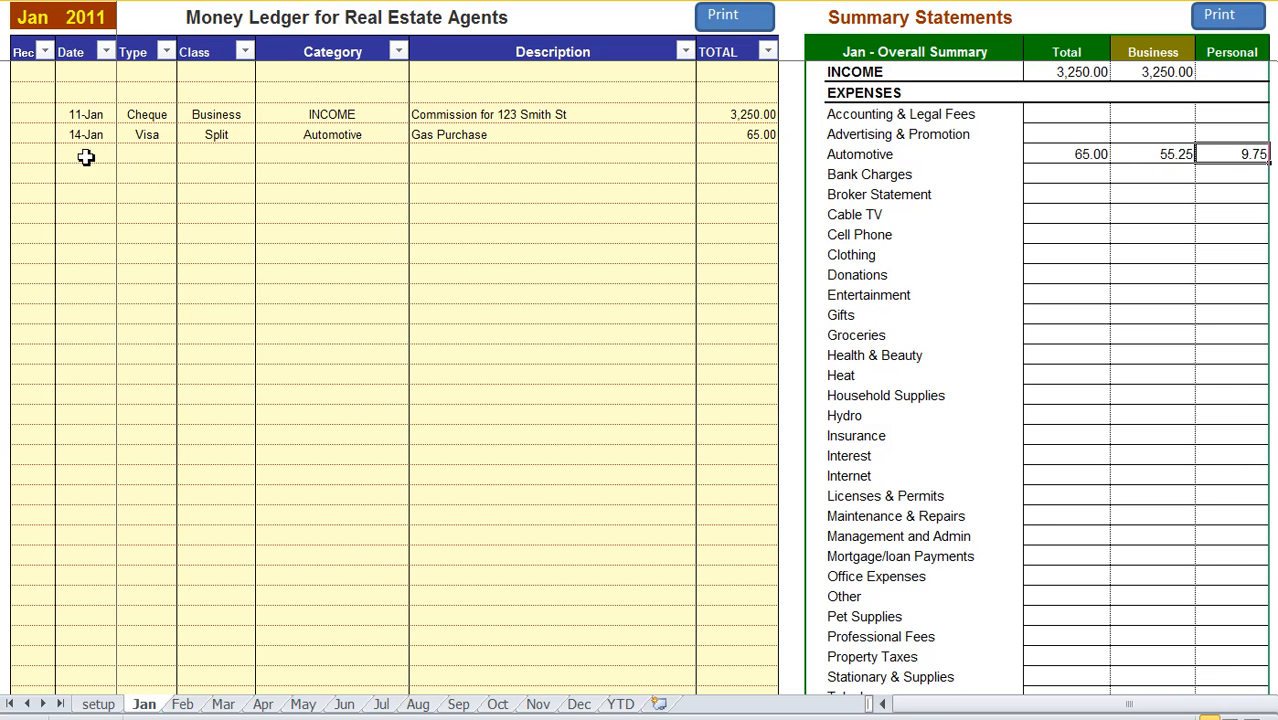
pyautogui.click(84, 156)
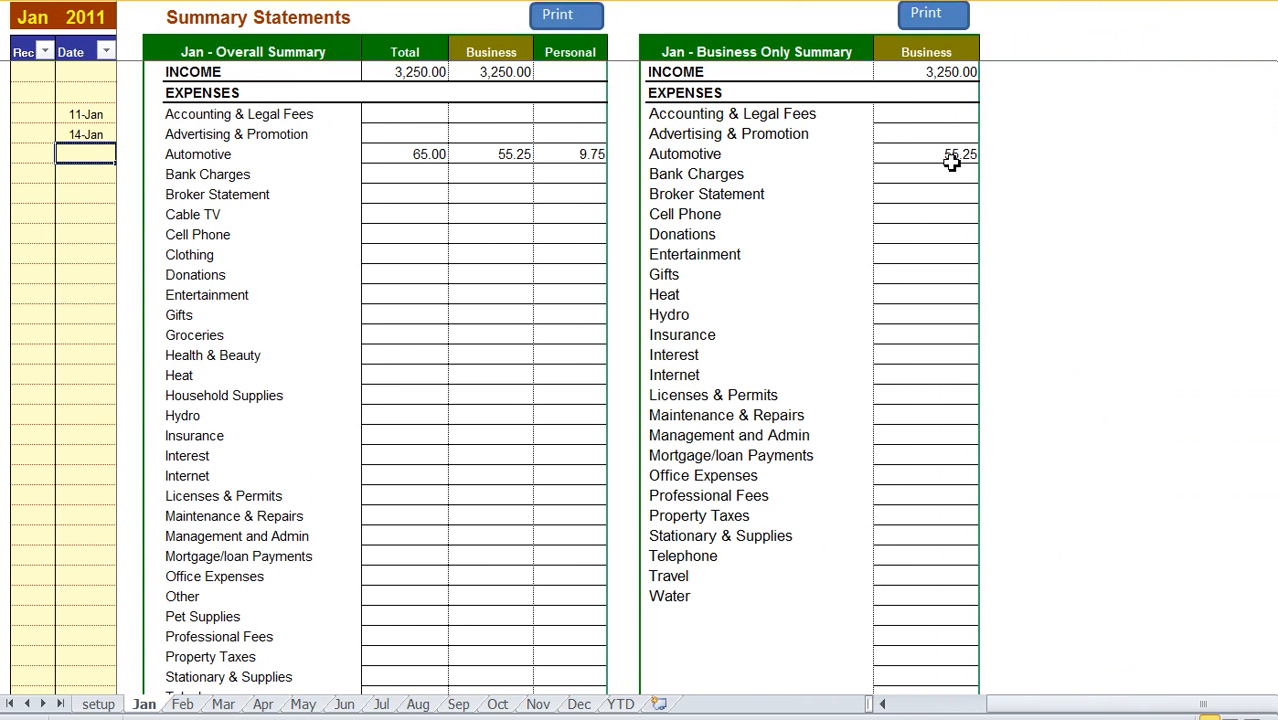
pyautogui.moveTo(492, 154)
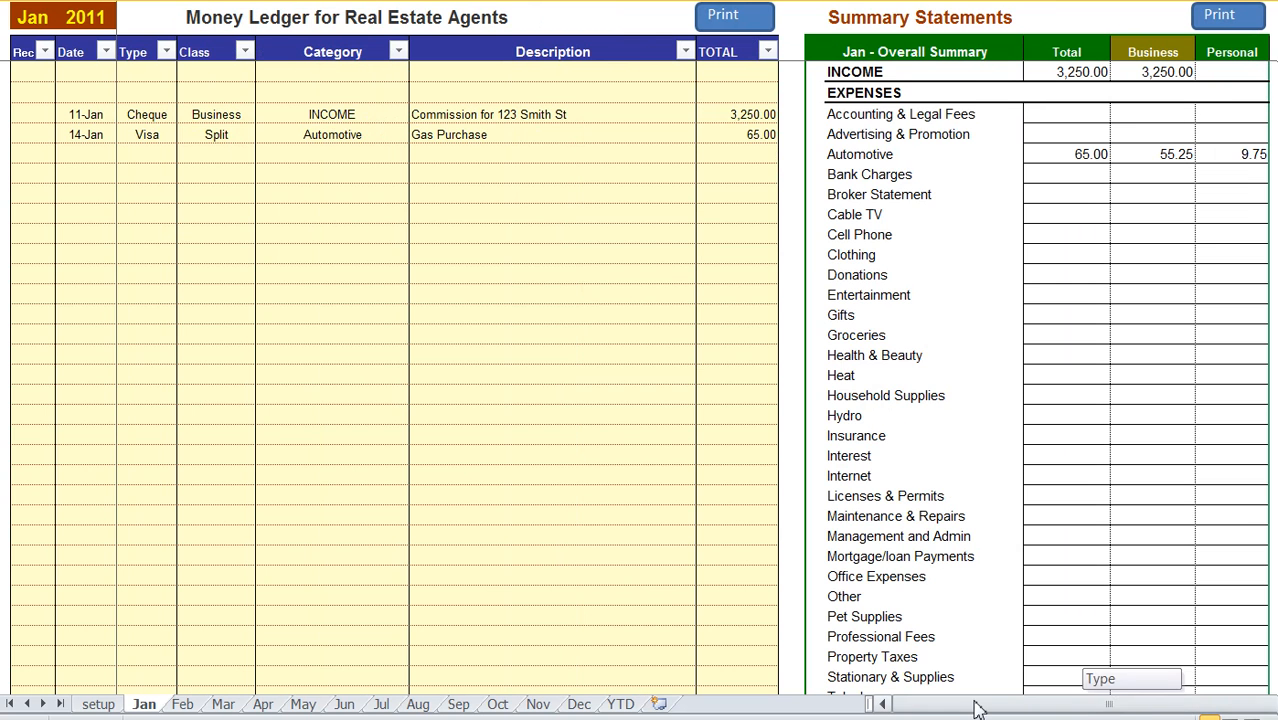
# - Mark the 11-Jan cheque reconciled with x and check both entries on the YTD reports
pyautogui.scroll(-3)
pyautogui.write('x')
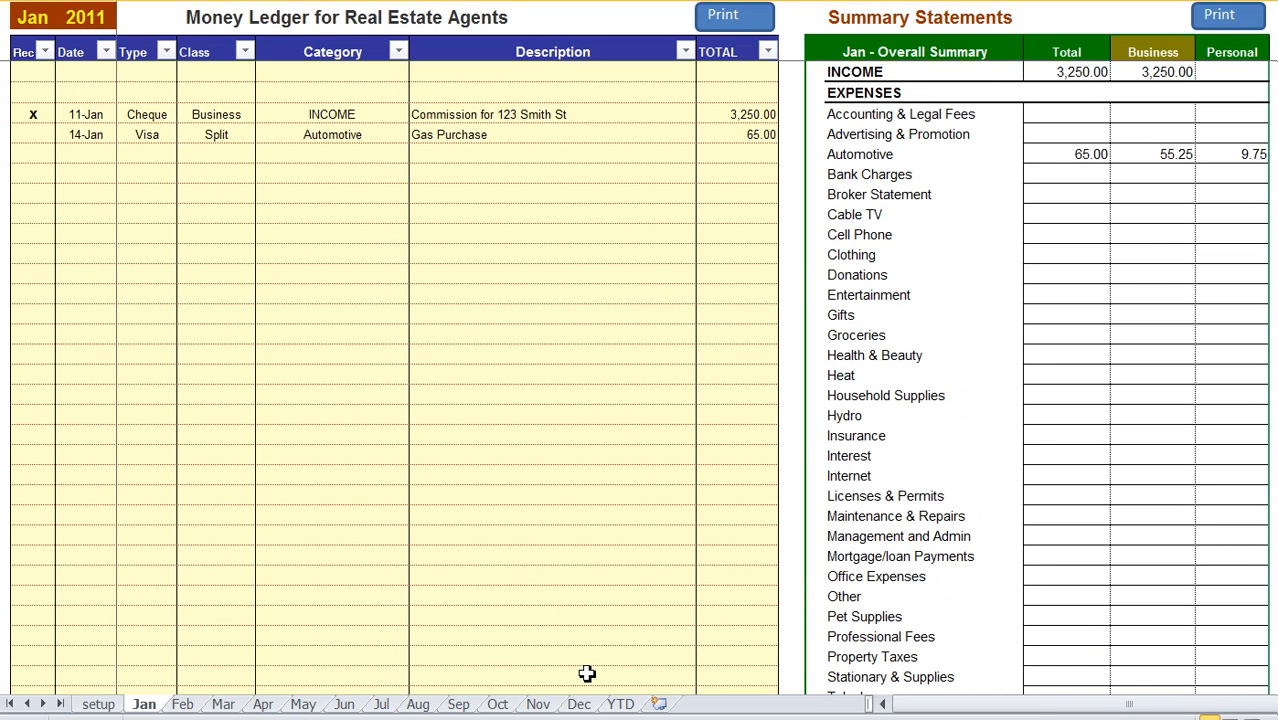
pyautogui.click(628, 704)
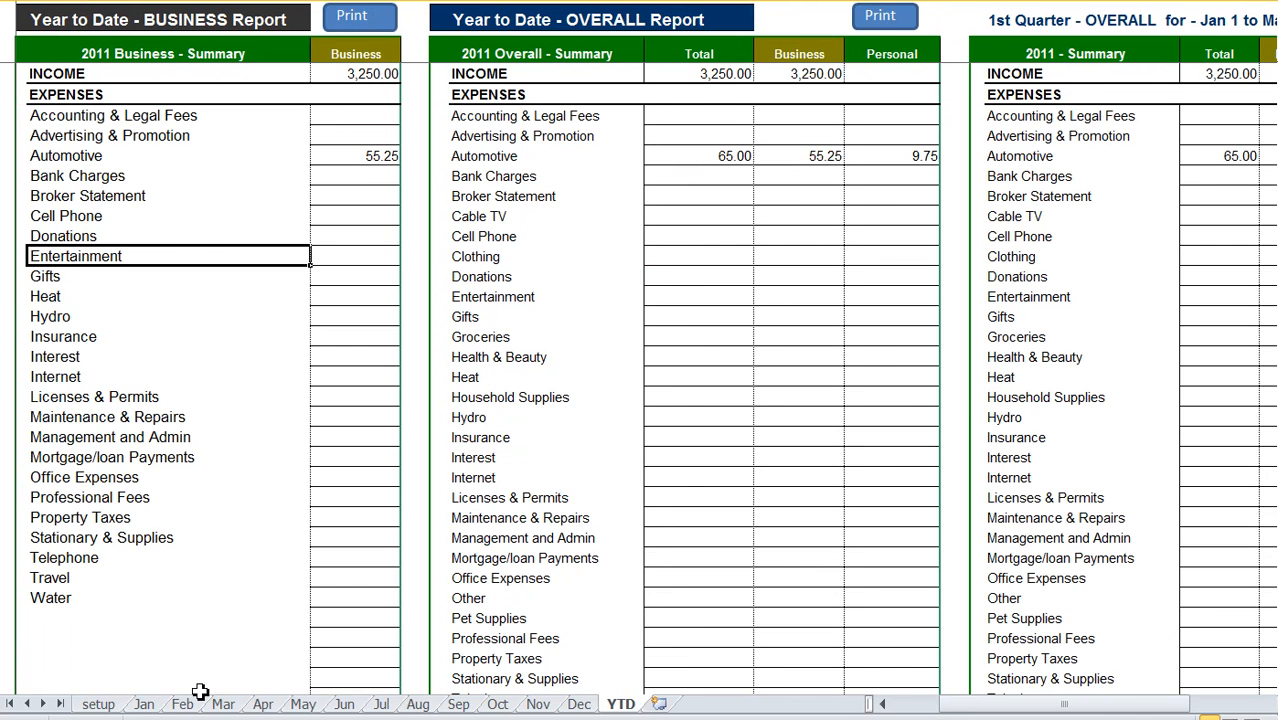
pyautogui.click(144, 704)
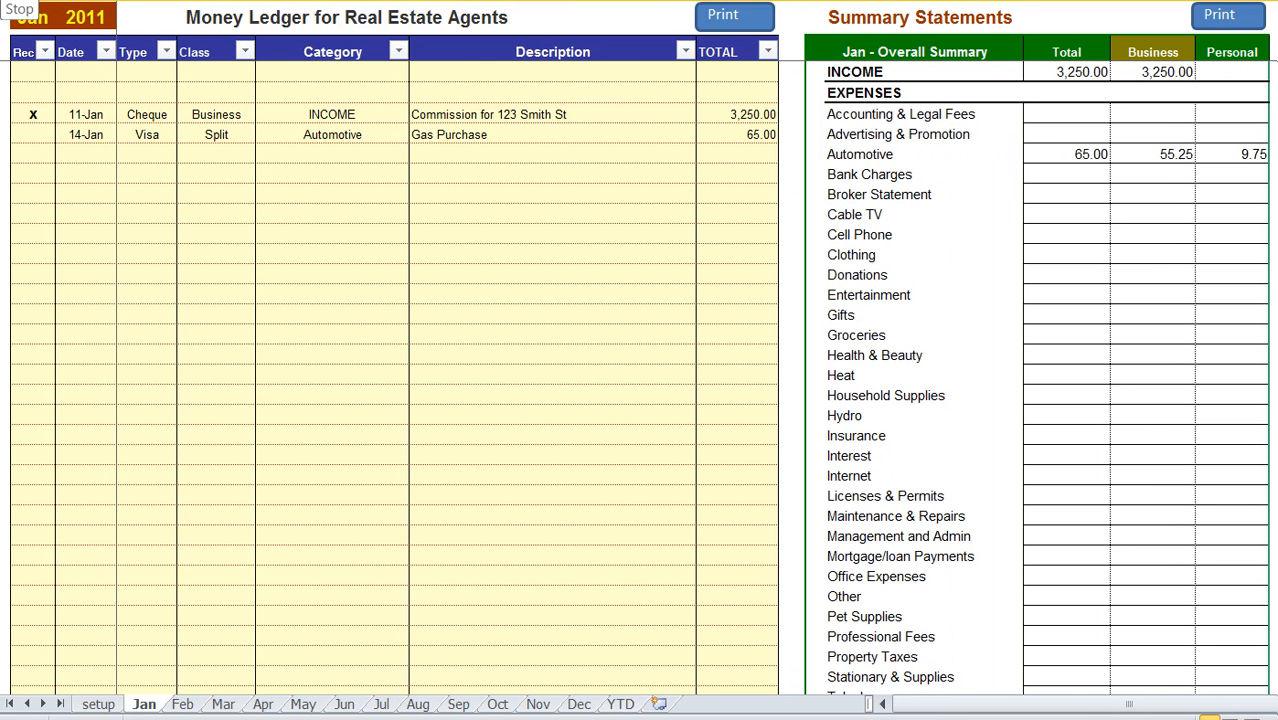